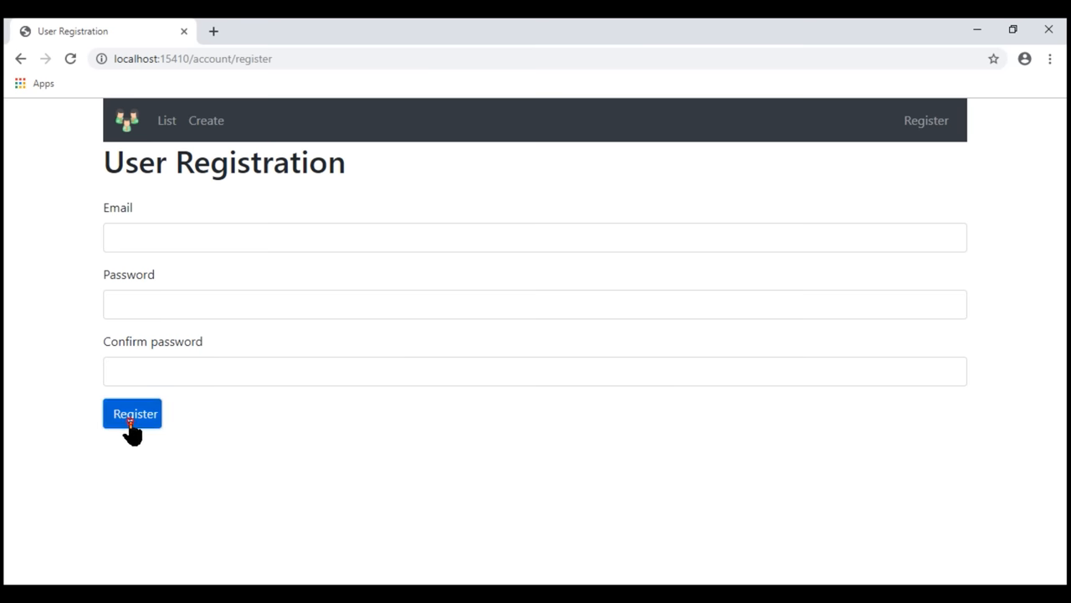
# Submit the empty User Registration form in Chrome and get the Not Found page
pyautogui.click(133, 413)
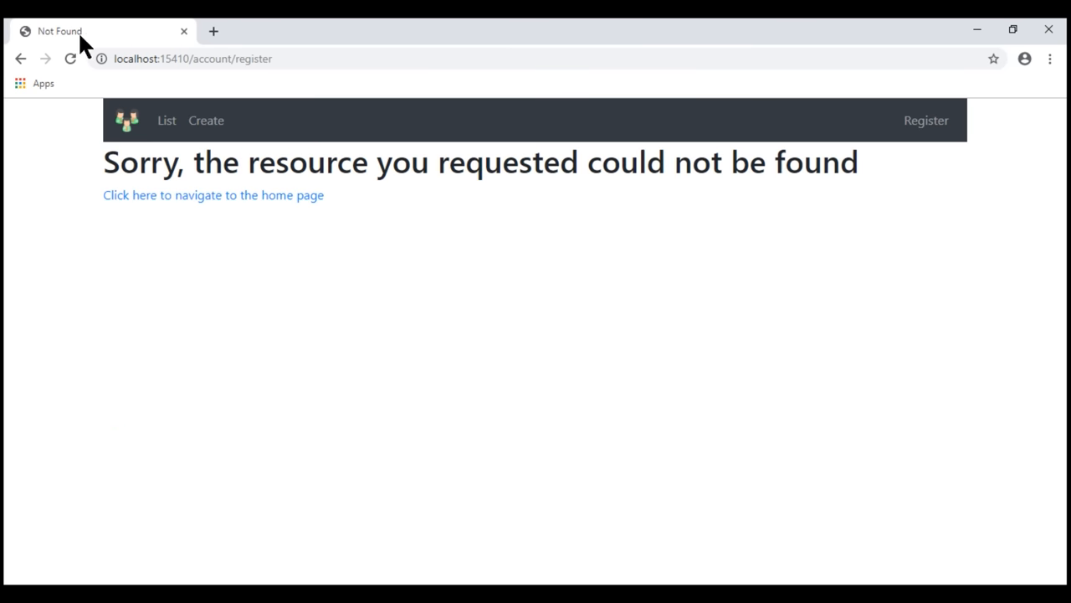
pyautogui.moveTo(71, 37)
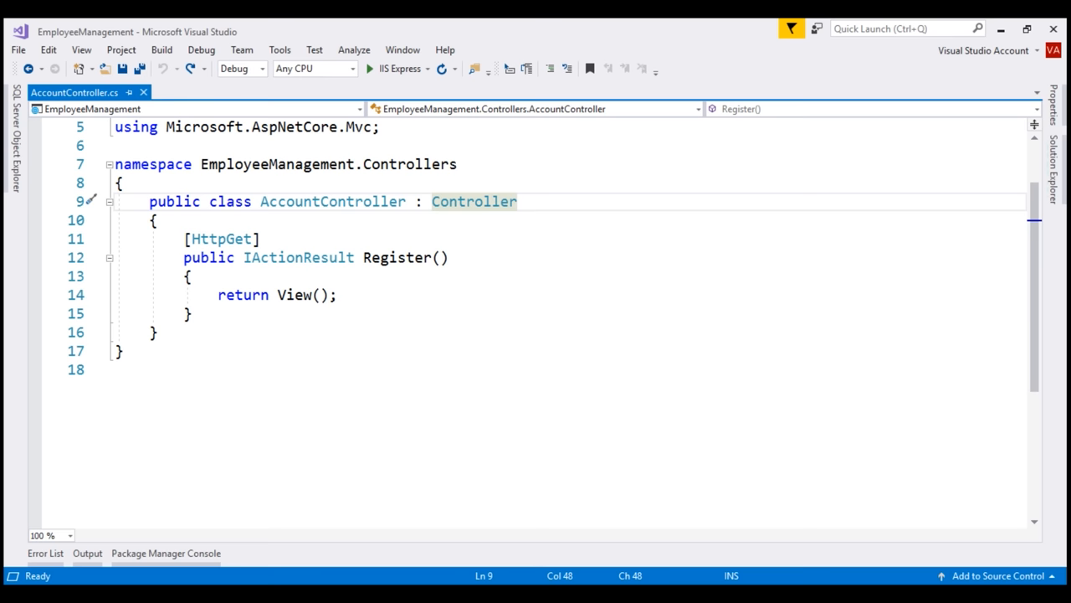
# Duplicate the GET Register action and change the copy's attribute to [HttpPost]
pyautogui.click(185, 239)
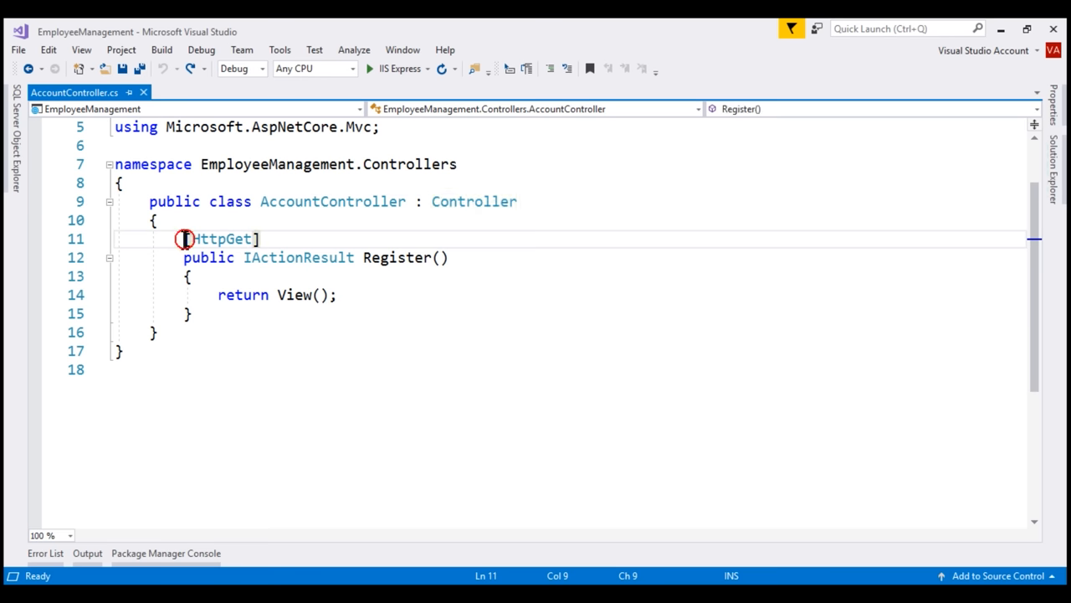
pyautogui.moveTo(185, 239); pyautogui.dragTo(197, 314)
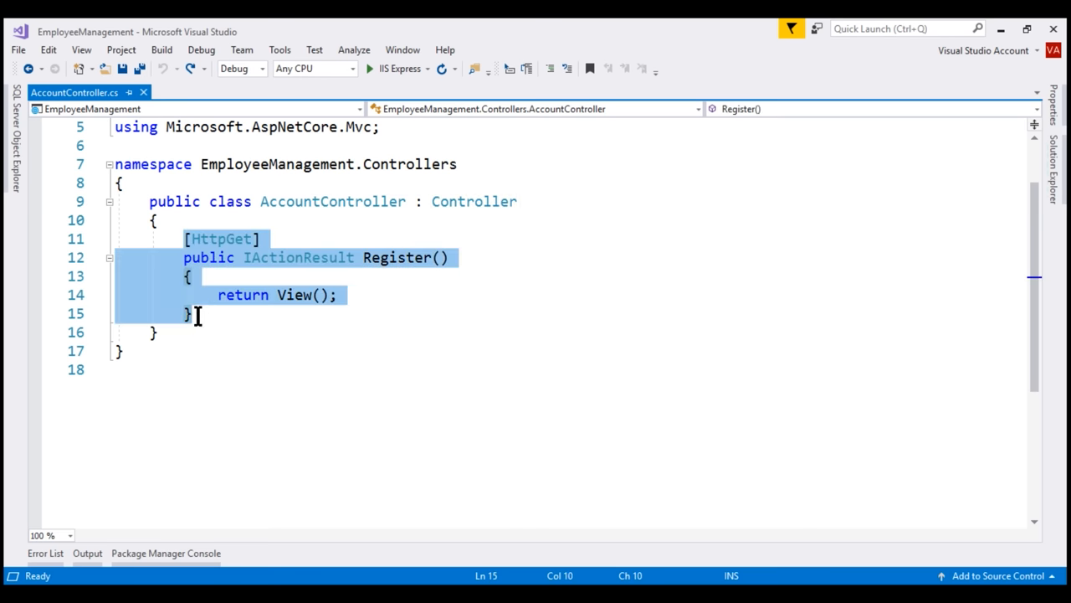
pyautogui.press('enter')
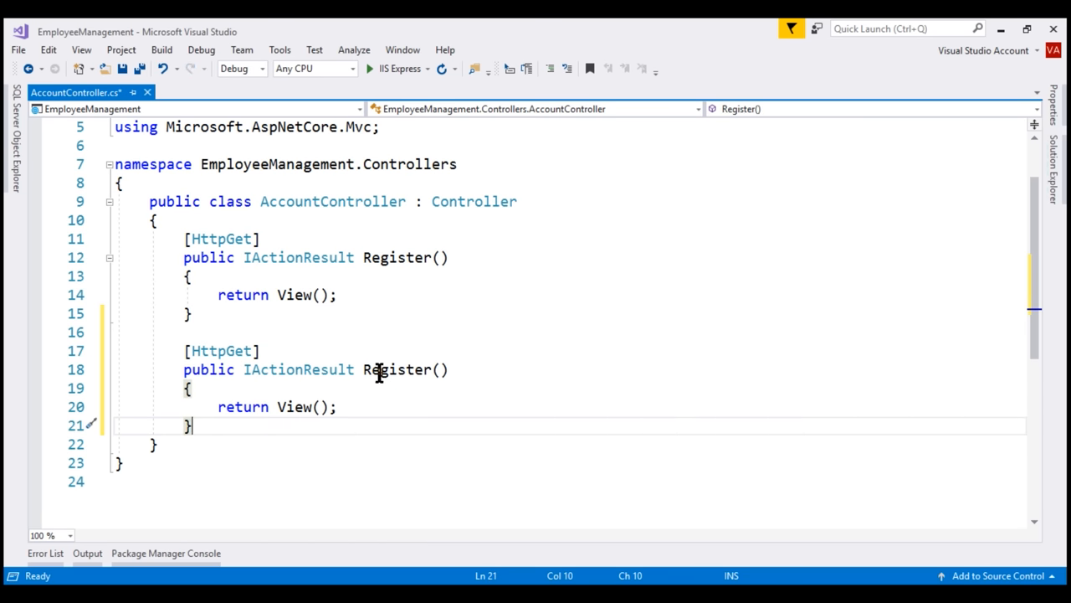
pyautogui.click(220, 351)
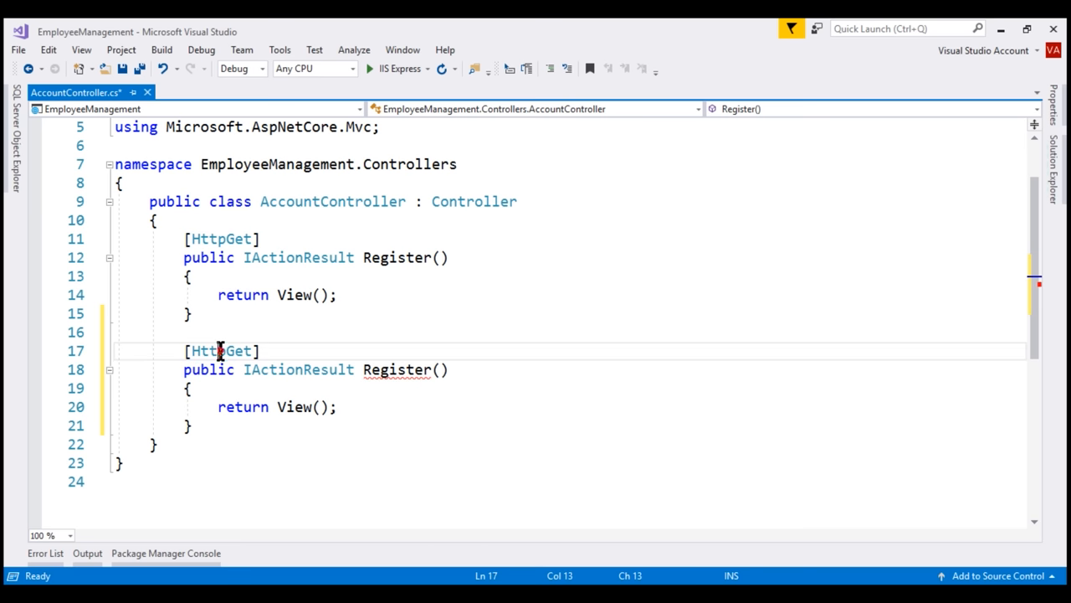
pyautogui.doubleClick(238, 351)
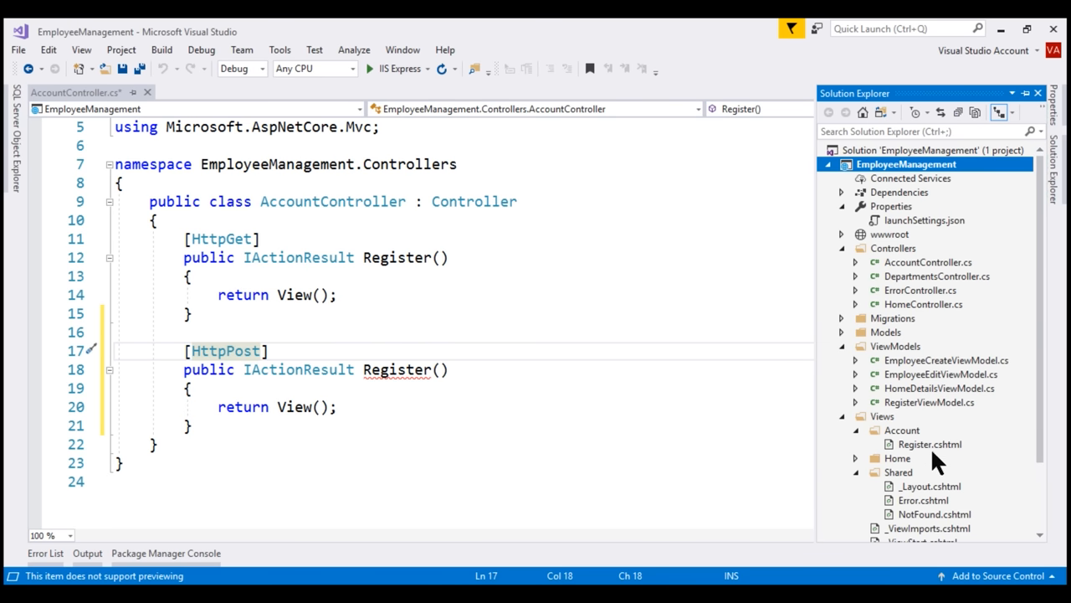
# Give the POST Register a RegisterViewModel model parameter and import EmployeeManagement.ViewModels
pyautogui.doubleClick(928, 444)
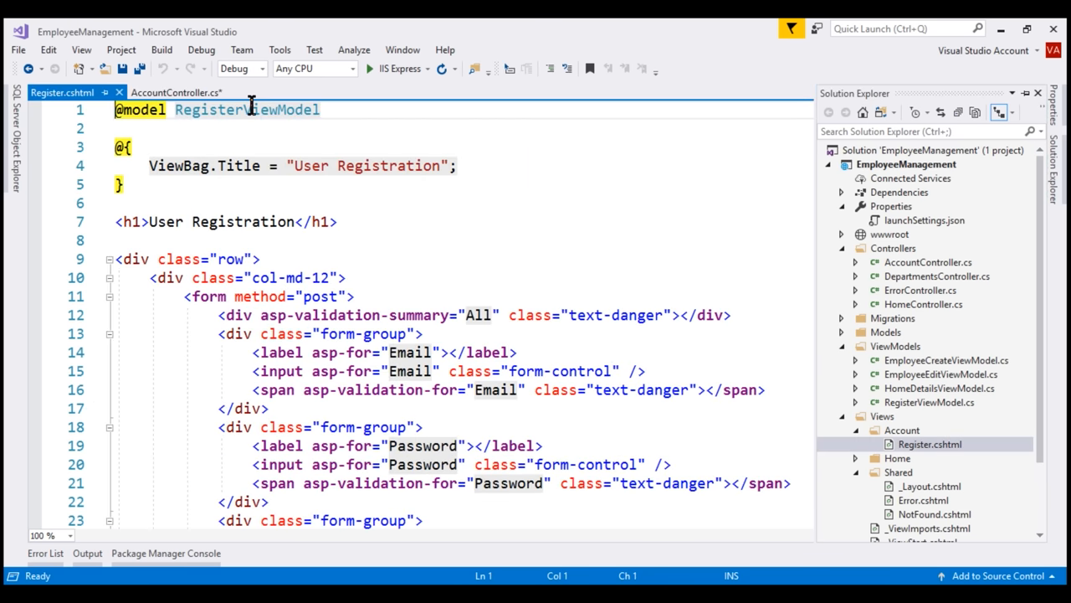
pyautogui.doubleClick(247, 109)
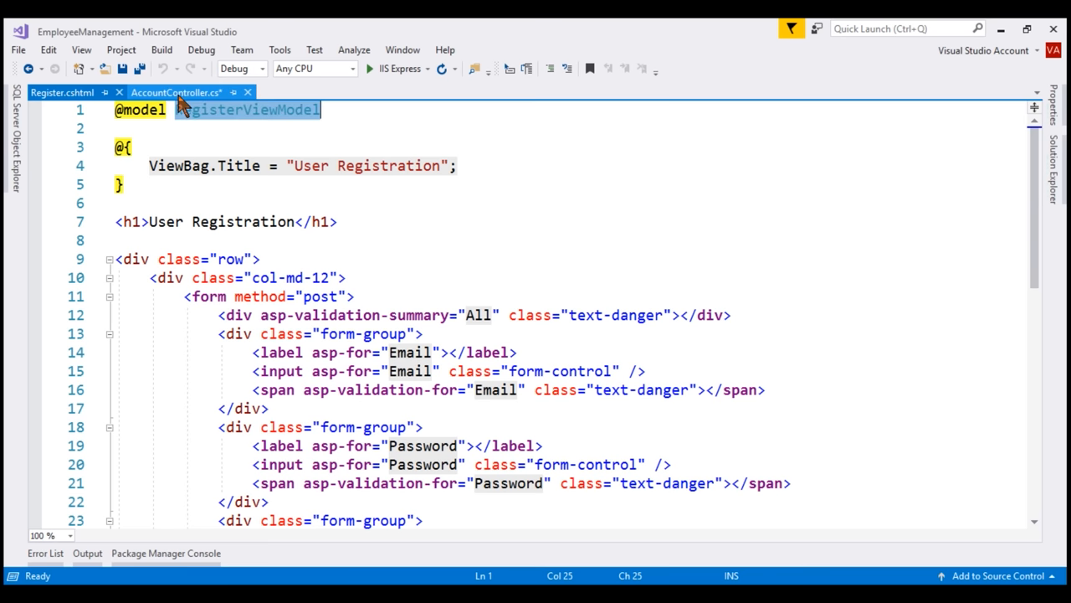
pyautogui.click(176, 92)
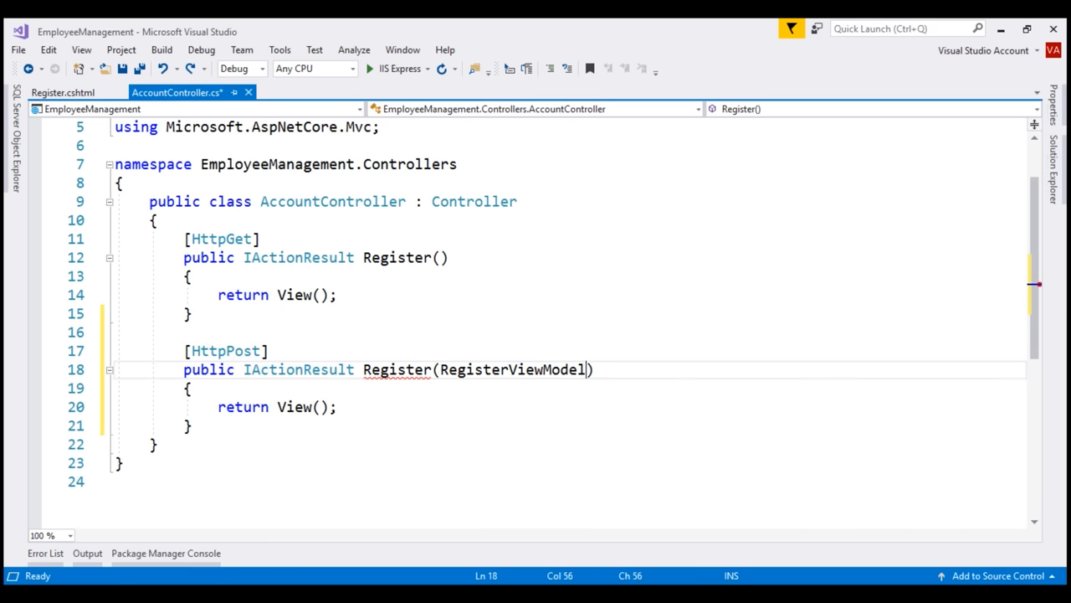
pyautogui.write('model')
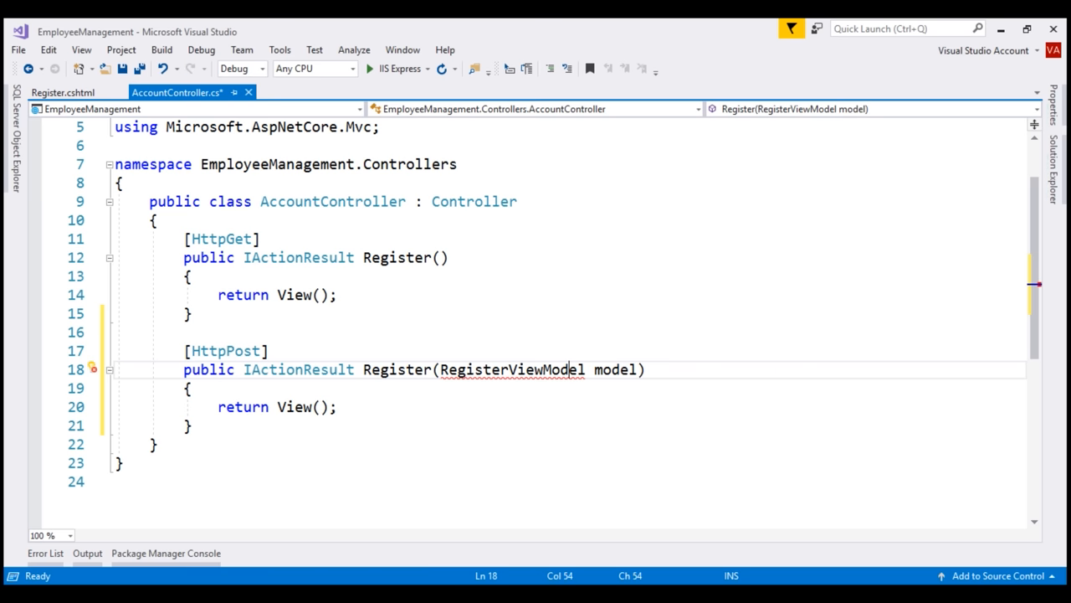
pyautogui.click(92, 369)
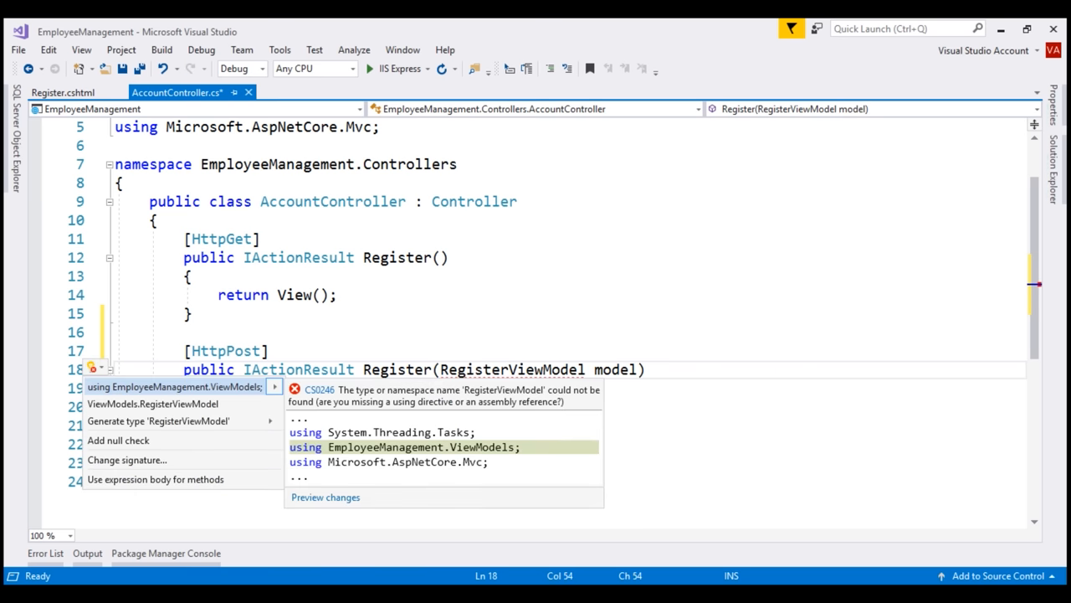
pyautogui.click(173, 385)
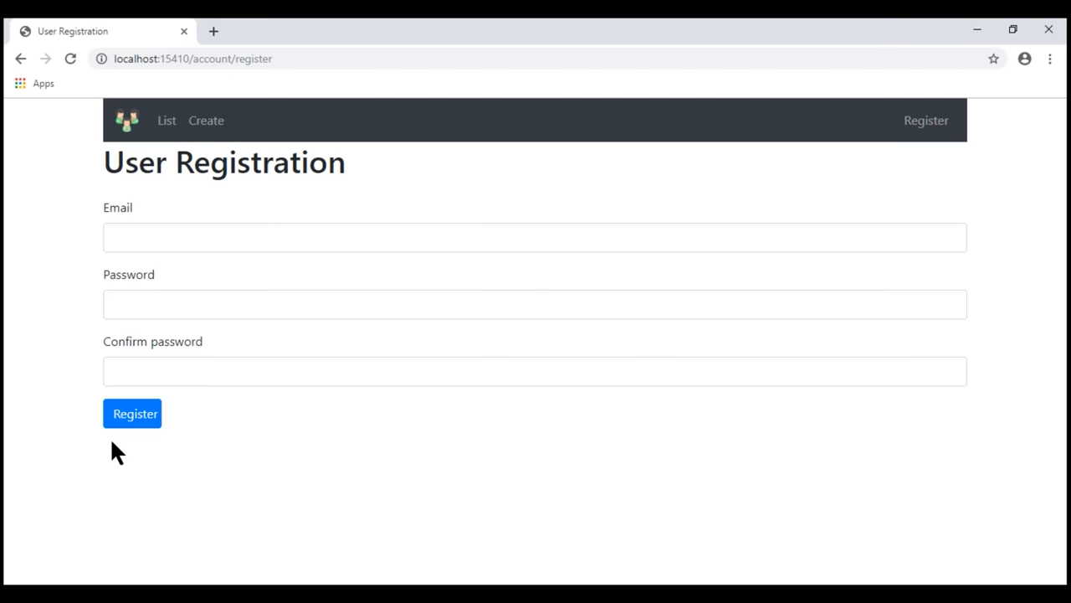
pyautogui.moveTo(255, 320)
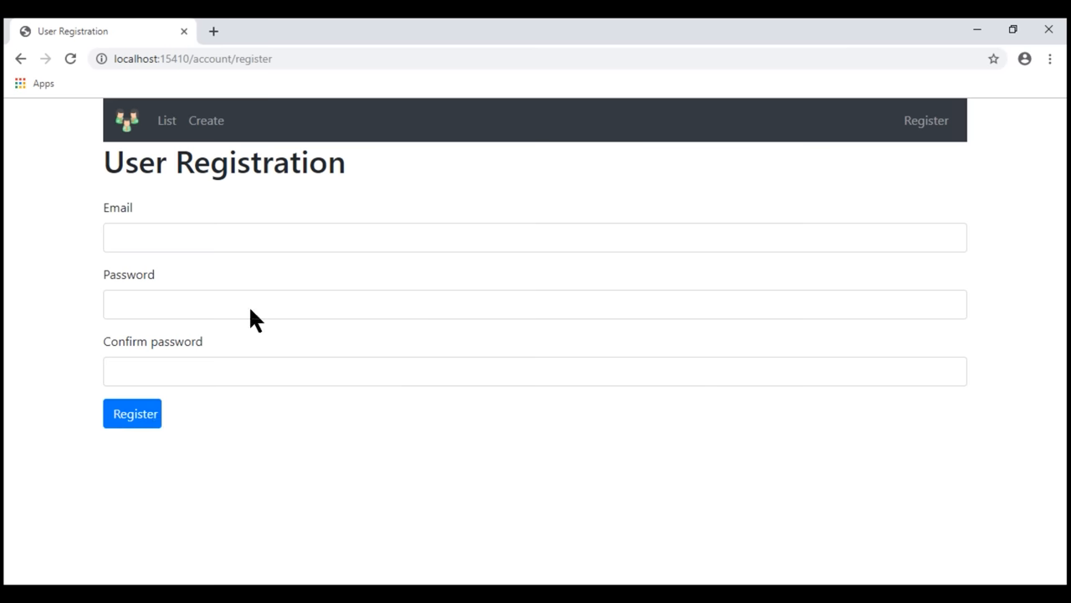
pyautogui.moveTo(251, 452)
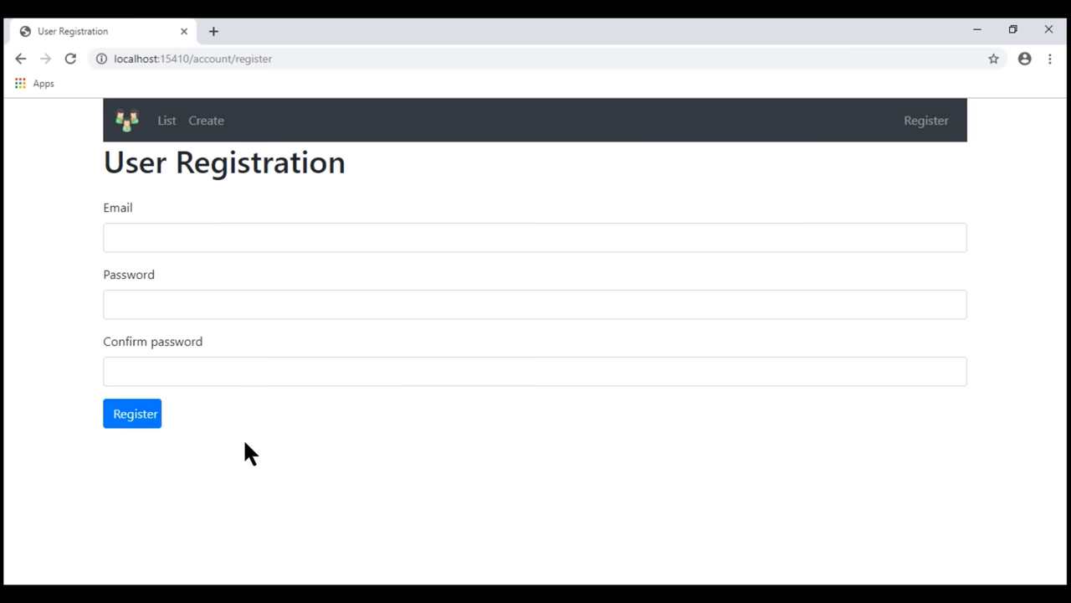
pyautogui.moveTo(498, 511)
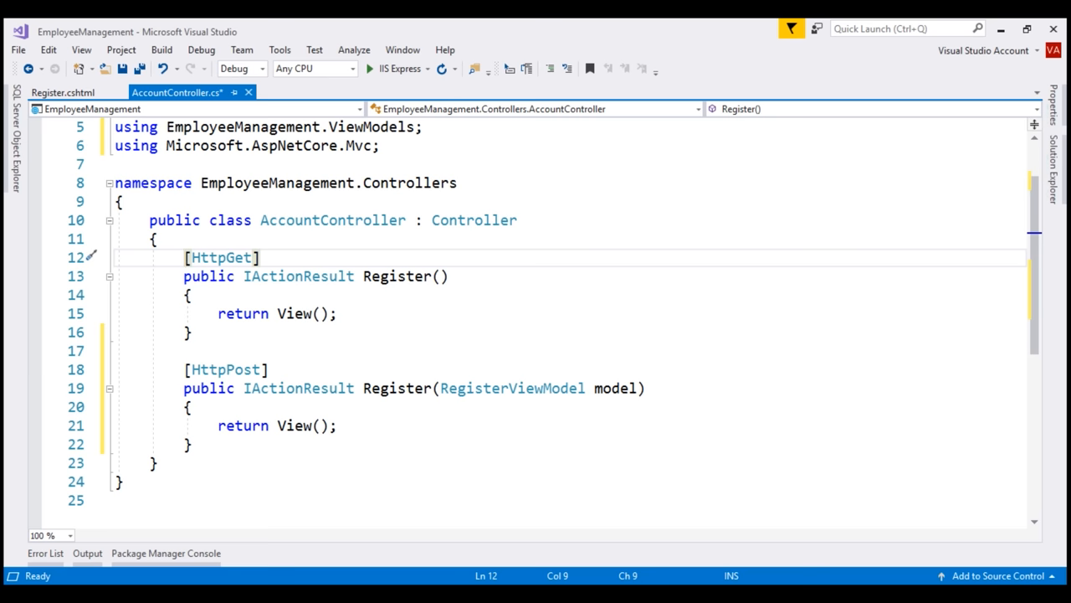
# Add an AccountController constructor with a UserManager<IdentityUser> userManager parameter
pyautogui.write('c AccountController(')
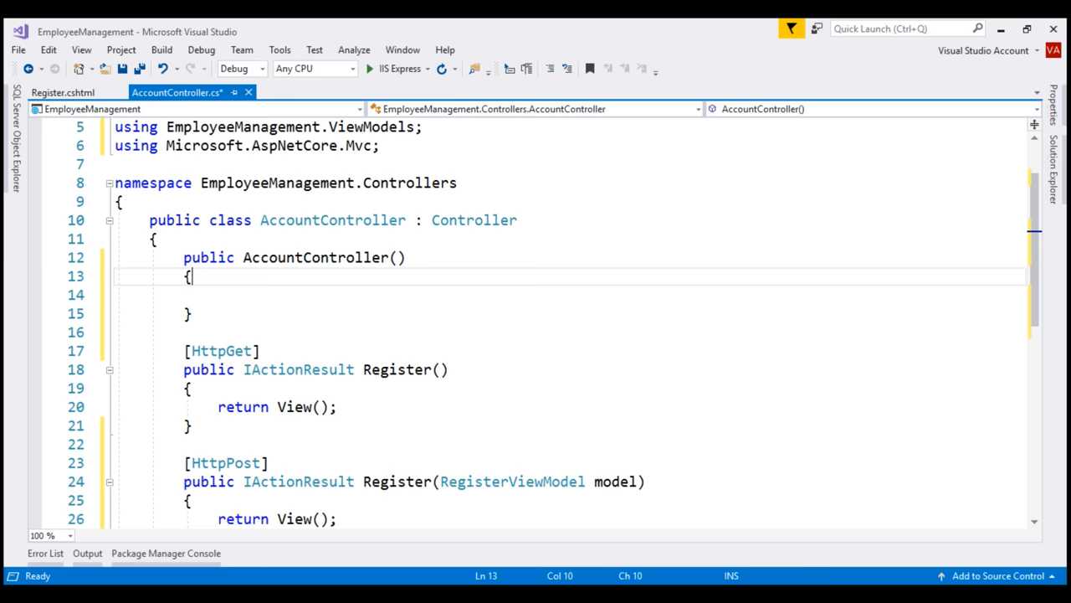
pyautogui.click(400, 257)
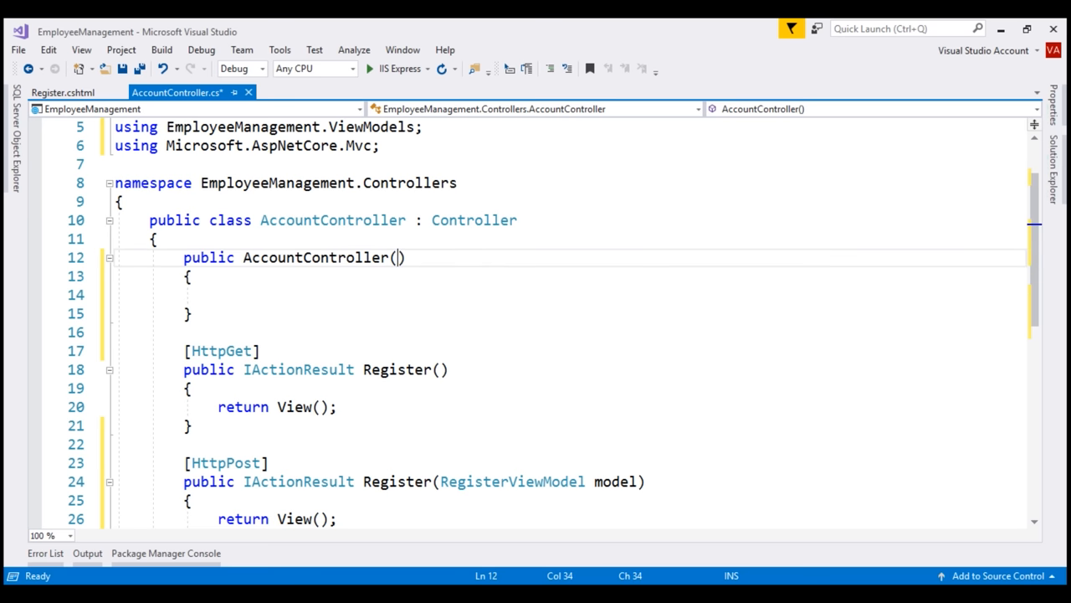
pyautogui.write('UserManager')
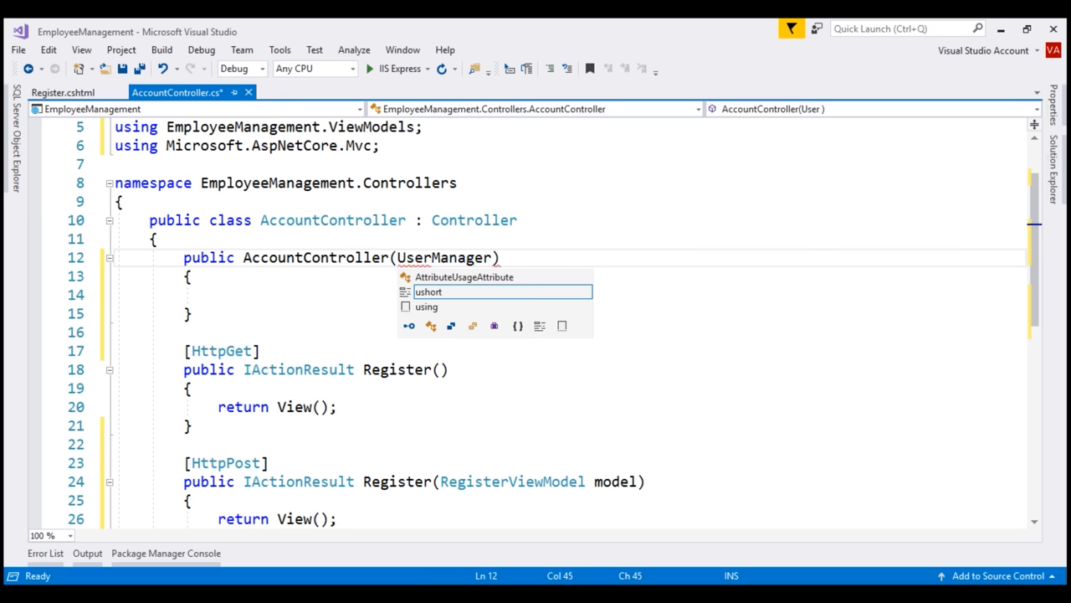
pyautogui.write('<IdentityUser>')
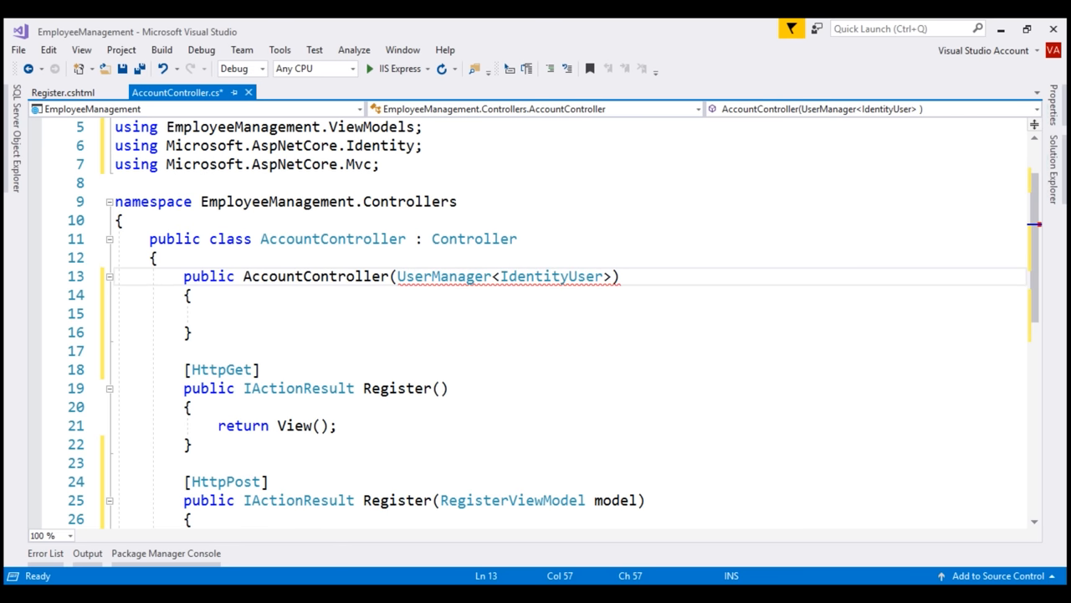
pyautogui.write('userManager,')
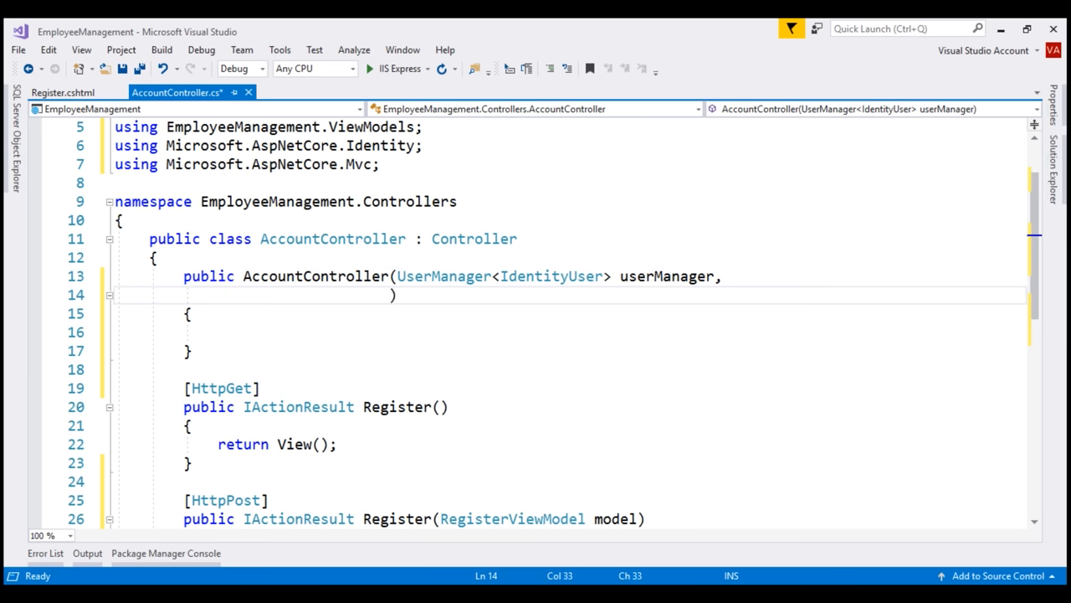
# Add a SignInManager<IdentityUser> parameter and create initialized fields for userManager and signInManager
pyautogui.write('SignInManager<')
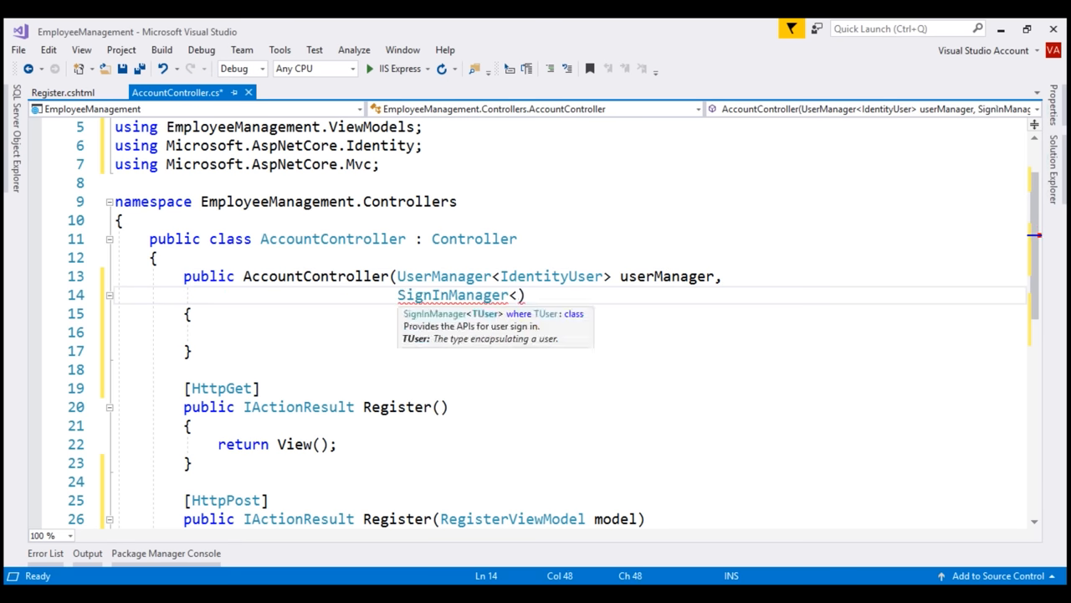
pyautogui.write('IdentityUser> signInManager')
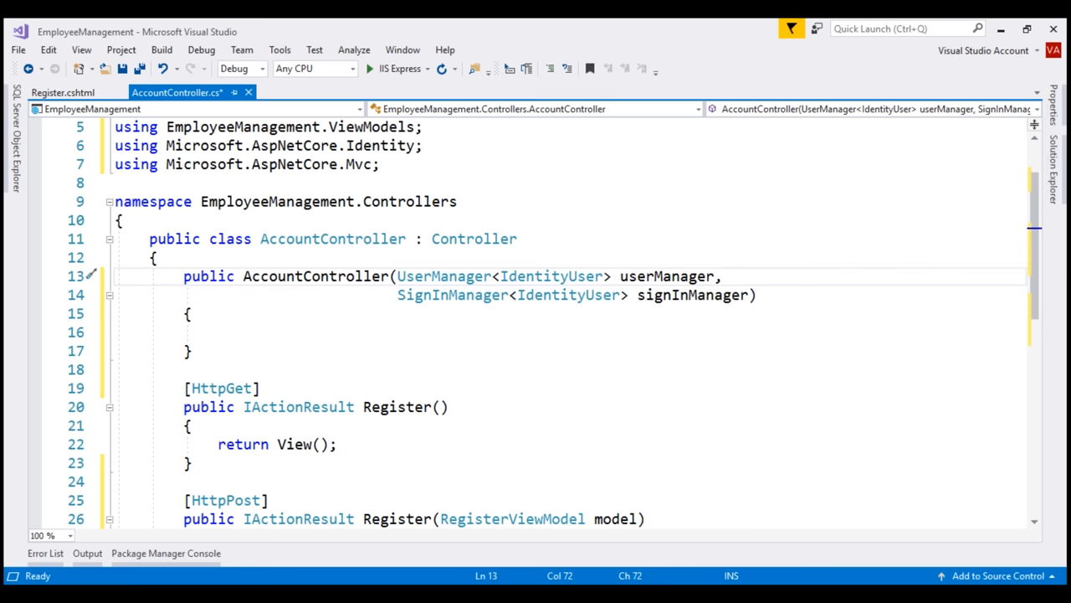
pyautogui.doubleClick(666, 276)
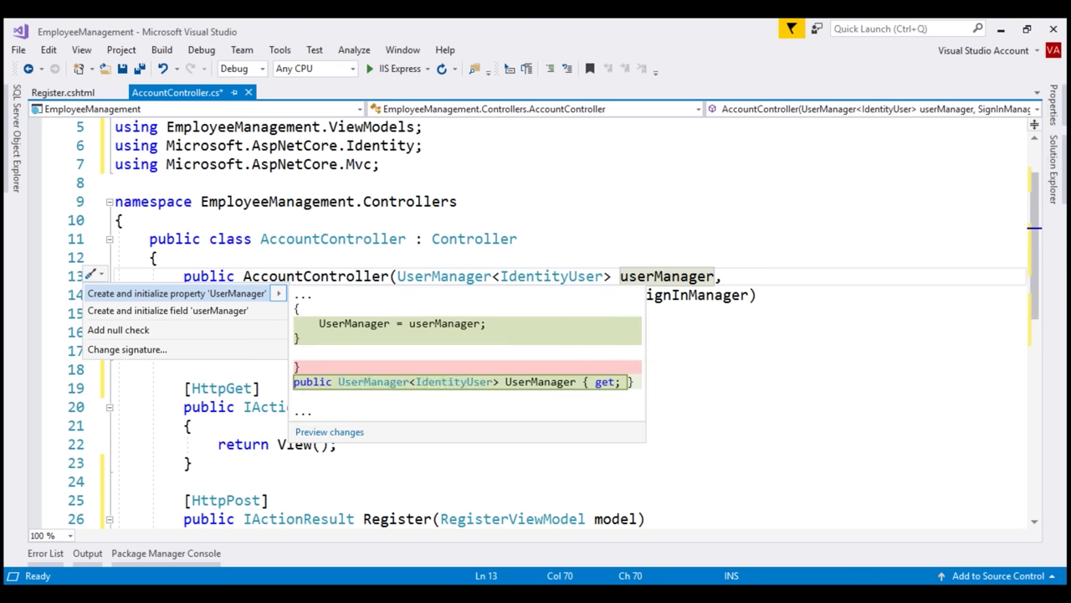
pyautogui.click(168, 310)
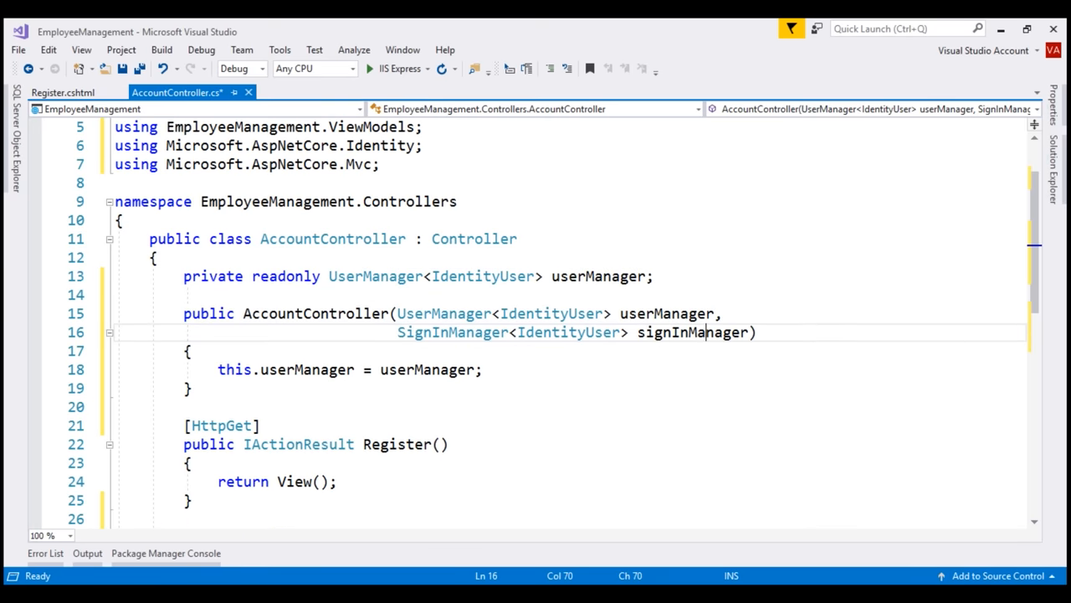
pyautogui.doubleClick(693, 333)
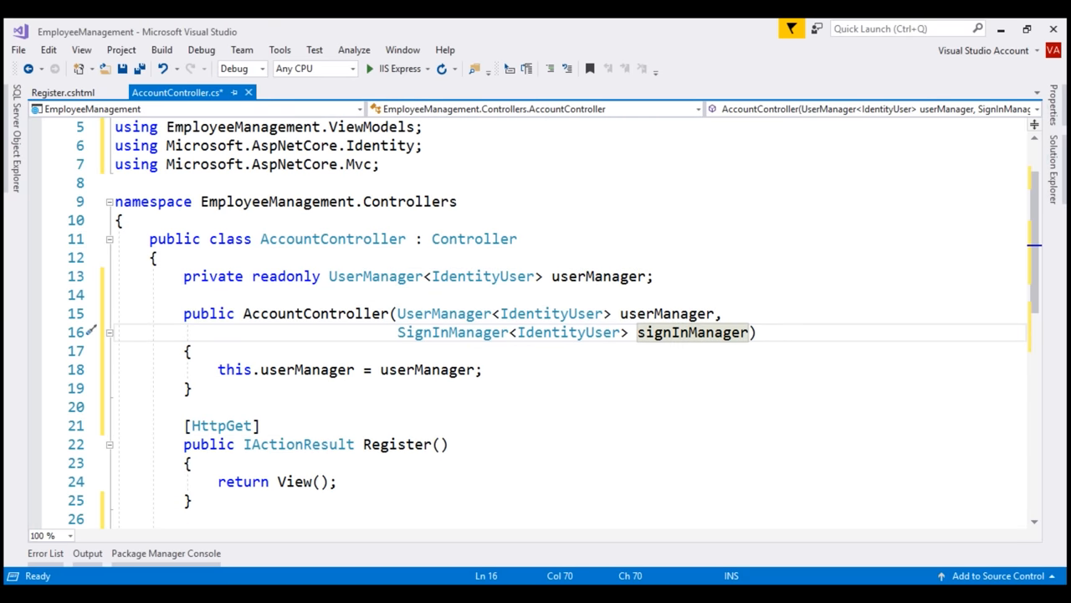
pyautogui.scroll(-3)
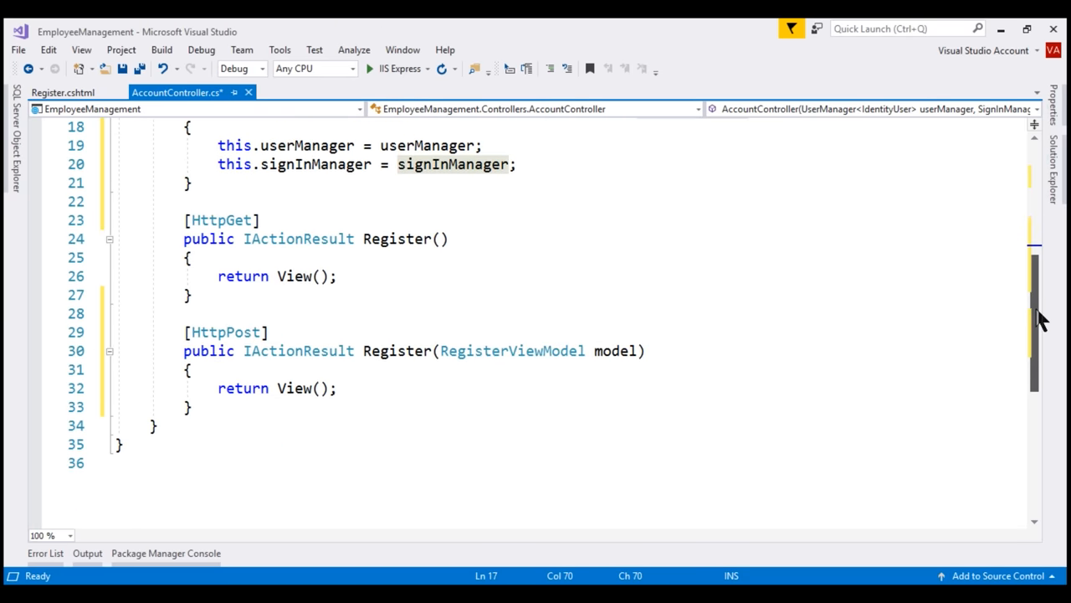
pyautogui.scroll(-3)
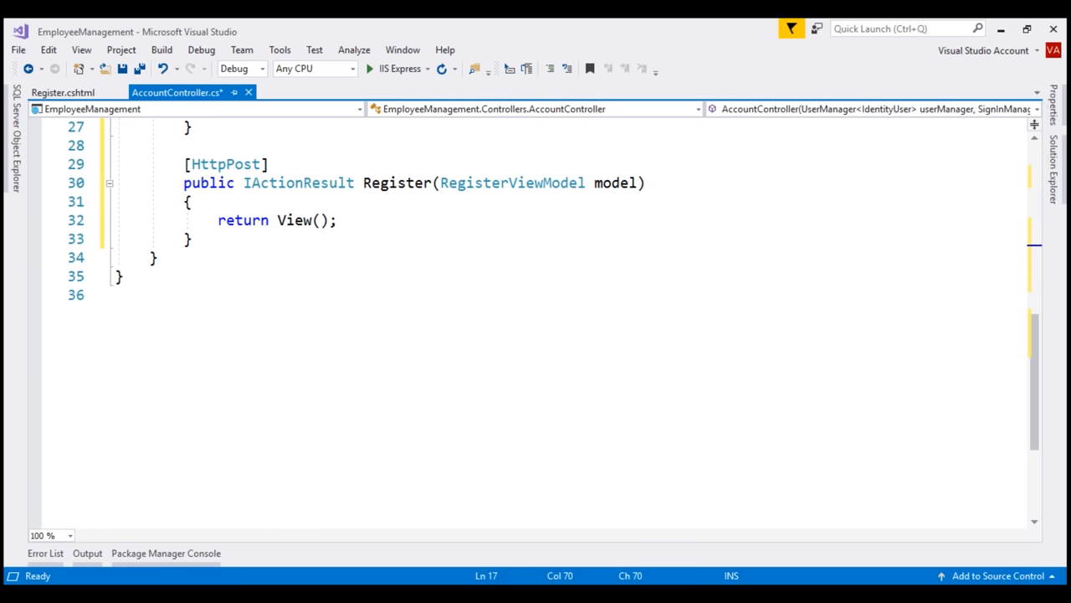
pyautogui.moveTo(391, 182)
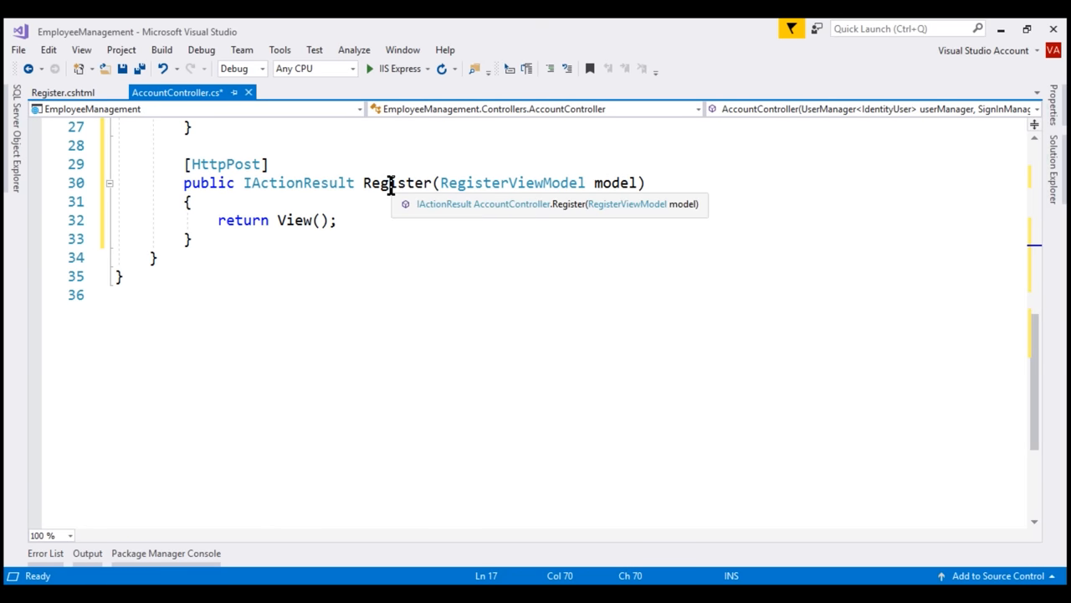
# Add an if (ModelState.IsValid) { } block at the start of the POST Register body
pyautogui.doubleClick(397, 182)
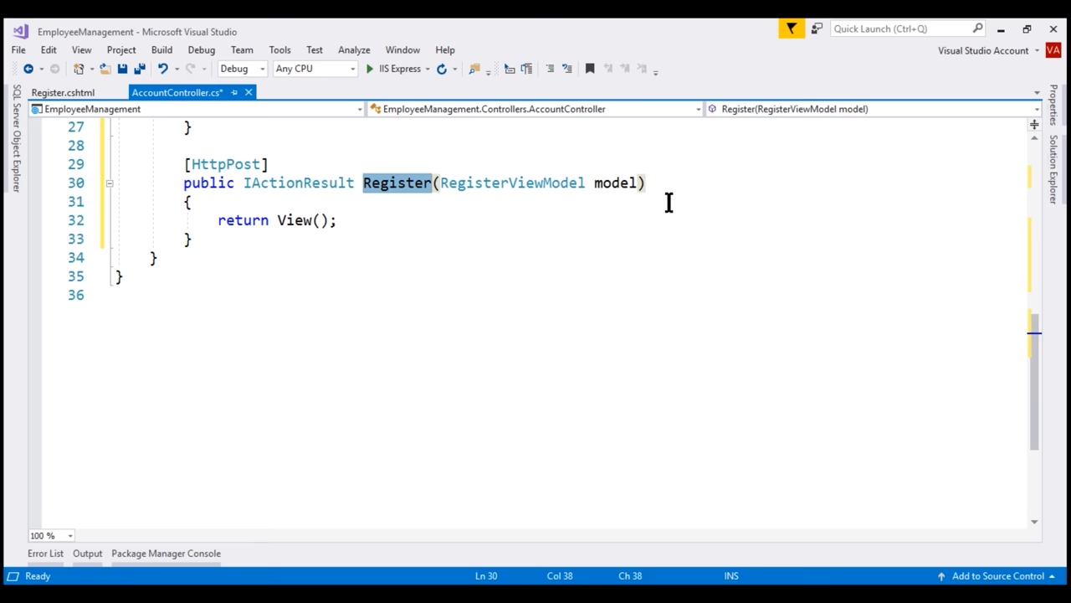
pyautogui.doubleClick(614, 182)
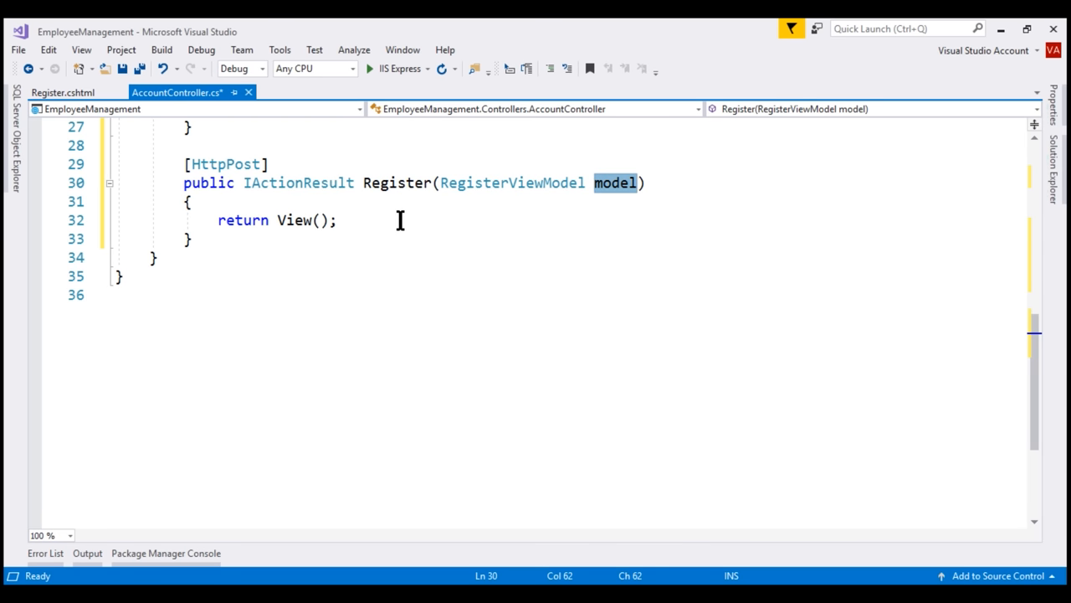
pyautogui.press('enter')
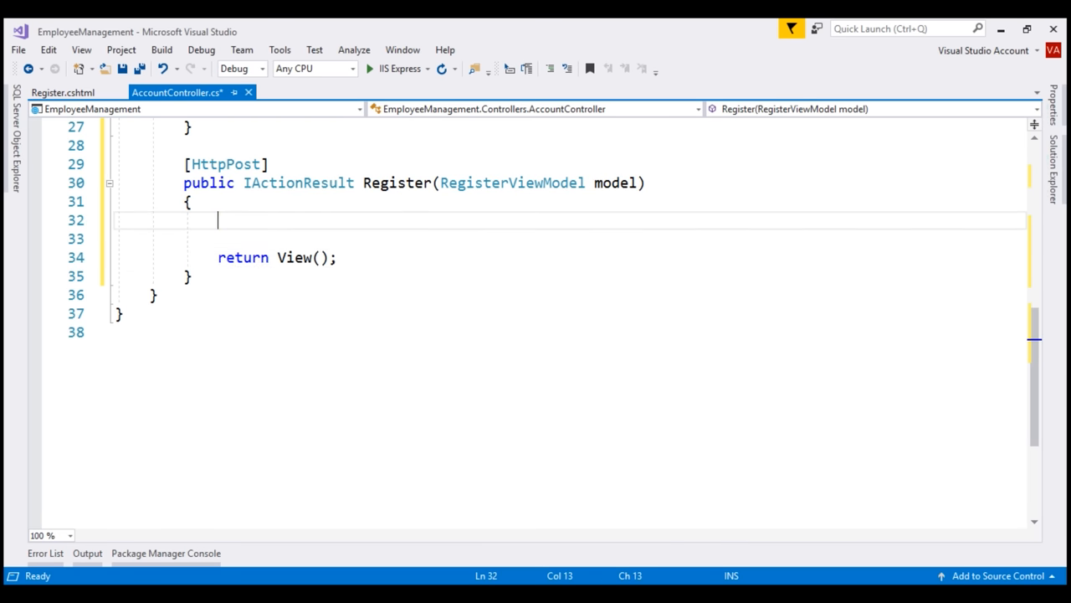
pyautogui.write('if(M)')
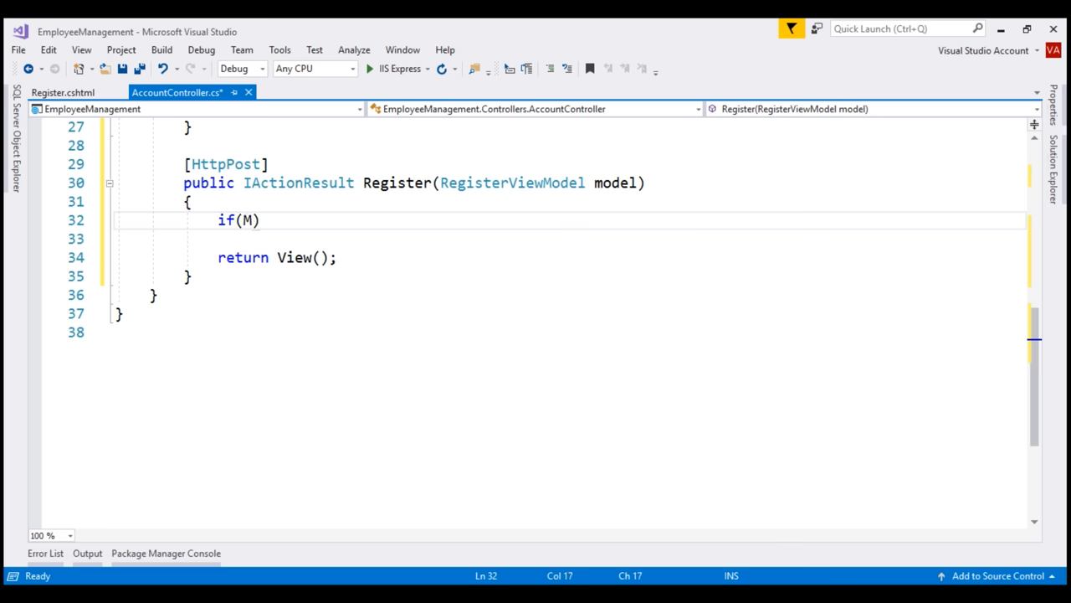
pyautogui.write('odelState')
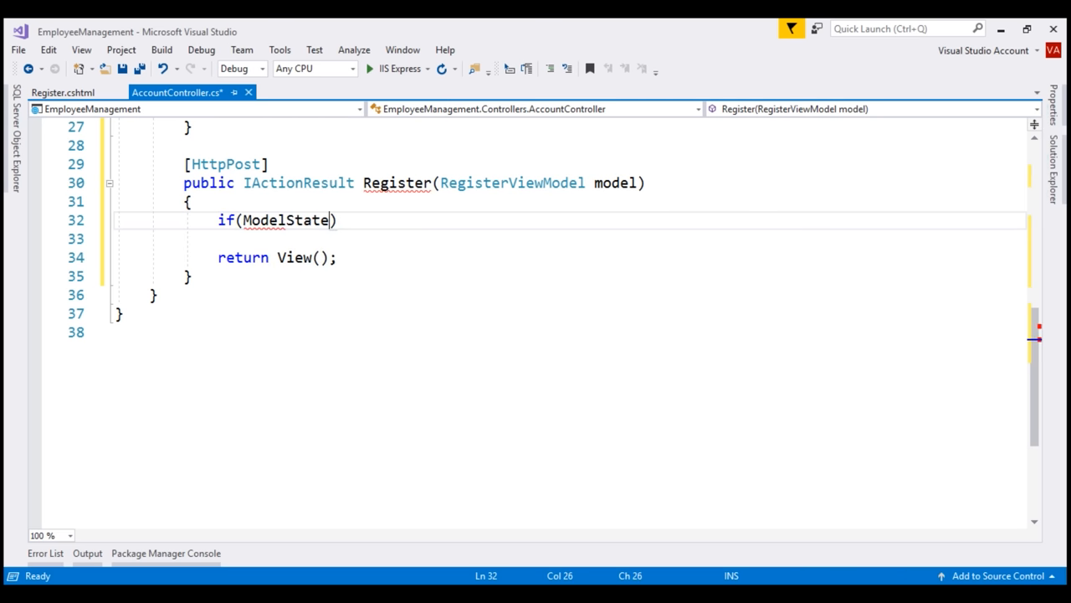
pyautogui.write('.IsValid) { }')
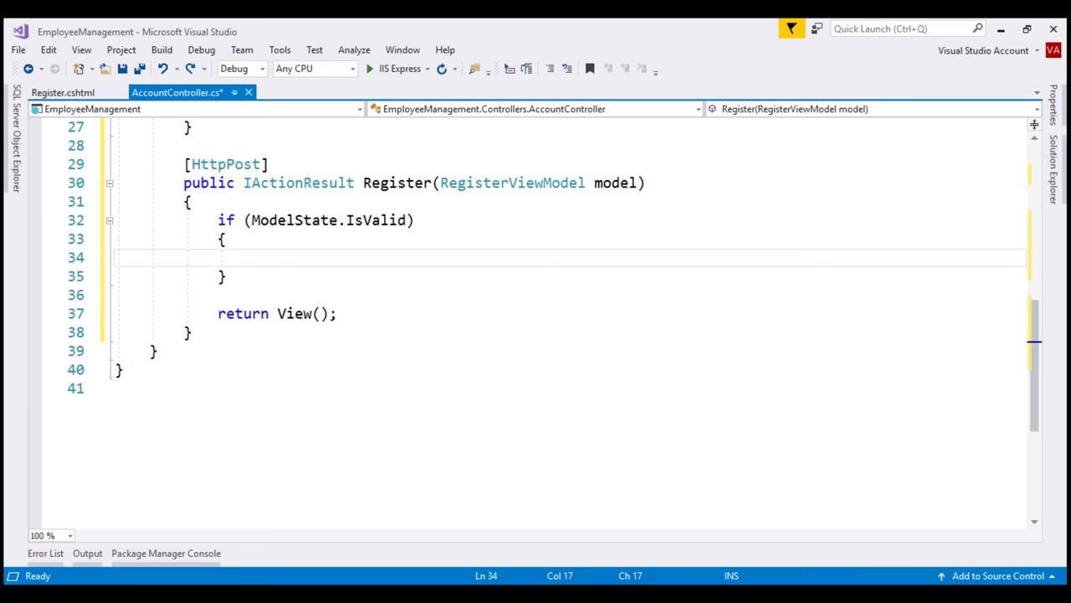
# Change the action's return statement to return View(model)
pyautogui.click(244, 313)
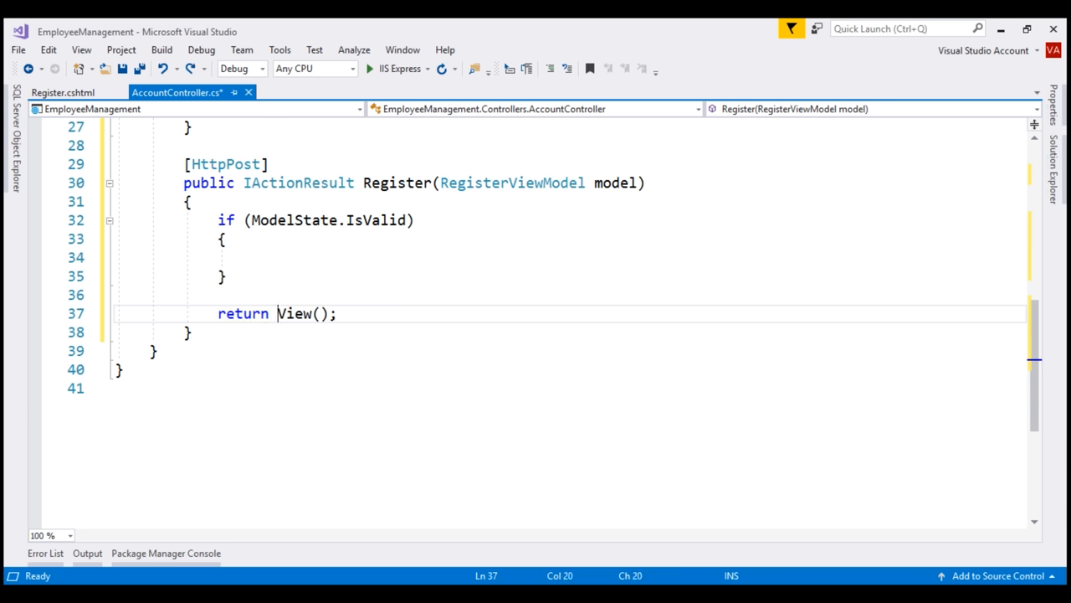
pyautogui.click(319, 313)
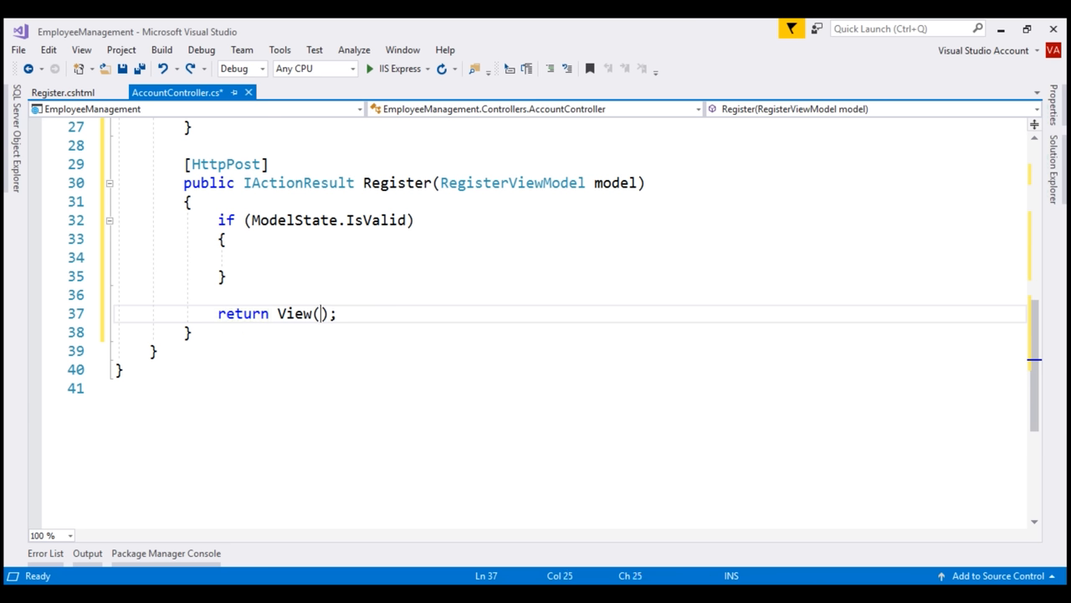
pyautogui.write('model')
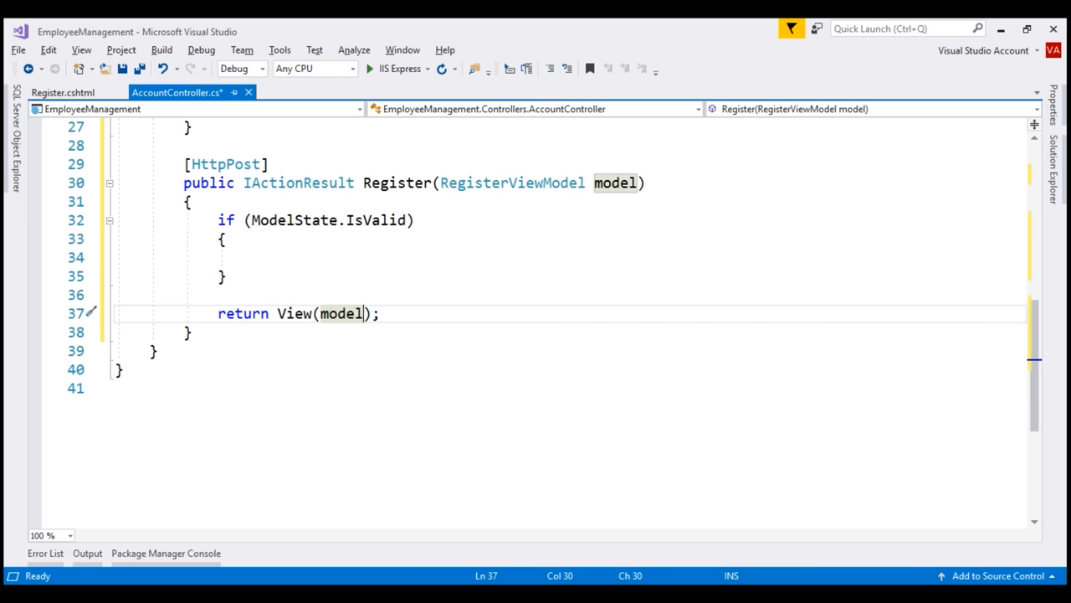
# Inside the valid-state block, start writing var user = new IdentityUser
pyautogui.write('var')
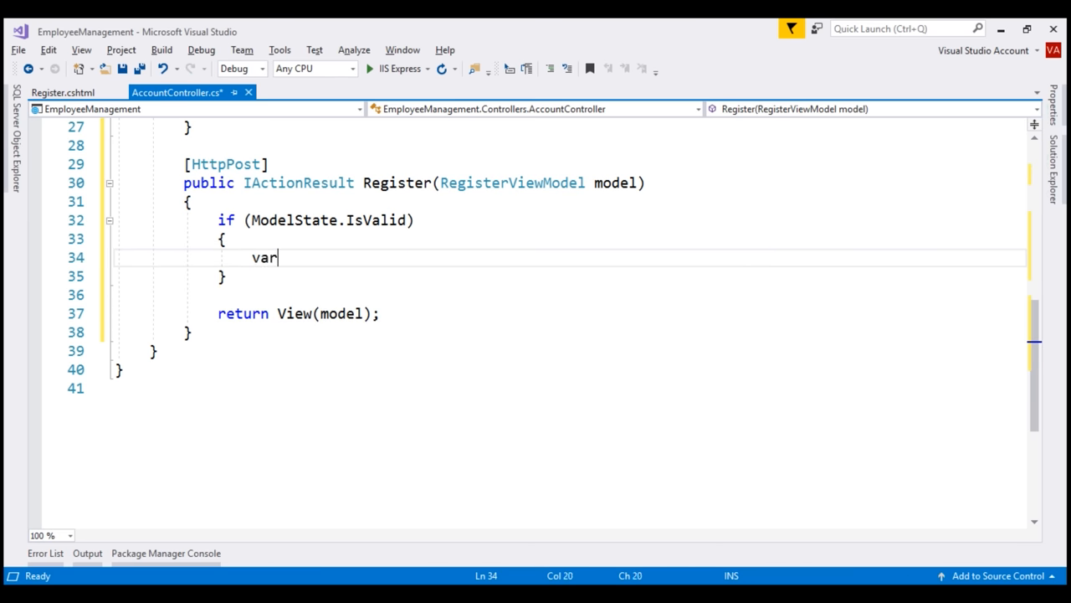
pyautogui.write('user =')
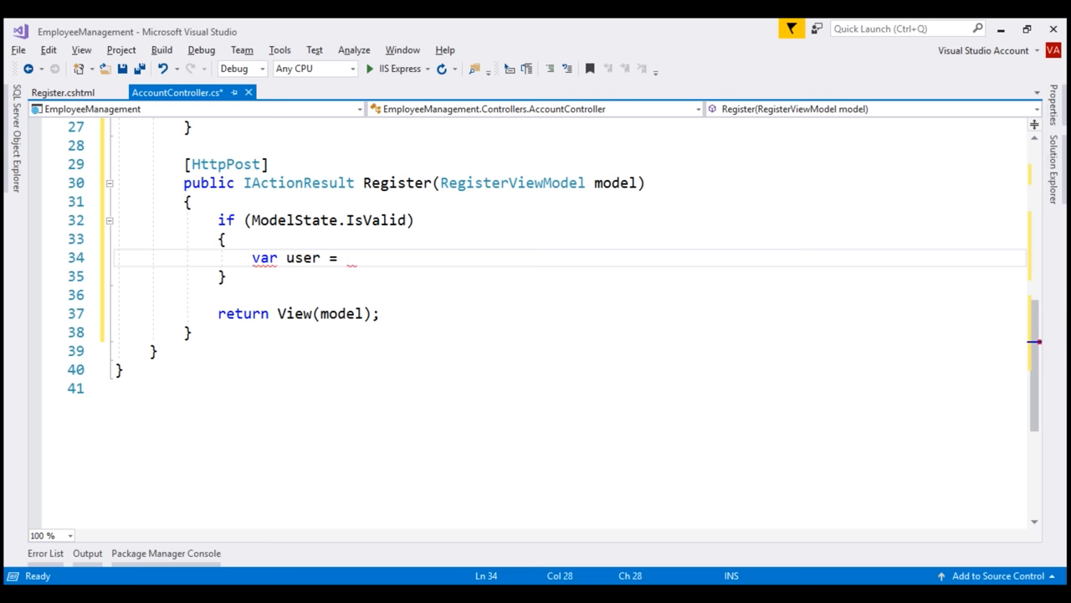
pyautogui.write('new IdentityUser')
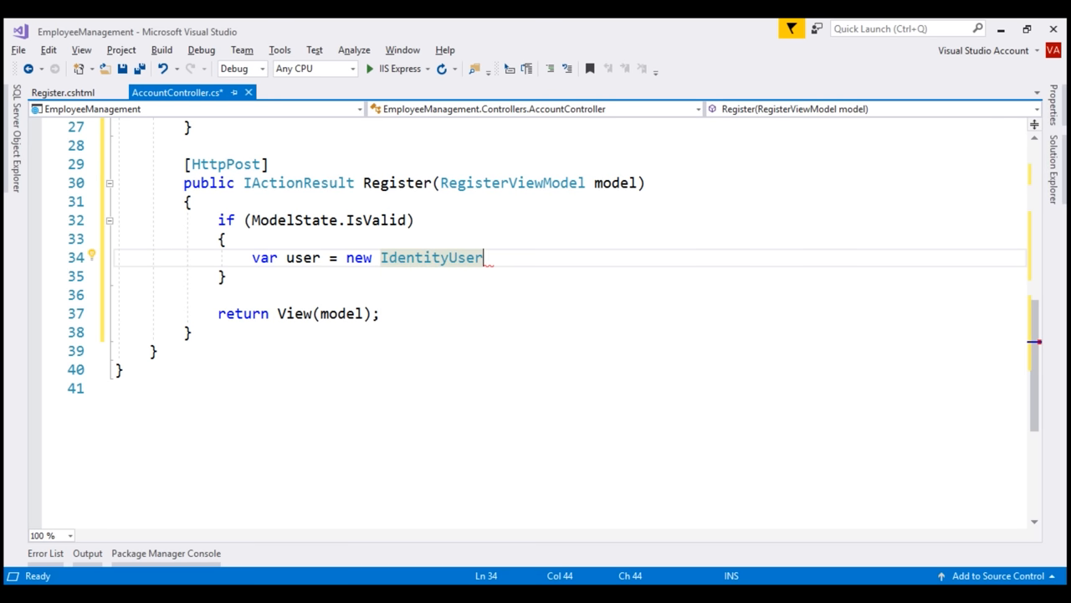
pyautogui.moveTo(608, 186)
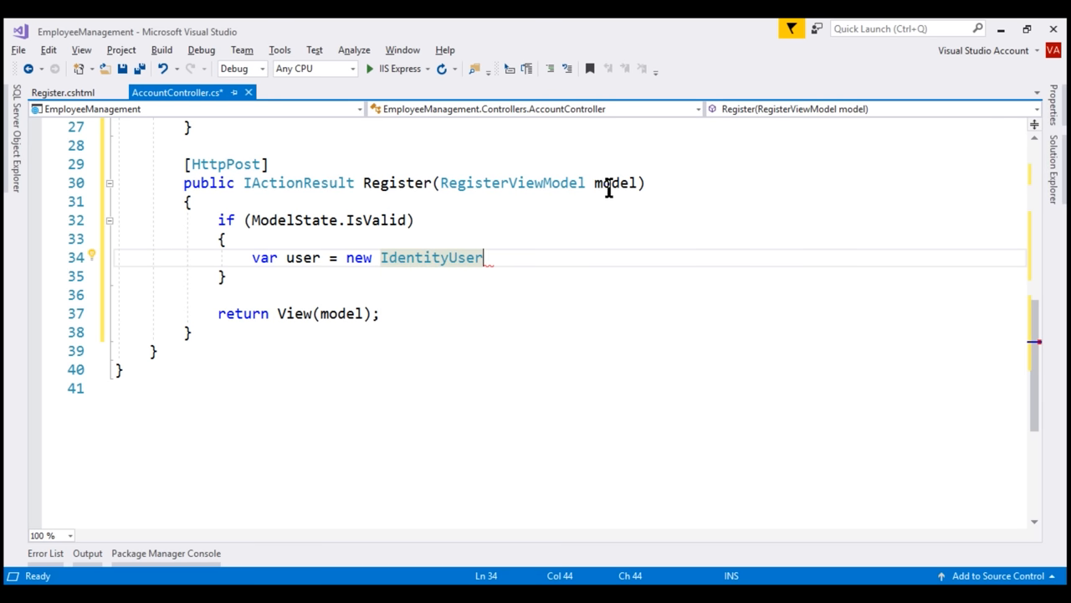
pyautogui.doubleClick(615, 183)
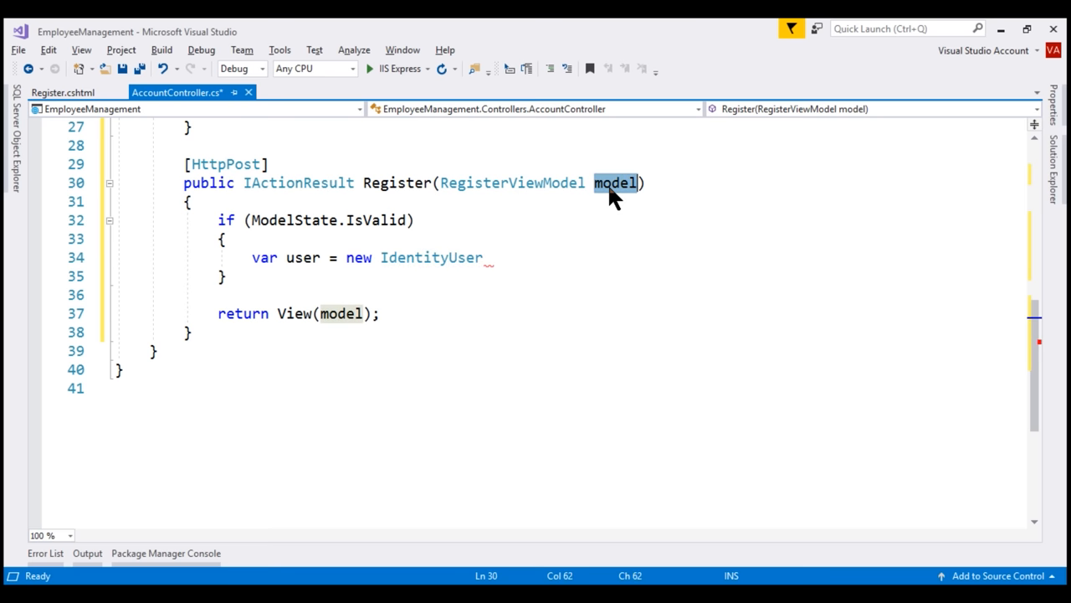
pyautogui.click(409, 257)
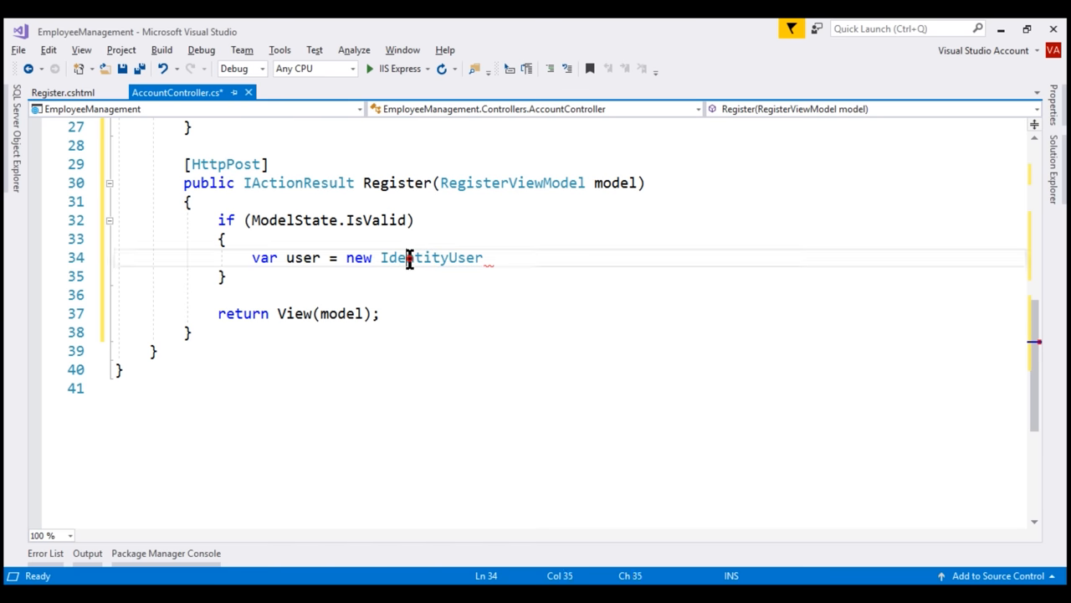
pyautogui.doubleClick(431, 257)
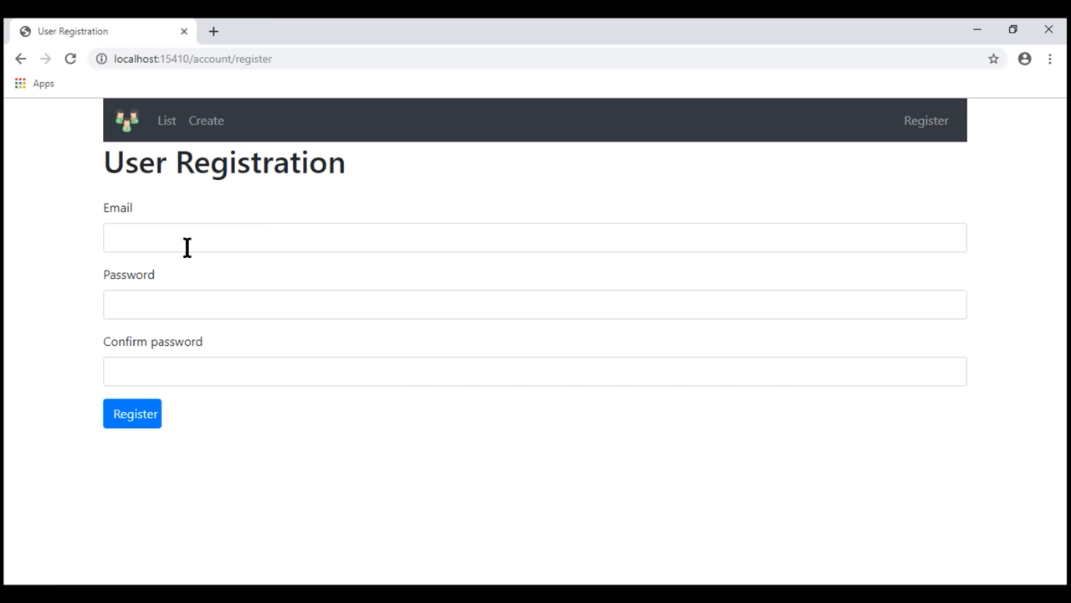
pyautogui.moveTo(173, 267)
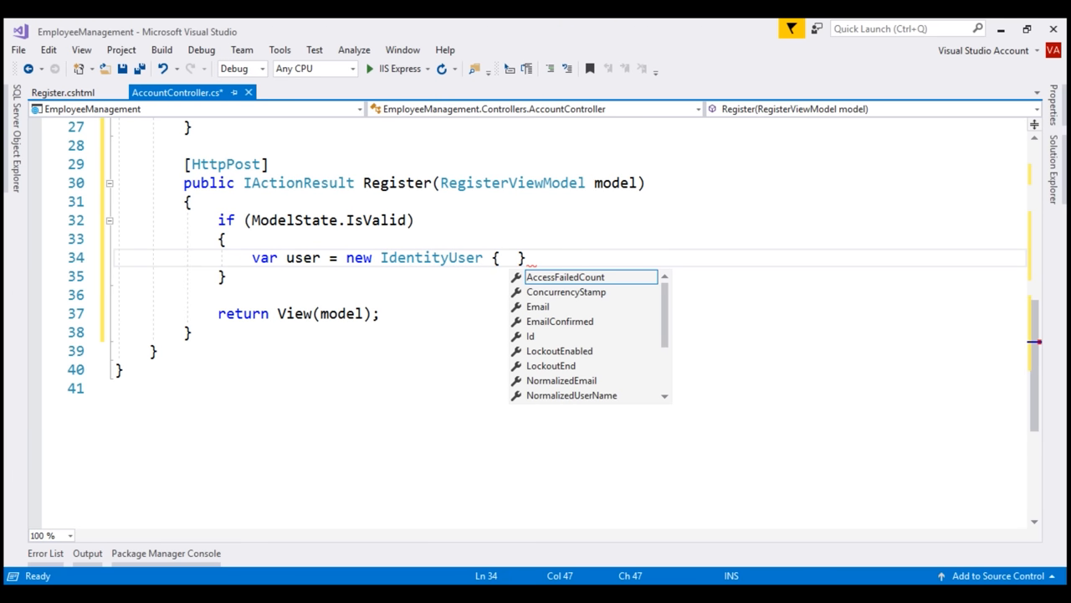
# Complete the initializer as { UserName = model.Email, Email = model.Email };
pyautogui.write('UserName = m')
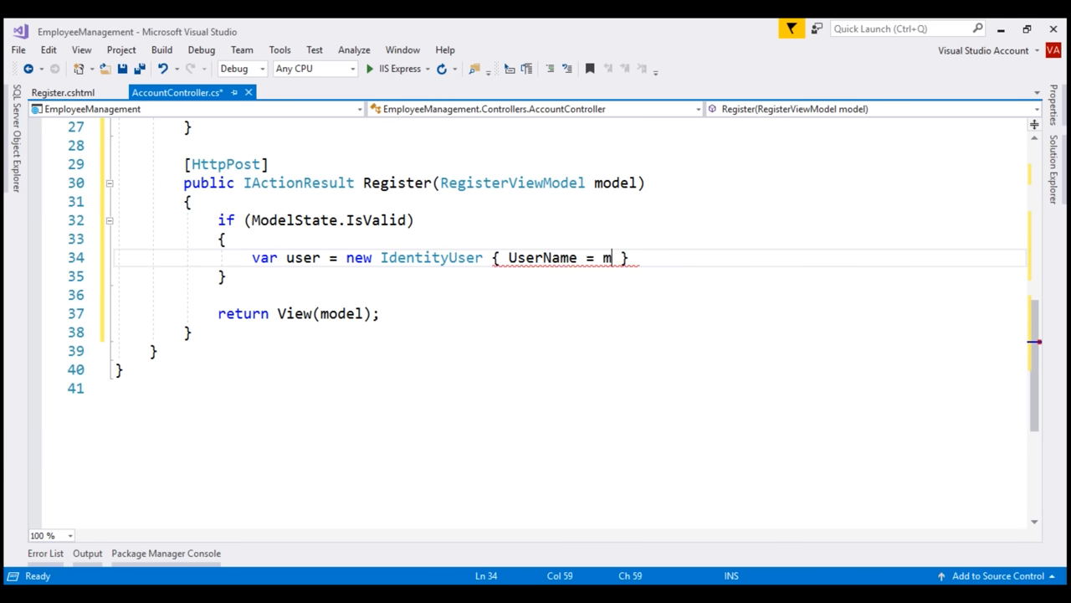
pyautogui.write('odel.Email, Email')
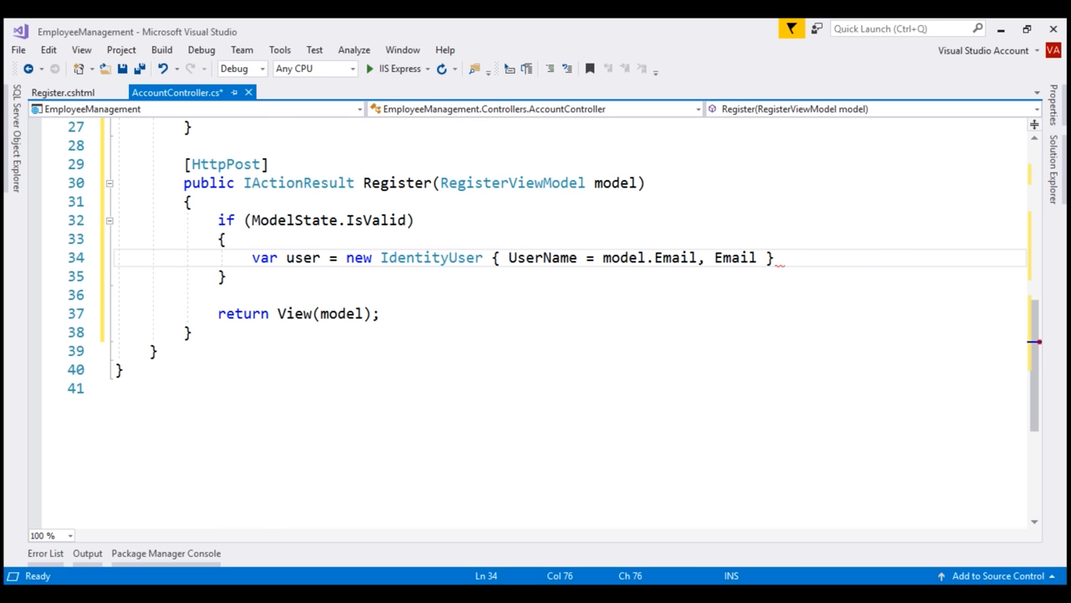
pyautogui.write('= model')
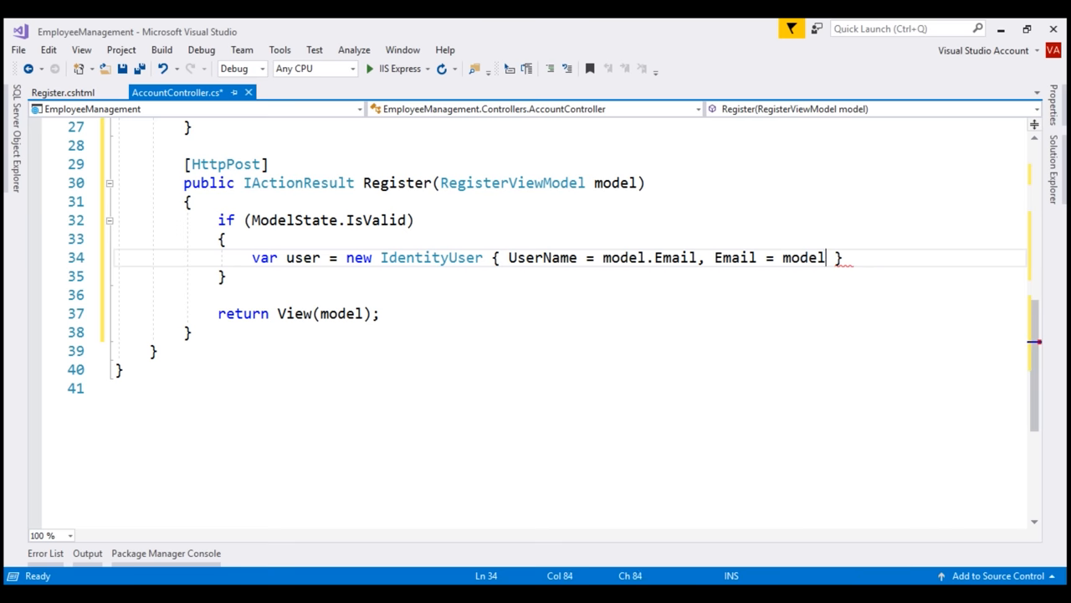
pyautogui.write('.Email };')
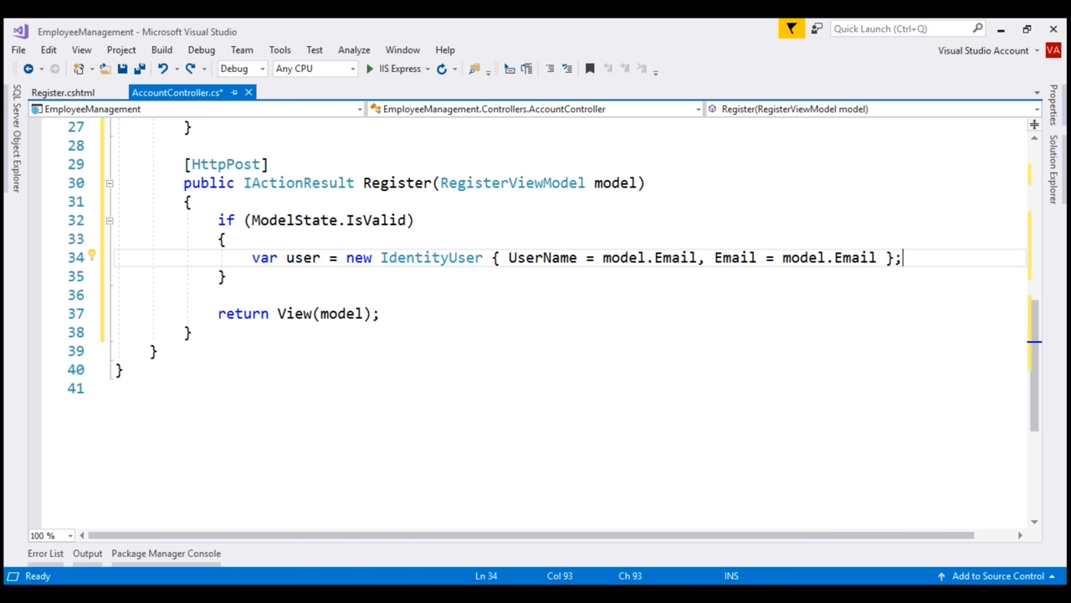
pyautogui.moveTo(630, 183)
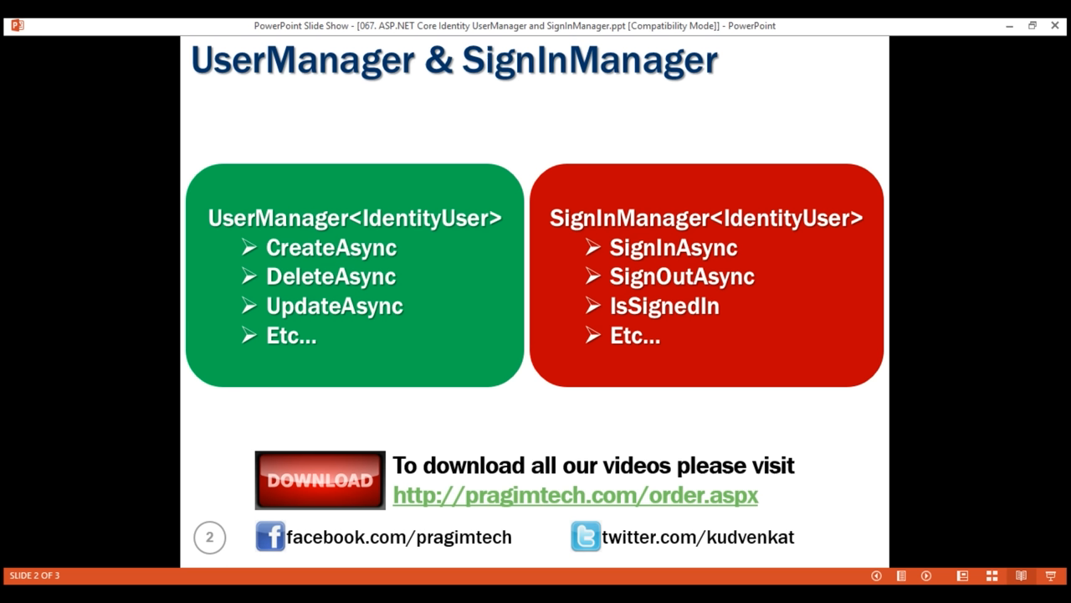
pyautogui.moveTo(387, 249)
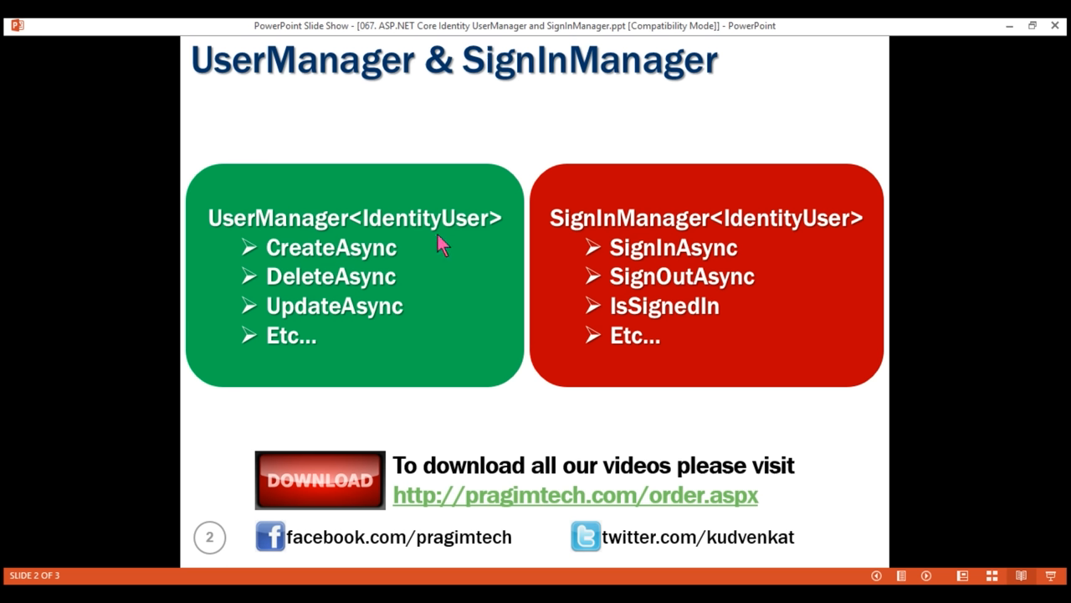
pyautogui.moveTo(314, 272)
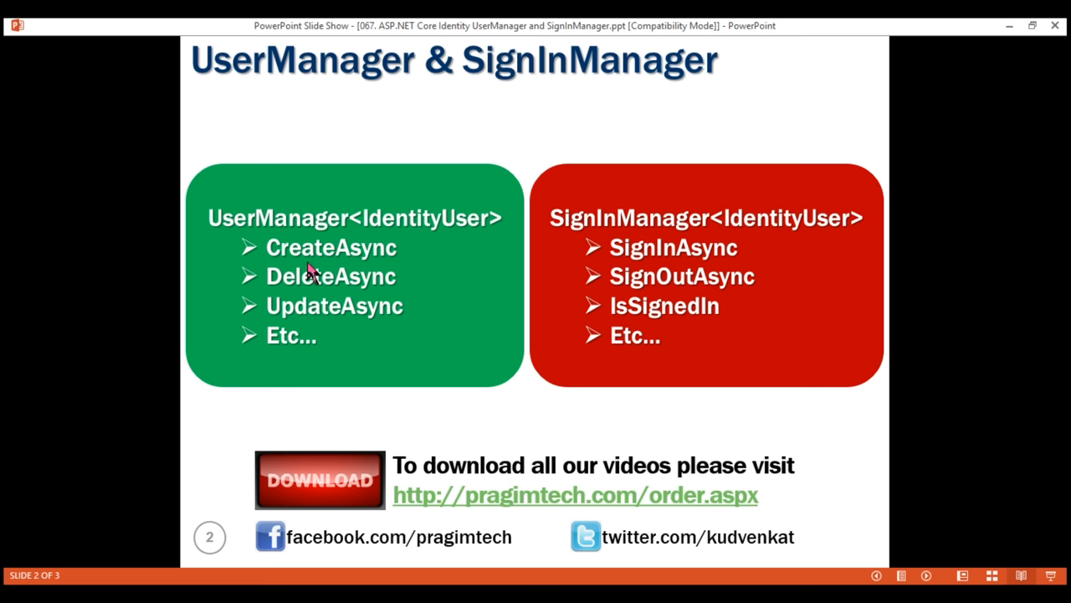
pyautogui.moveTo(322, 260)
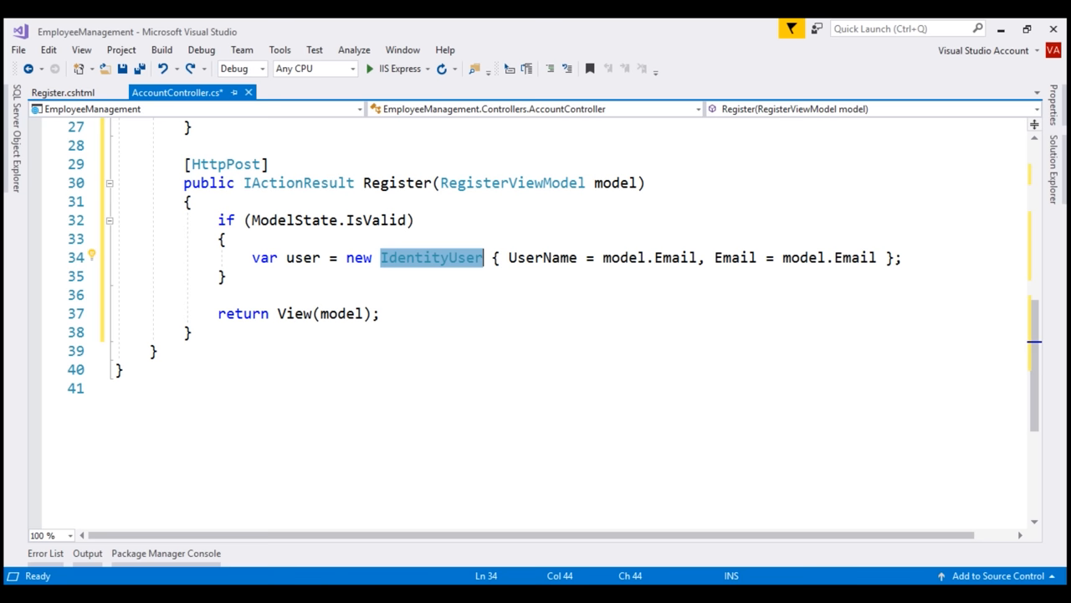
# Write userManager.CreateAsync(user, model.Password); on line 35 and begin prefixing it with await
pyautogui.click(908, 257)
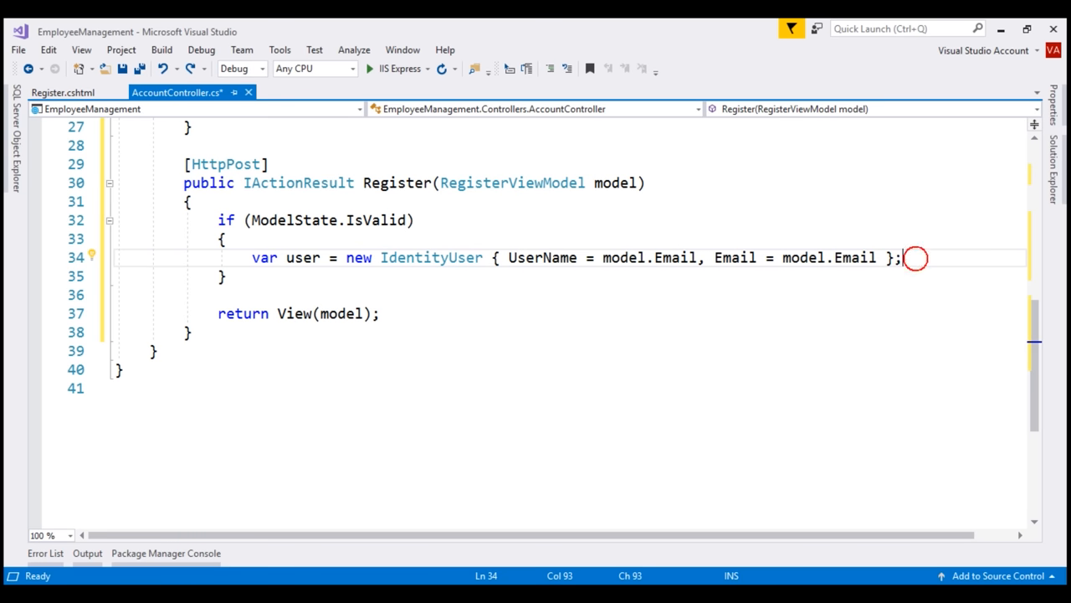
pyautogui.write('userManager.CreateAsync')
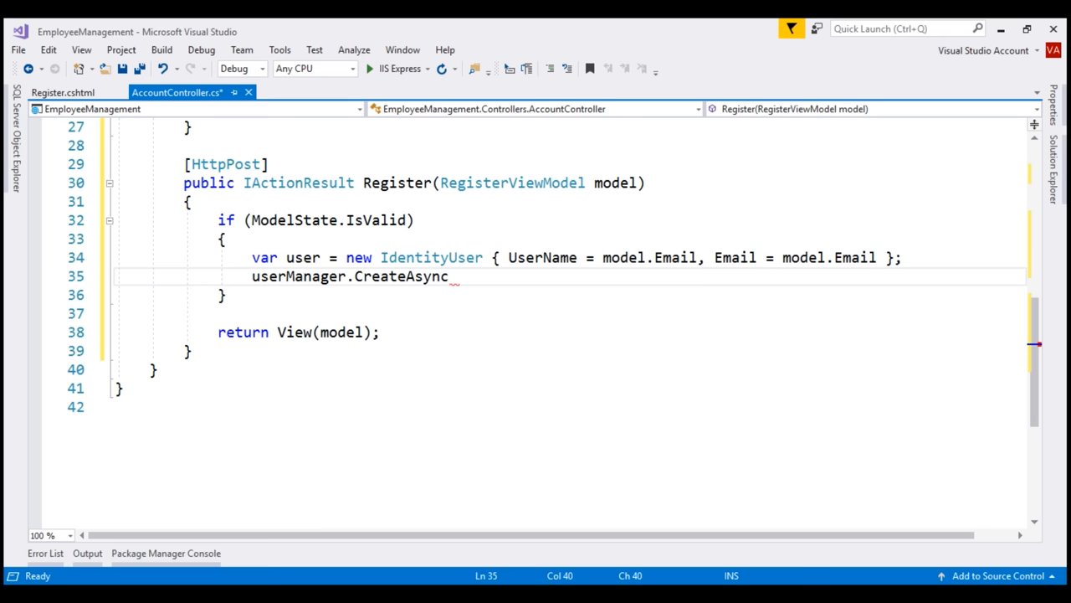
pyautogui.write('(')
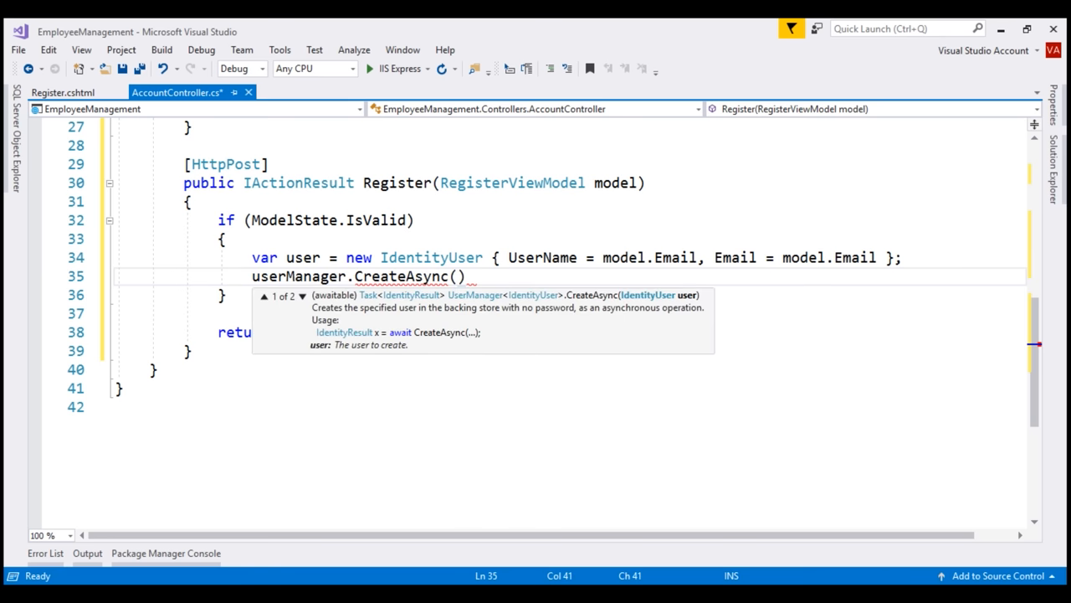
pyautogui.click(302, 295)
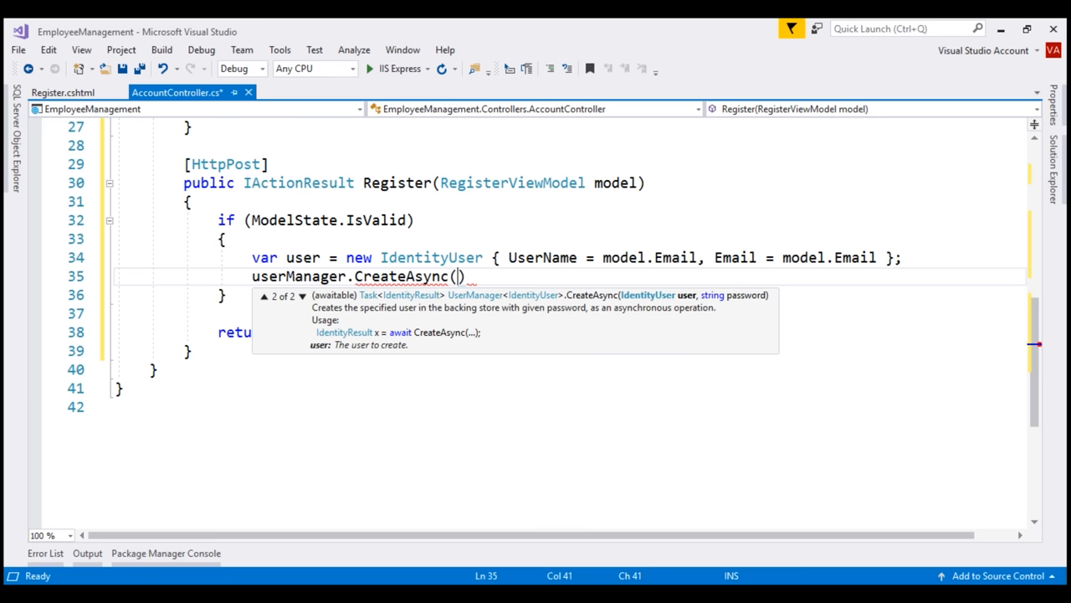
pyautogui.write('user')
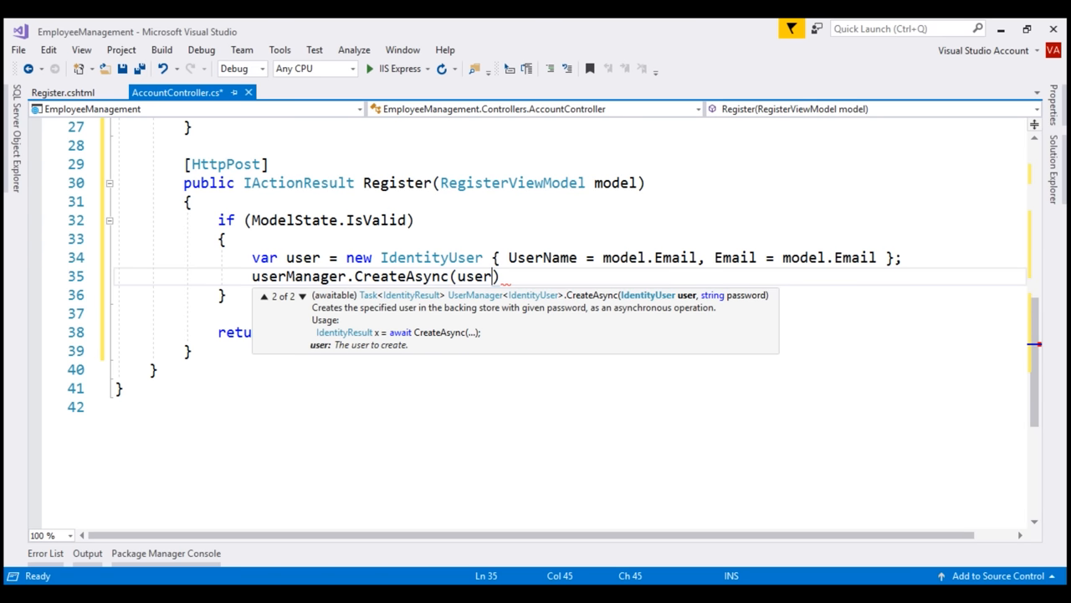
pyautogui.write(',')
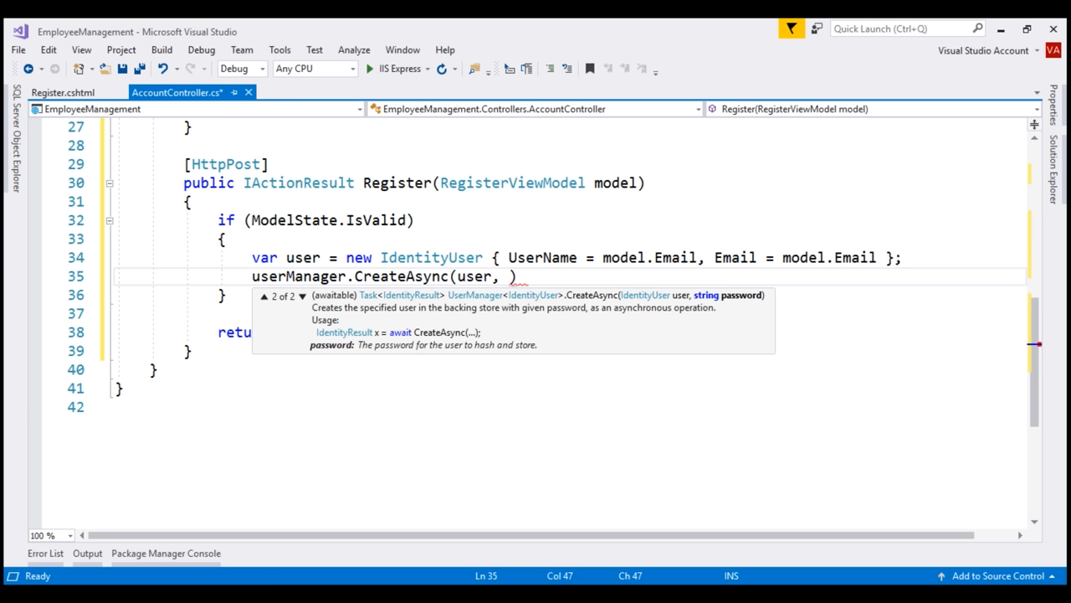
pyautogui.write('model')
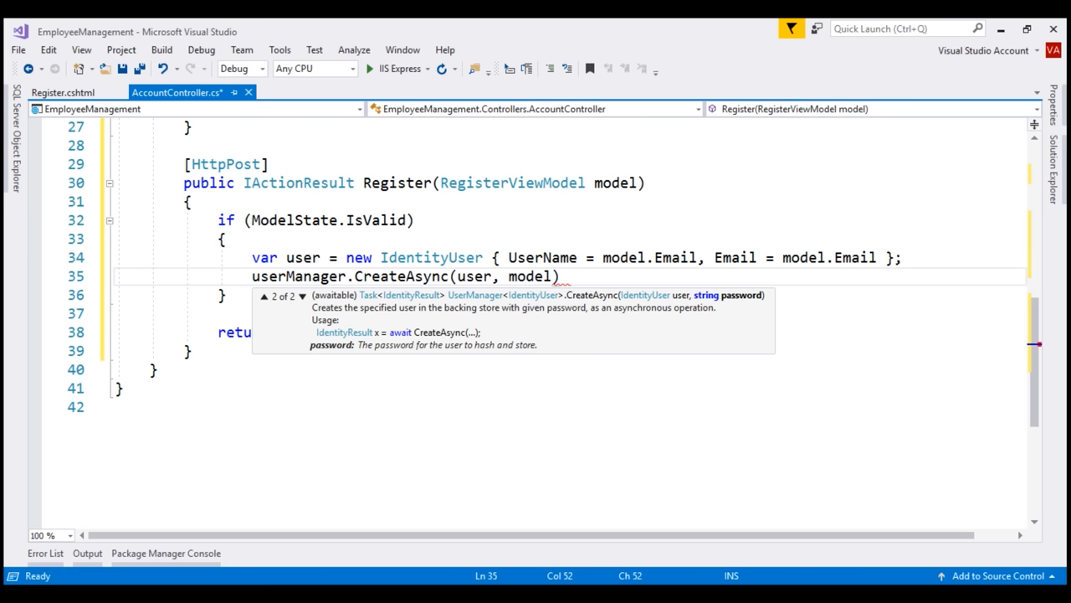
pyautogui.write('.Password);')
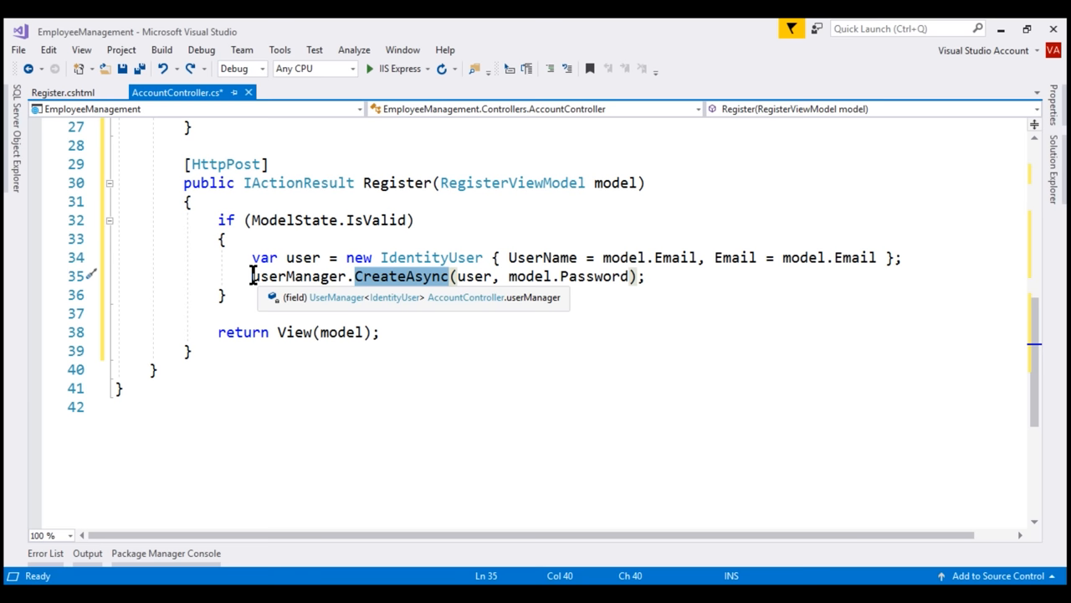
pyautogui.write('await')
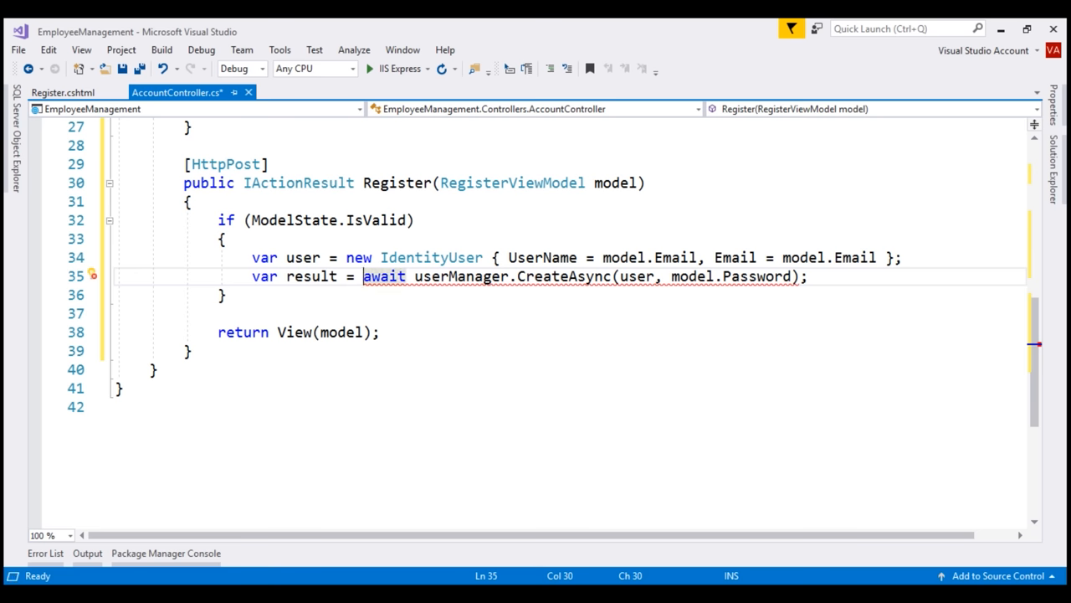
pyautogui.moveTo(456, 198)
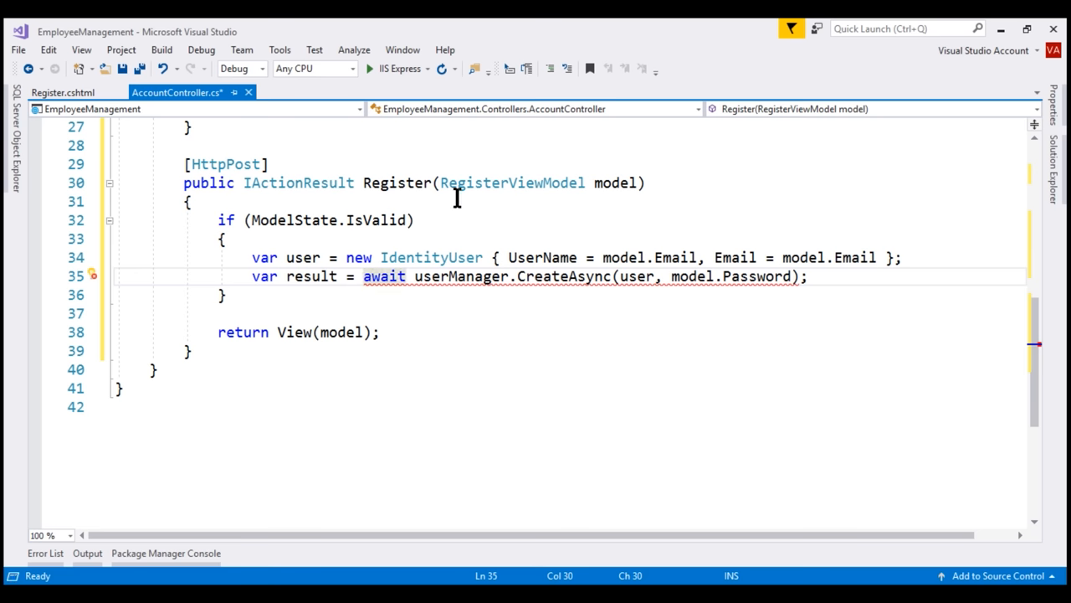
# Mark the Register action async and begin wrapping IActionResult in Task
pyautogui.doubleClick(393, 182)
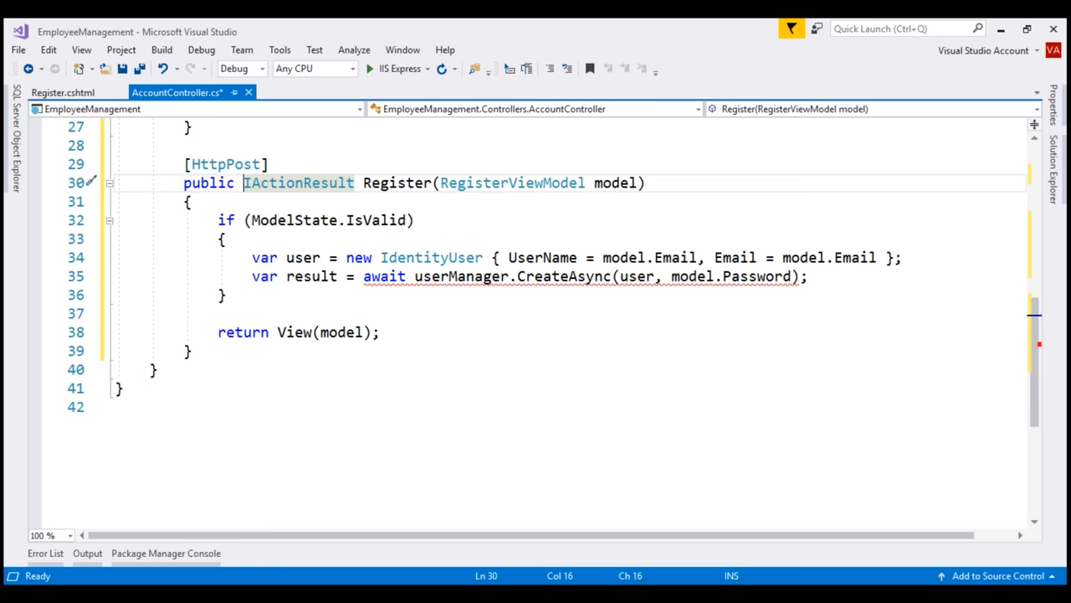
pyautogui.write('async')
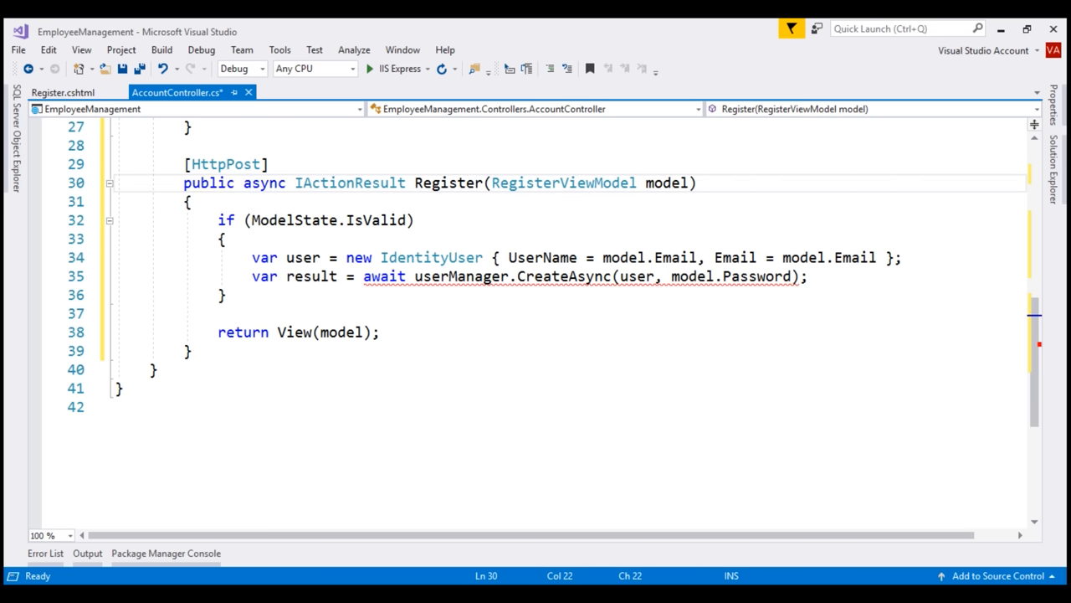
pyautogui.doubleClick(350, 182)
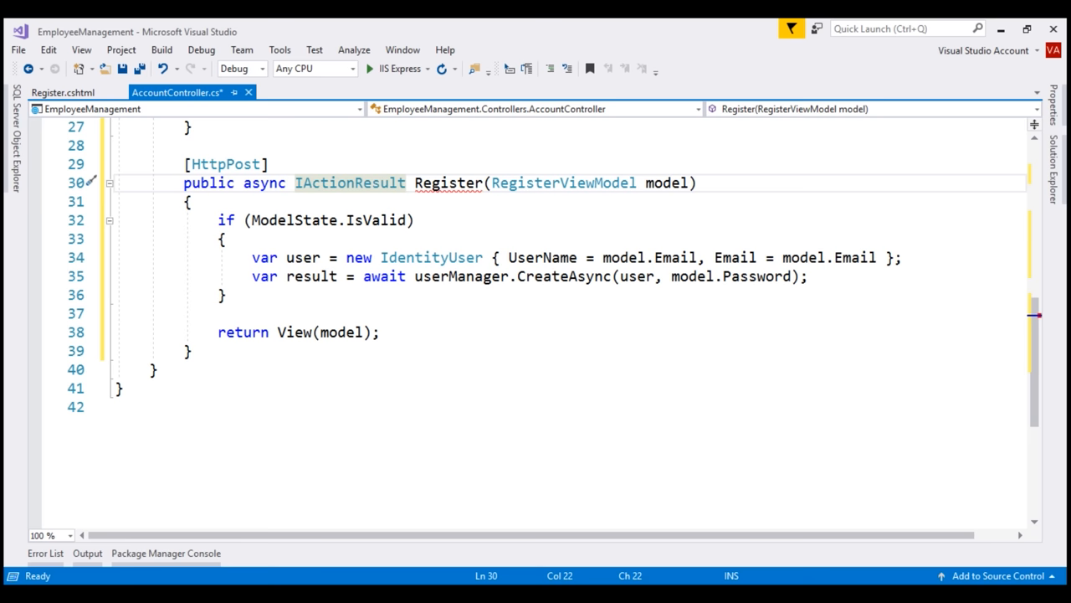
pyautogui.write('Ta')
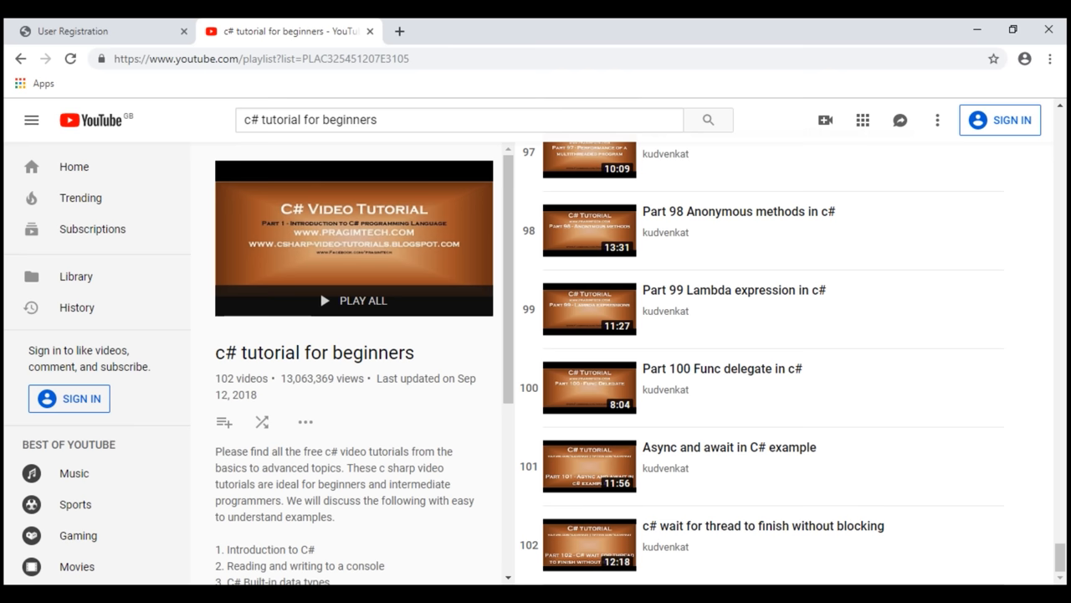
pyautogui.moveTo(590, 466)
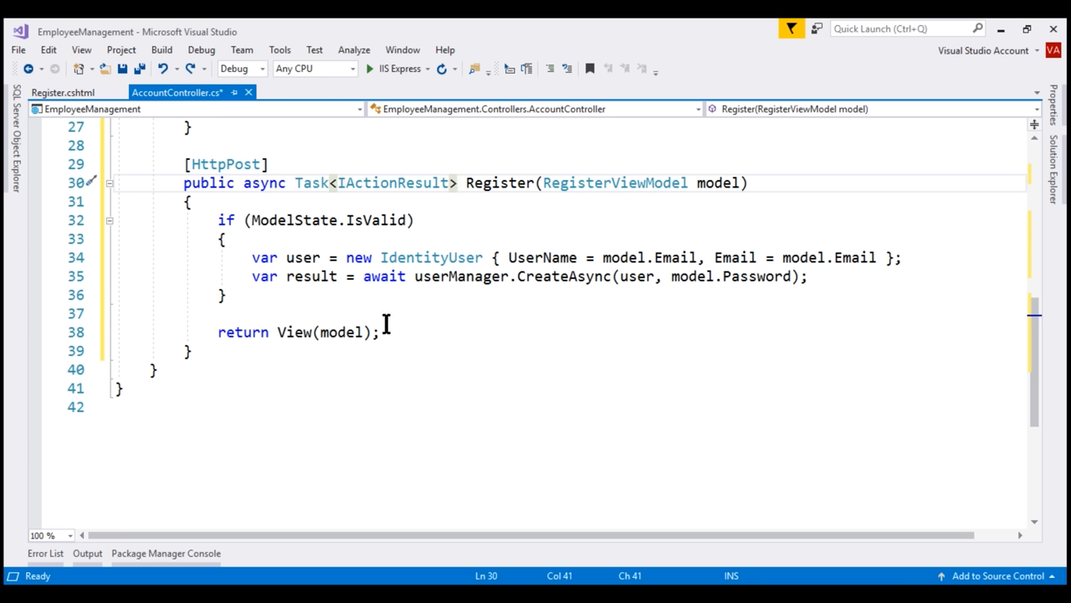
pyautogui.moveTo(312, 276)
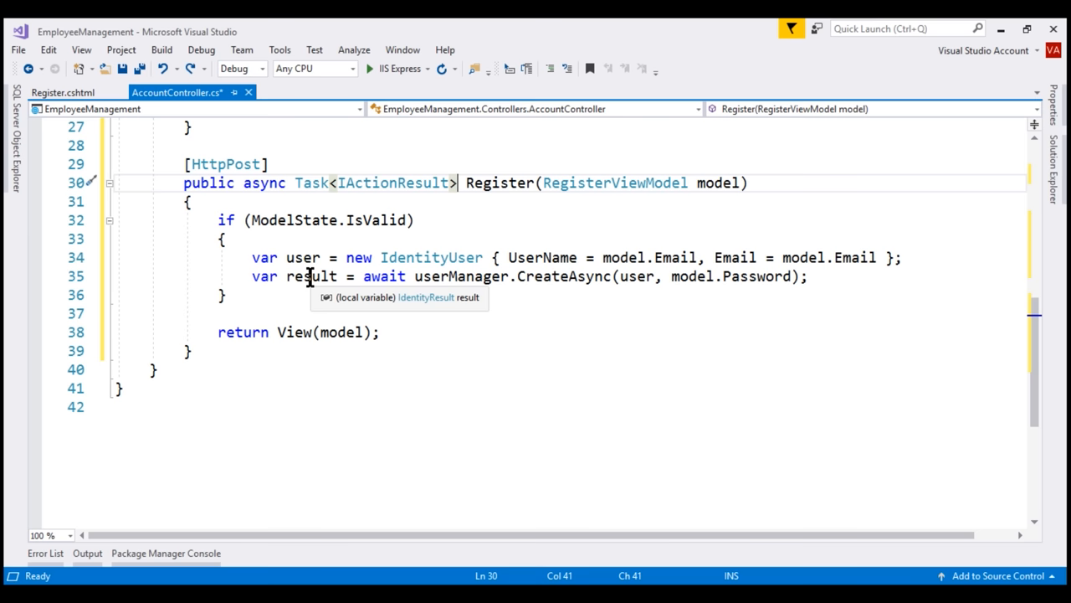
pyautogui.moveTo(846, 277)
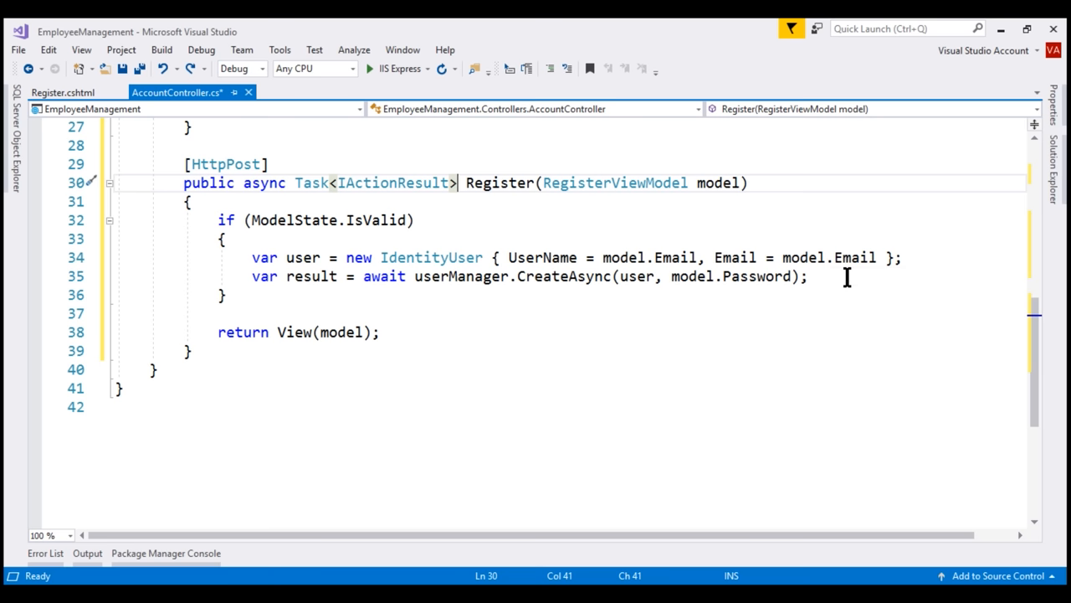
# Add an empty if (result.Succeeded) block below the CreateAsync call
pyautogui.press('enter')
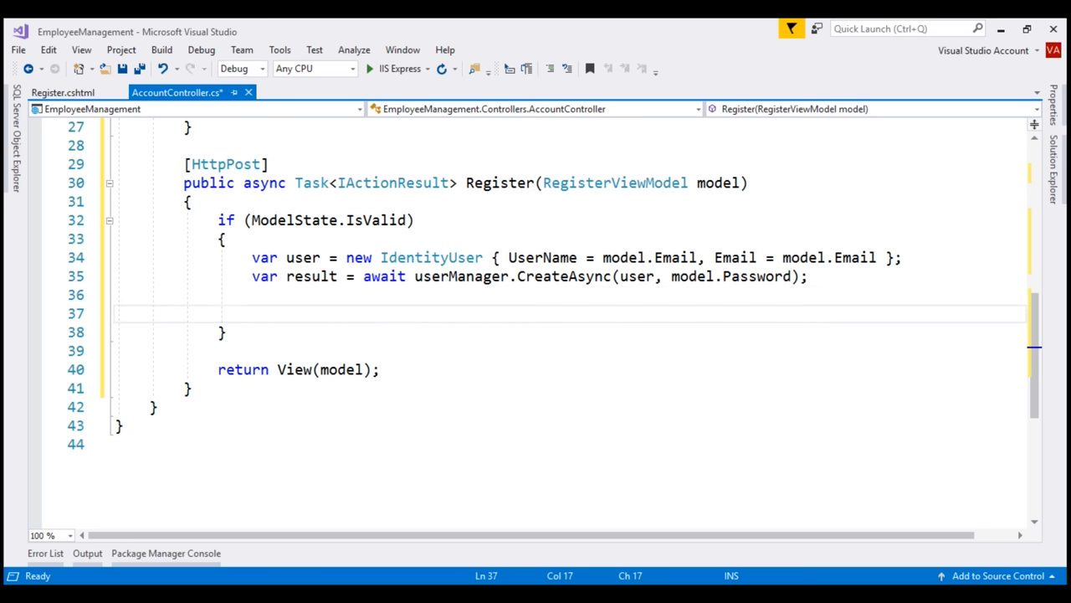
pyautogui.write('if')
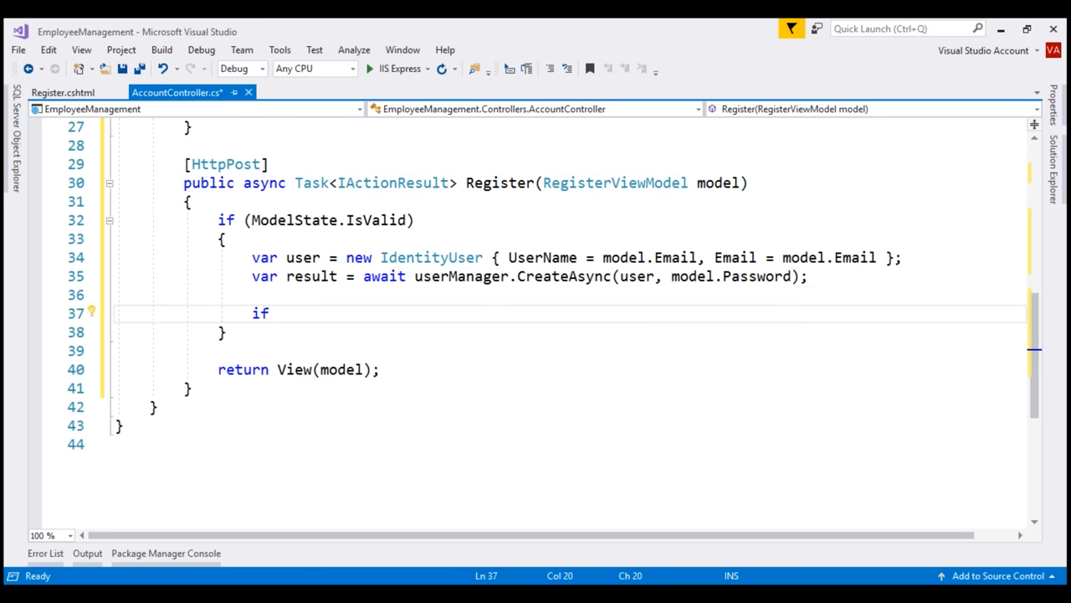
pyautogui.write('(result.Succeeded')
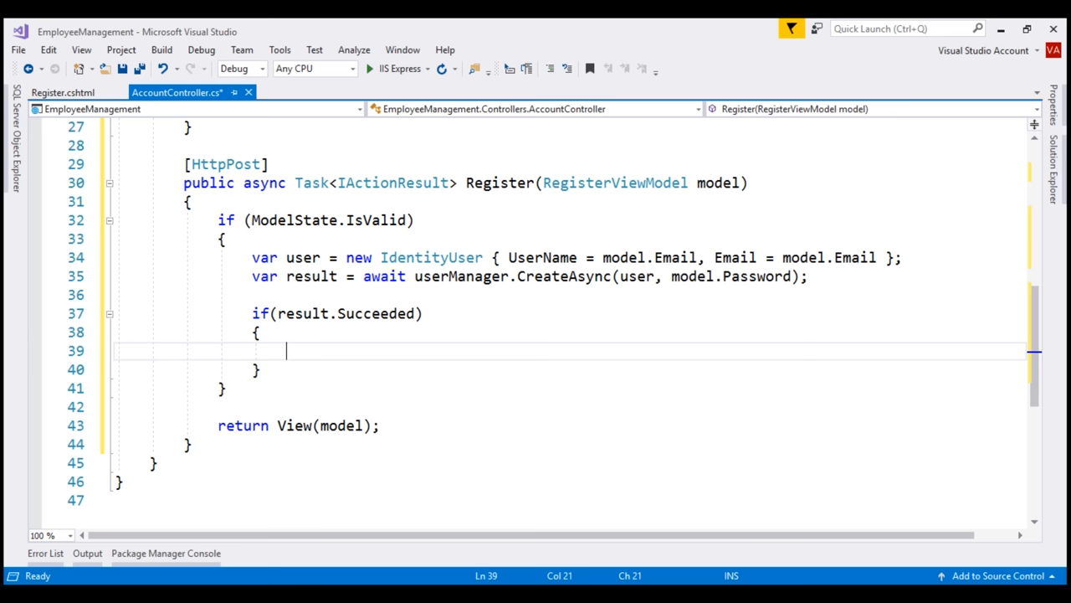
# Await signInManager.SignInAsync(user, isPersistent: false), then start a return RedirectToAction
pyautogui.write('sign')
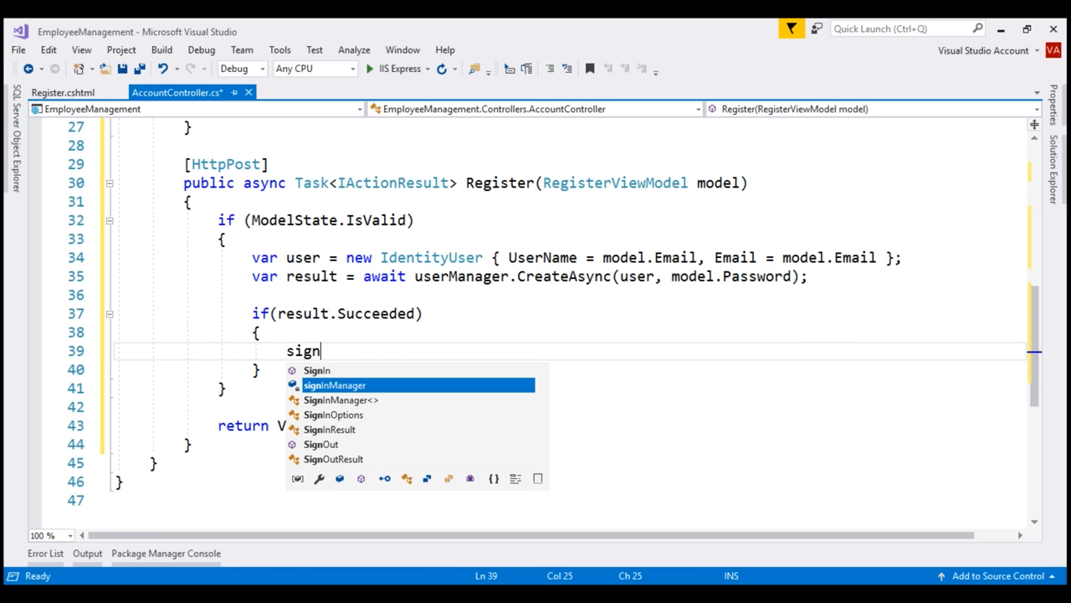
pyautogui.write('InManager.')
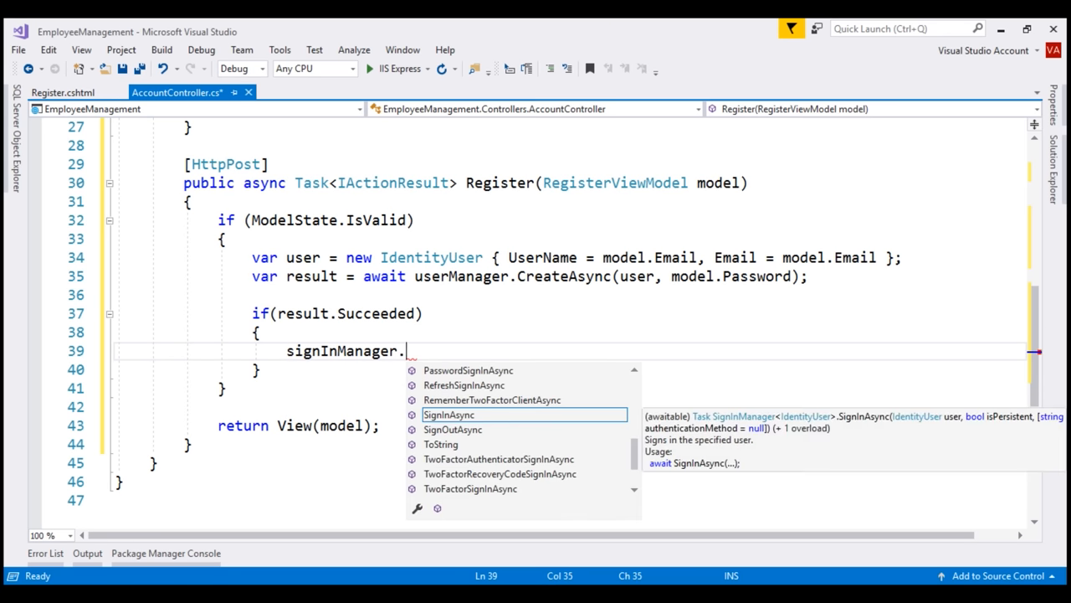
pyautogui.write('si')
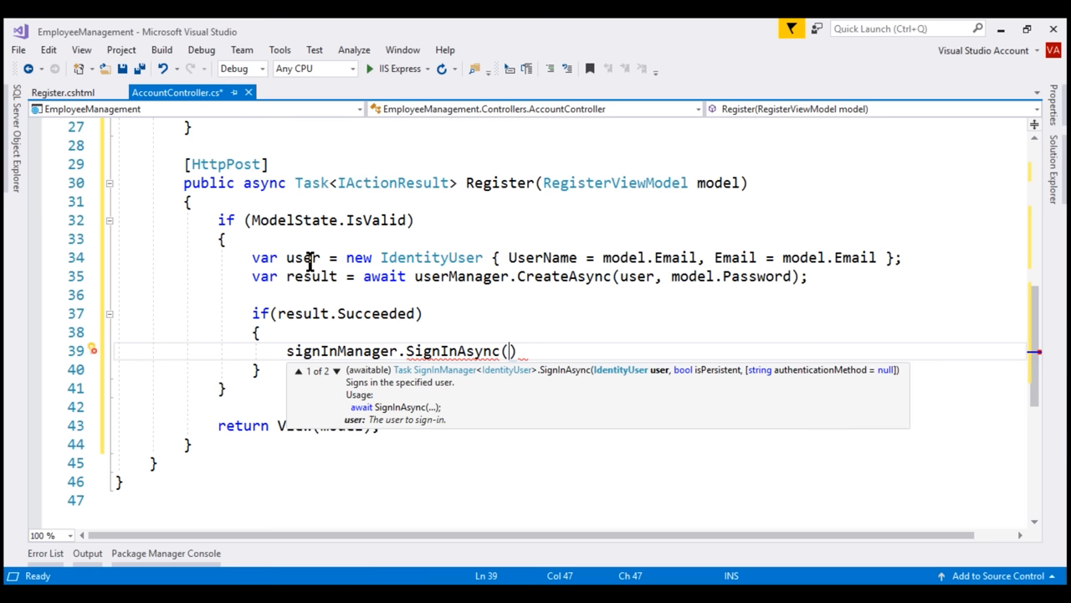
pyautogui.click(304, 257)
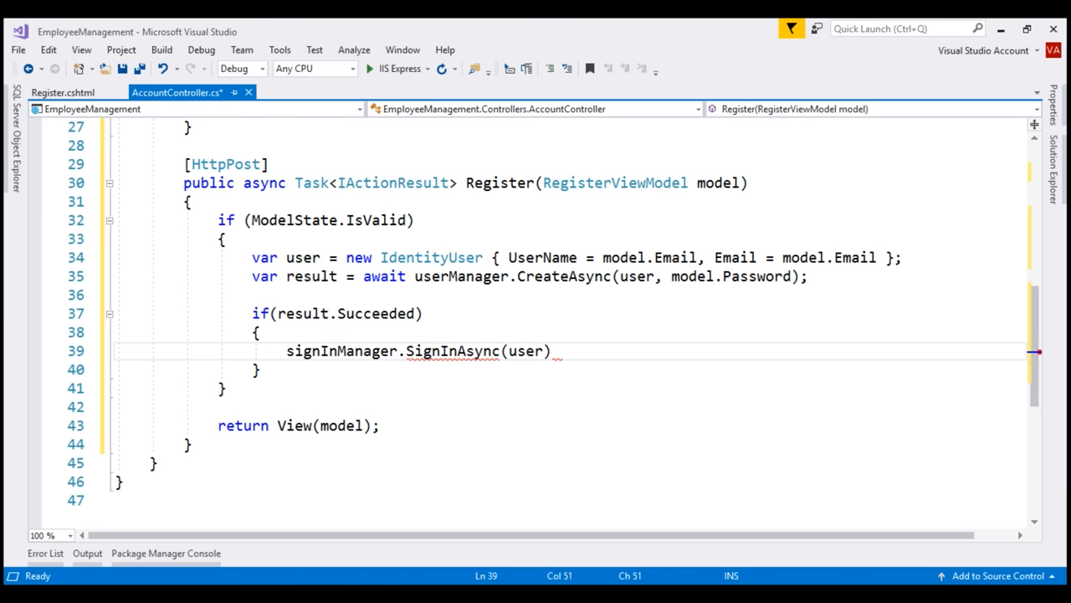
pyautogui.write('", "')
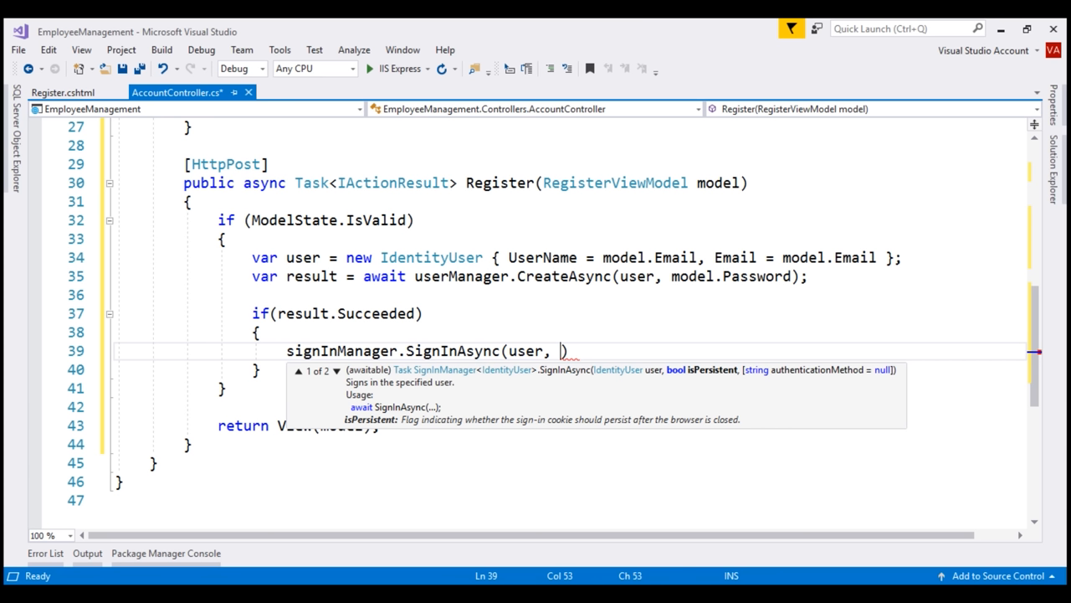
pyautogui.write('isPersistent')
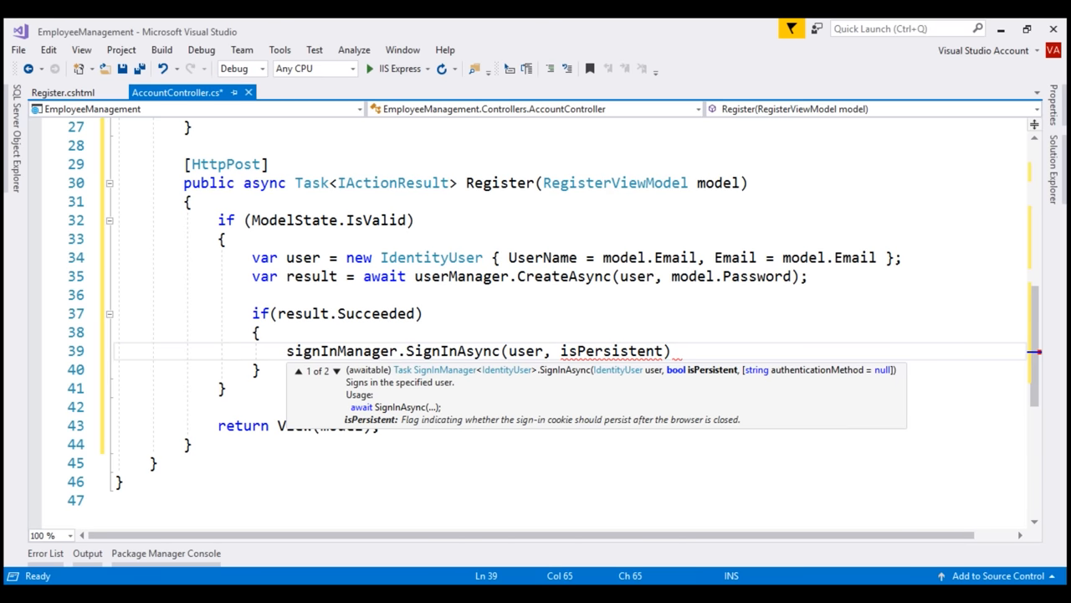
pyautogui.write(': false')
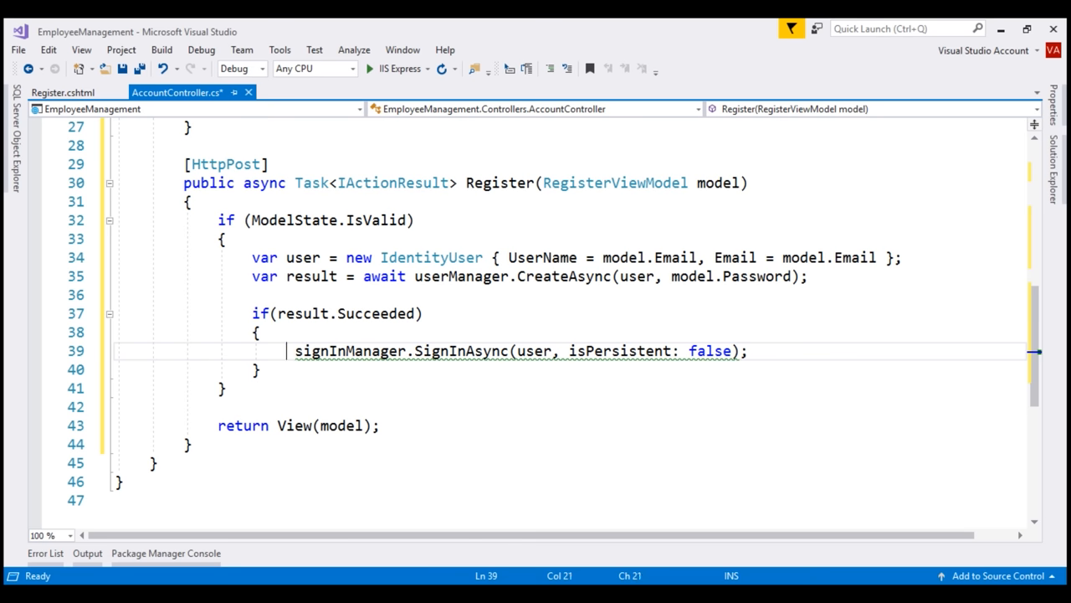
pyautogui.write('await')
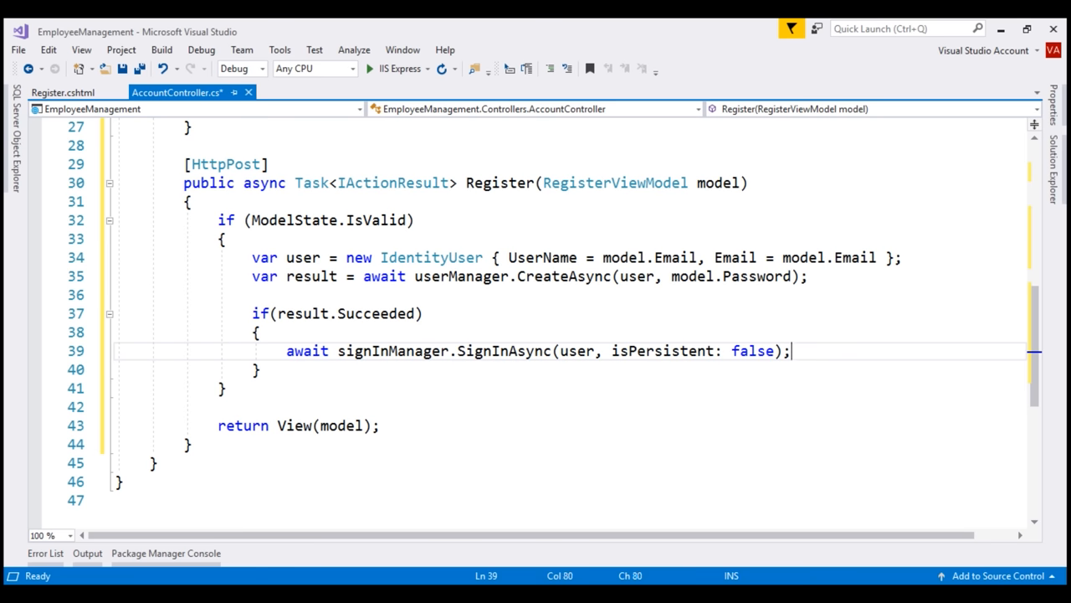
pyautogui.write('return re')
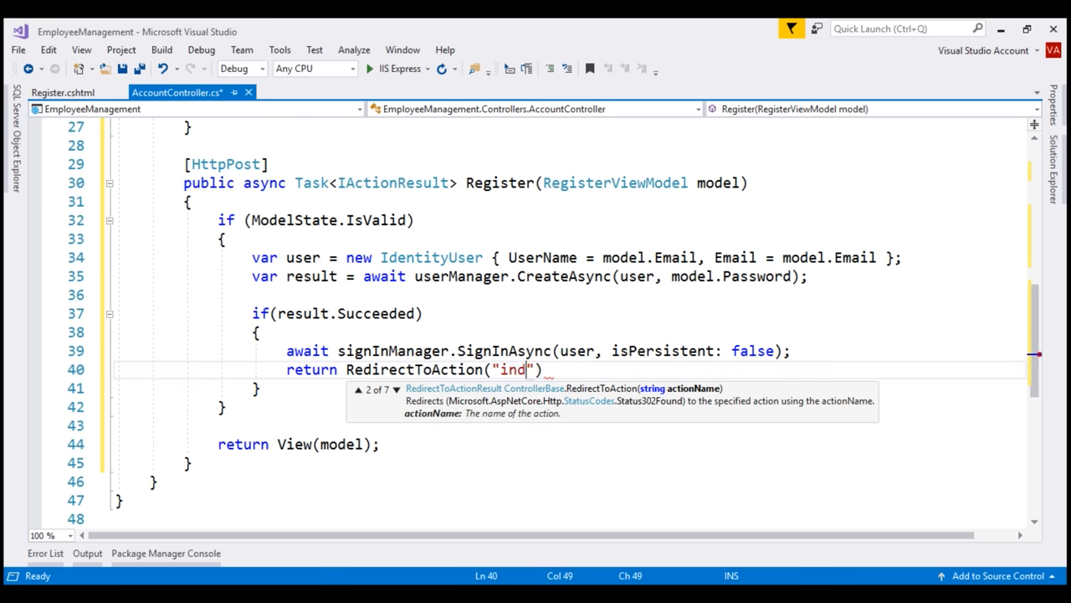
# Return RedirectToAction("index", "home") after sign-in, then highlight the result variable
pyautogui.write('ex",')
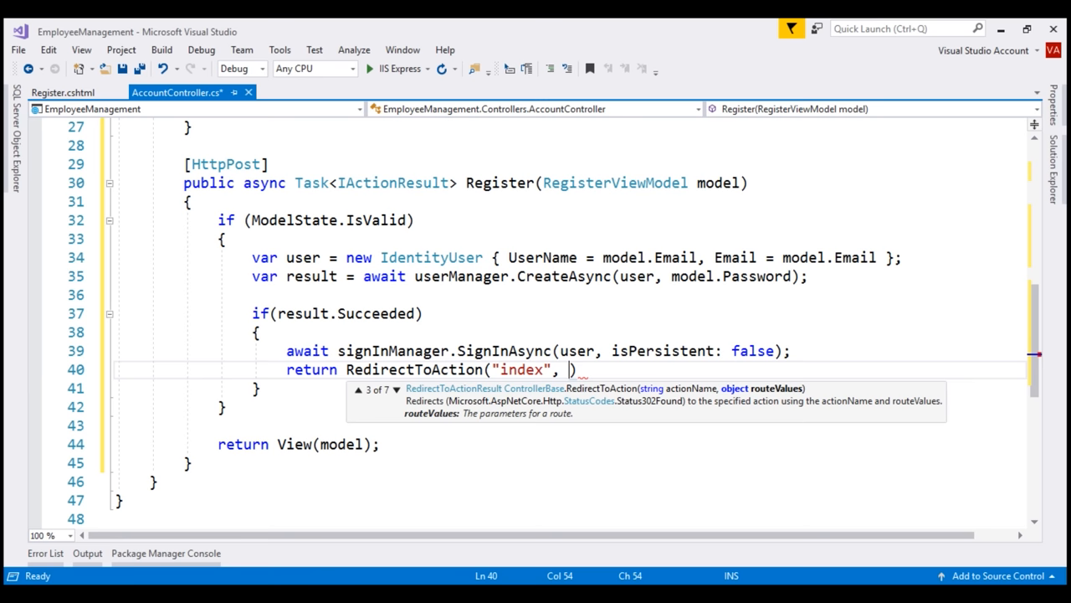
pyautogui.write('"home");')
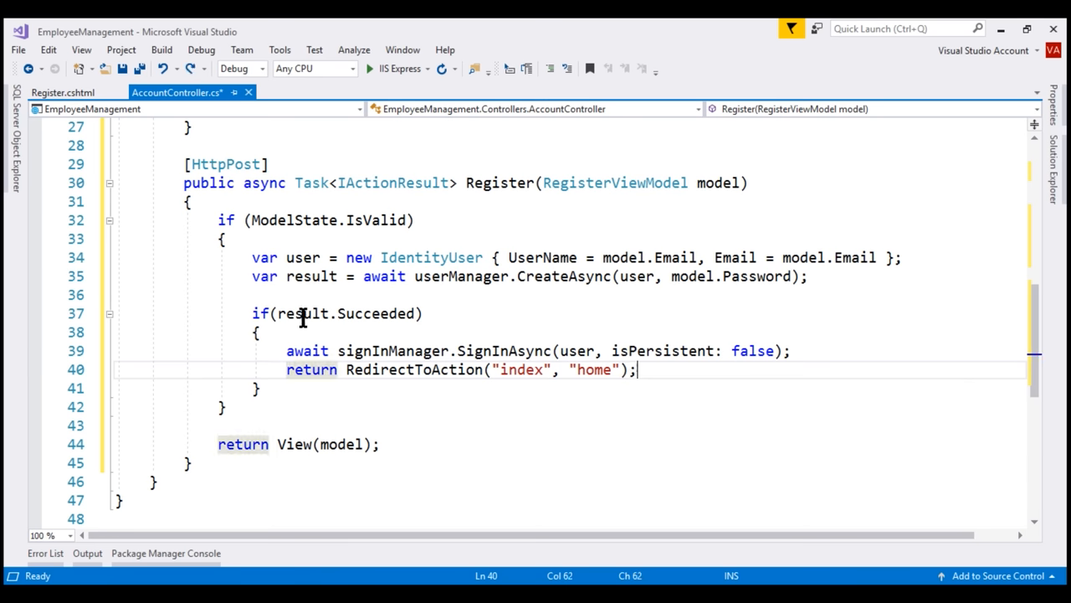
pyautogui.doubleClick(303, 313)
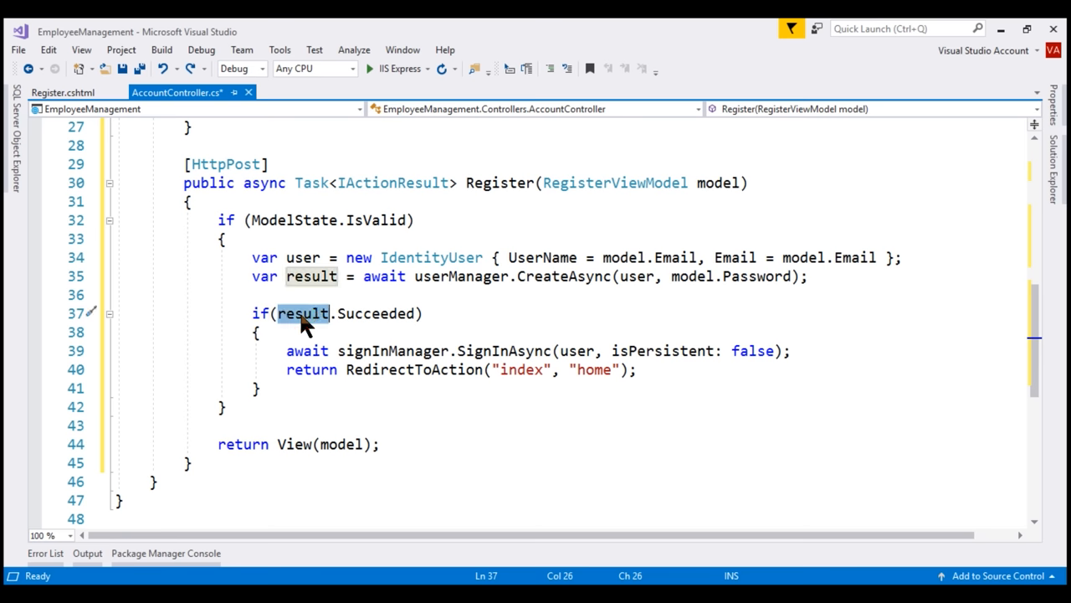
pyautogui.moveTo(361, 317)
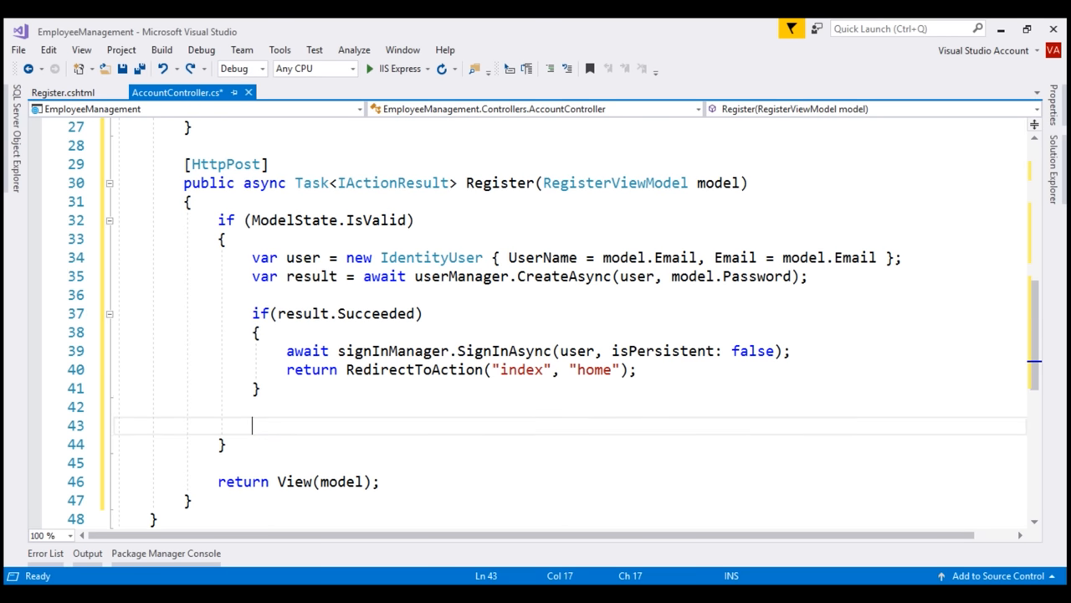
# Add a foreach over result.Errors calling ModelState.AddModelError("", error.Description), then switch to the browser
pyautogui.write('foreach(var')
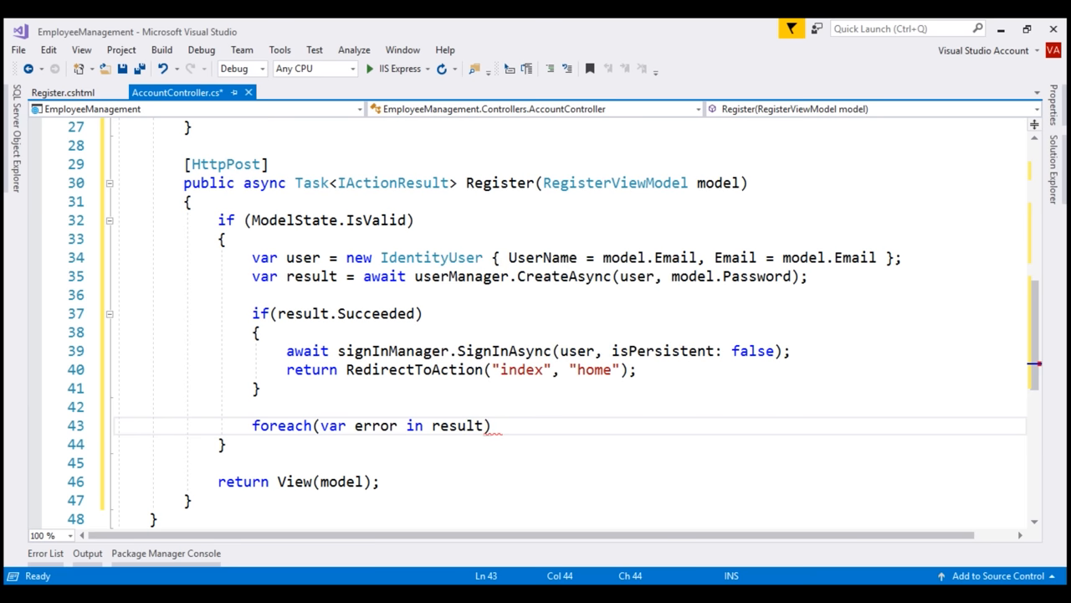
pyautogui.write('er')
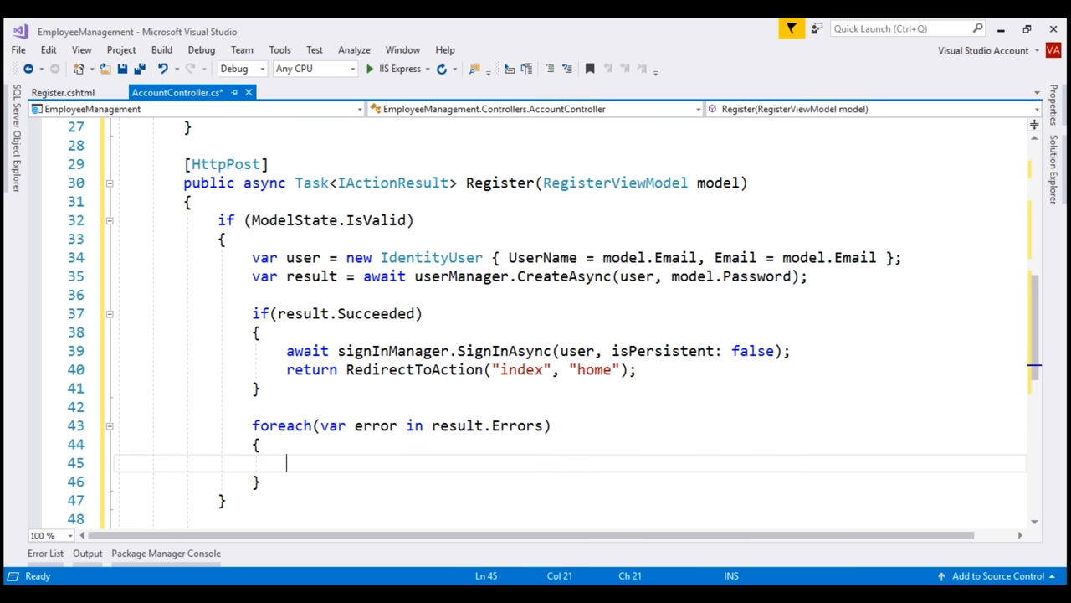
pyautogui.moveTo(422, 452)
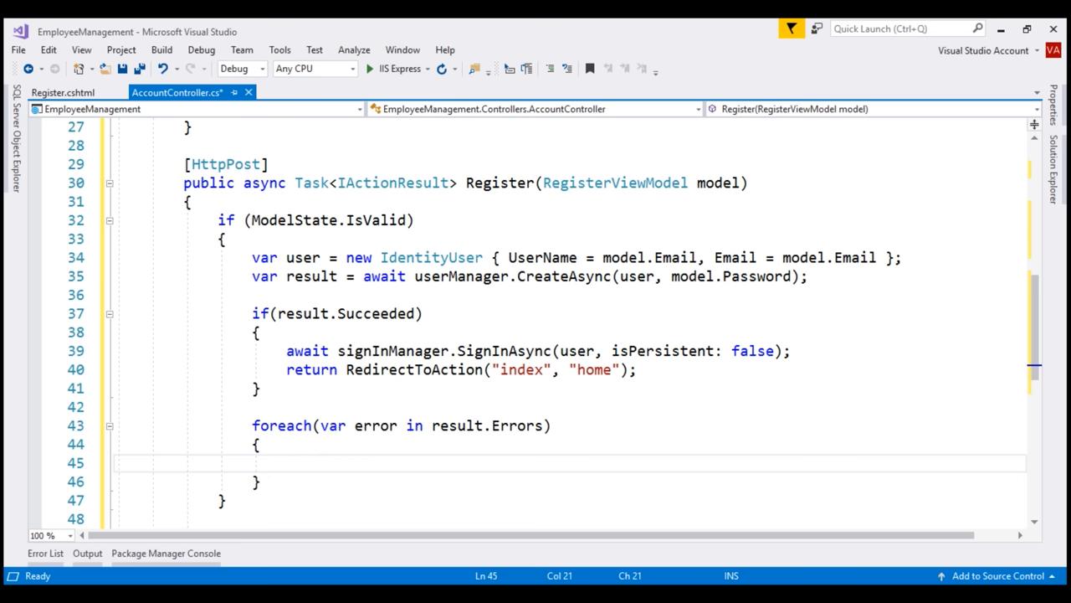
pyautogui.write('ModelState.')
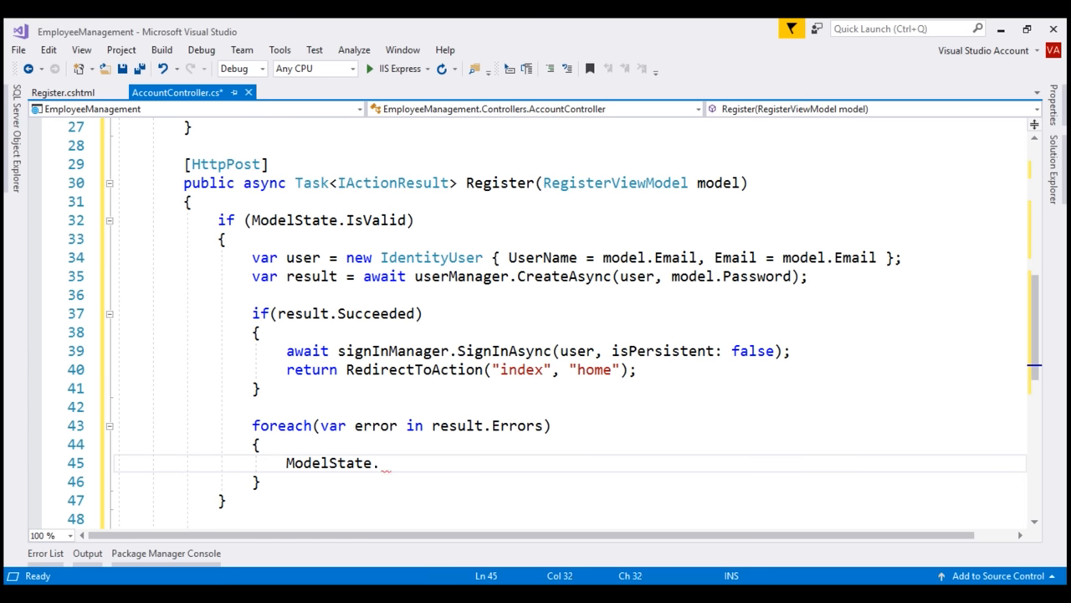
pyautogui.write('AddModelError(')
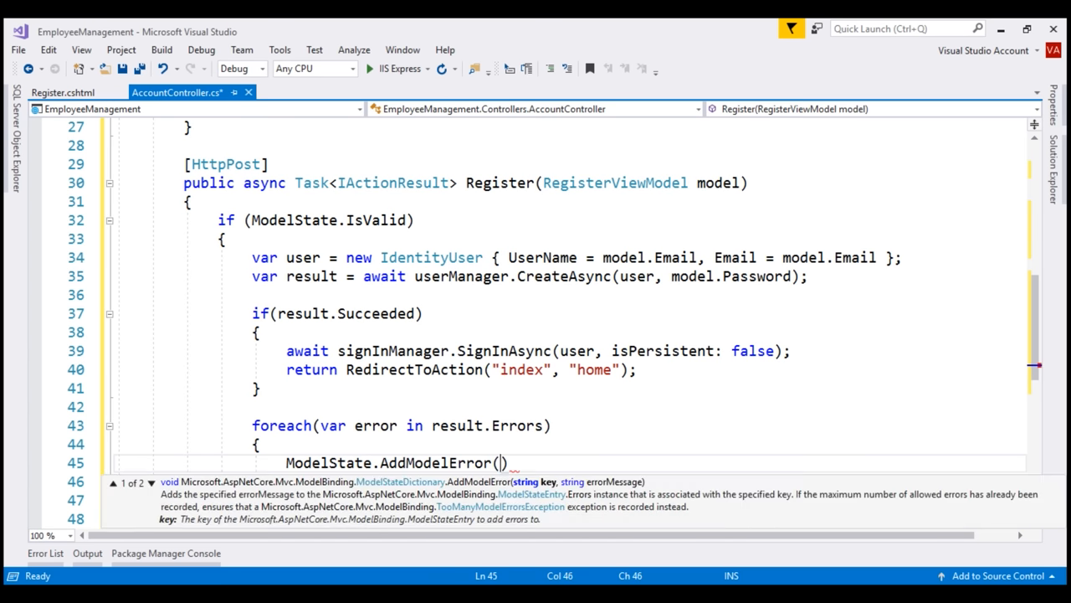
pyautogui.write('"",')
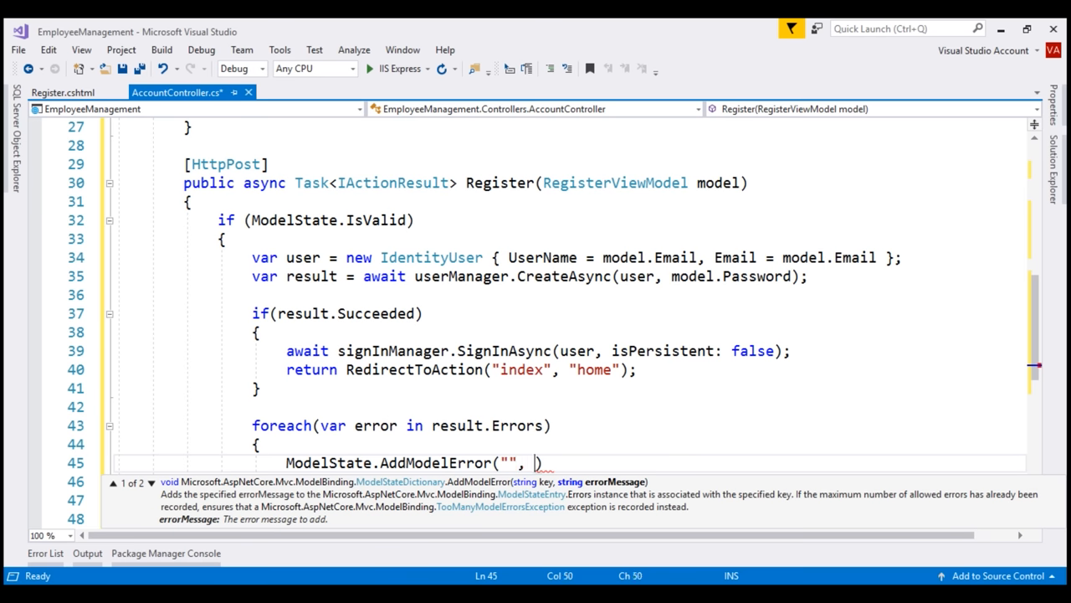
pyautogui.write('error.')
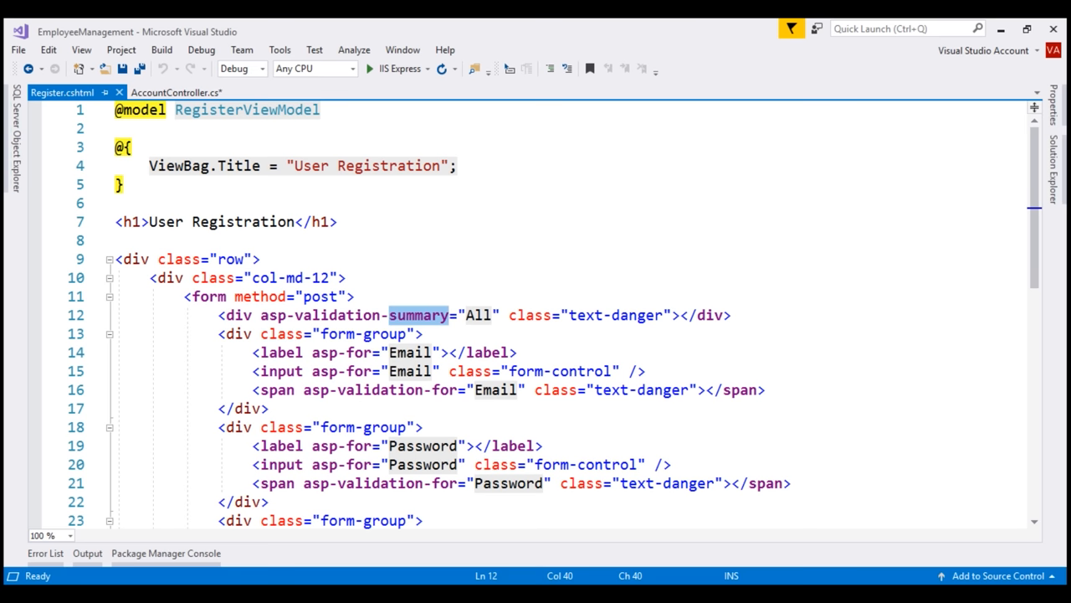
pyautogui.click(369, 69)
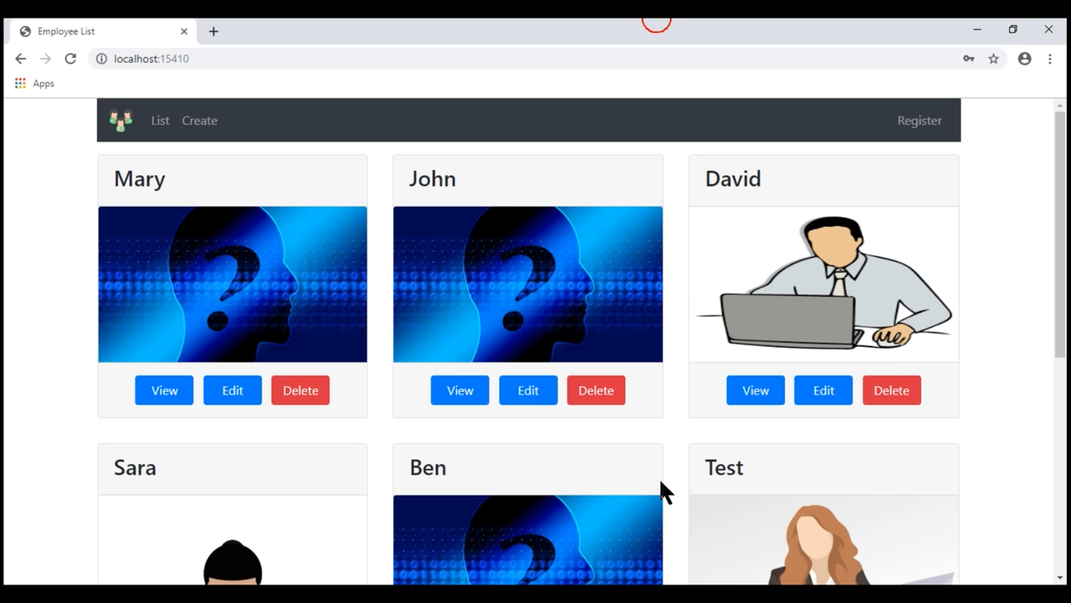
pyautogui.moveTo(919, 130)
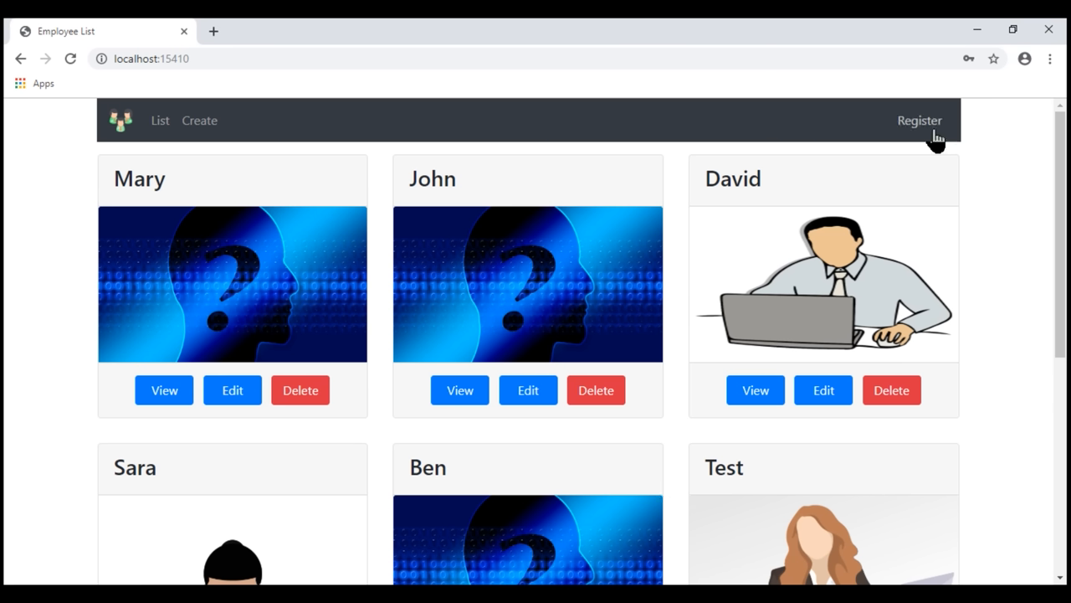
pyautogui.click(919, 120)
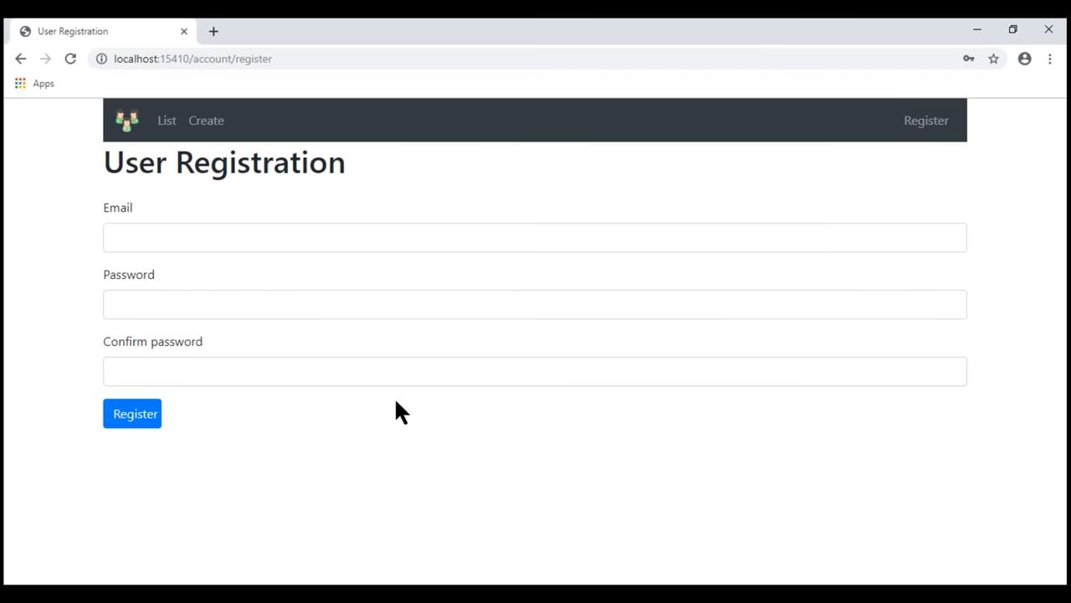
pyautogui.click(133, 412)
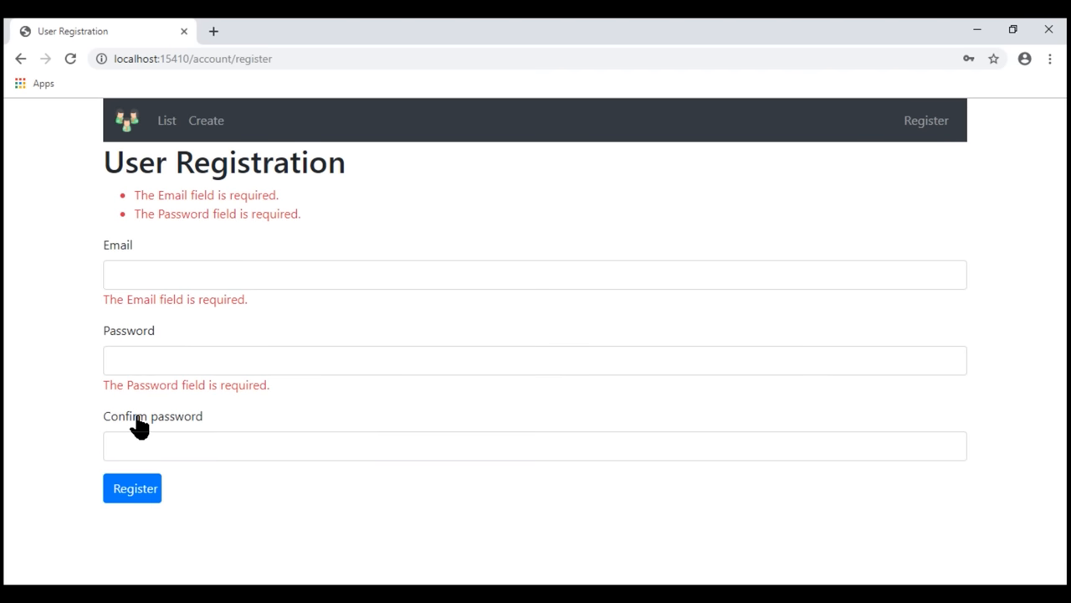
pyautogui.moveTo(314, 308)
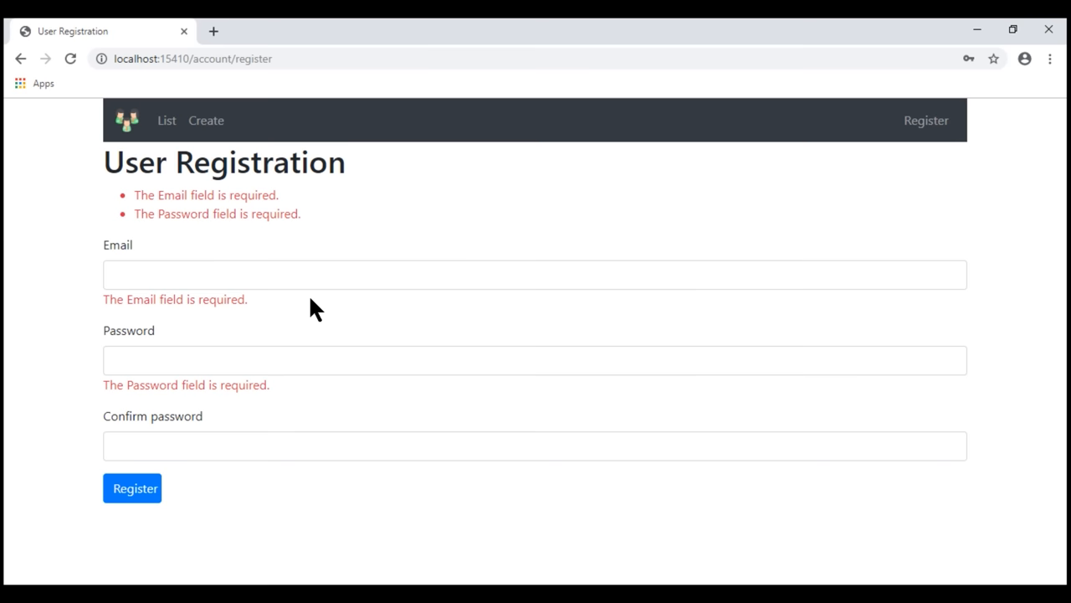
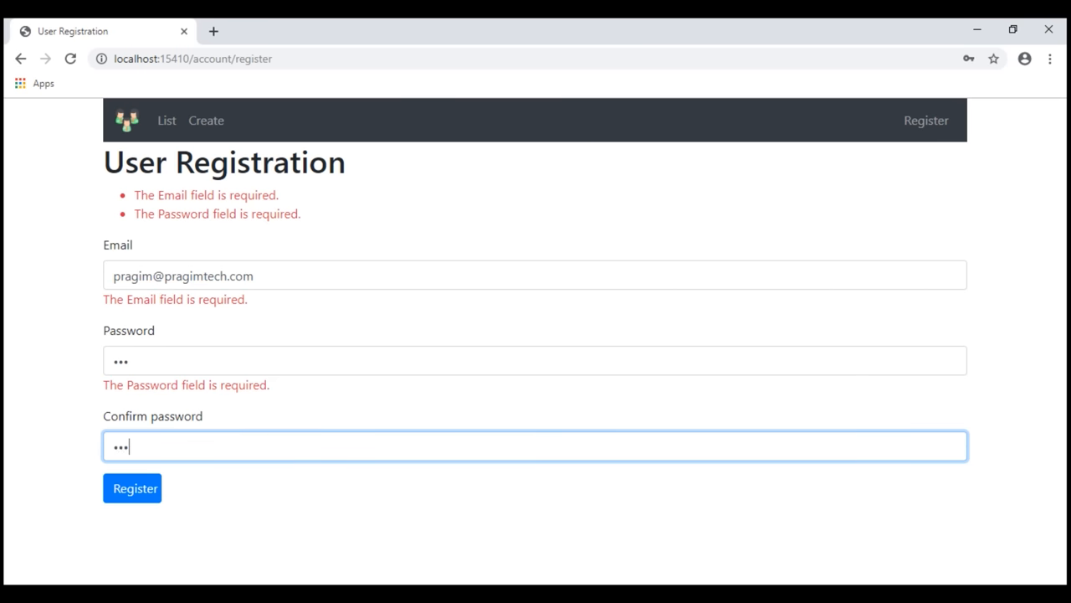
pyautogui.click(132, 488)
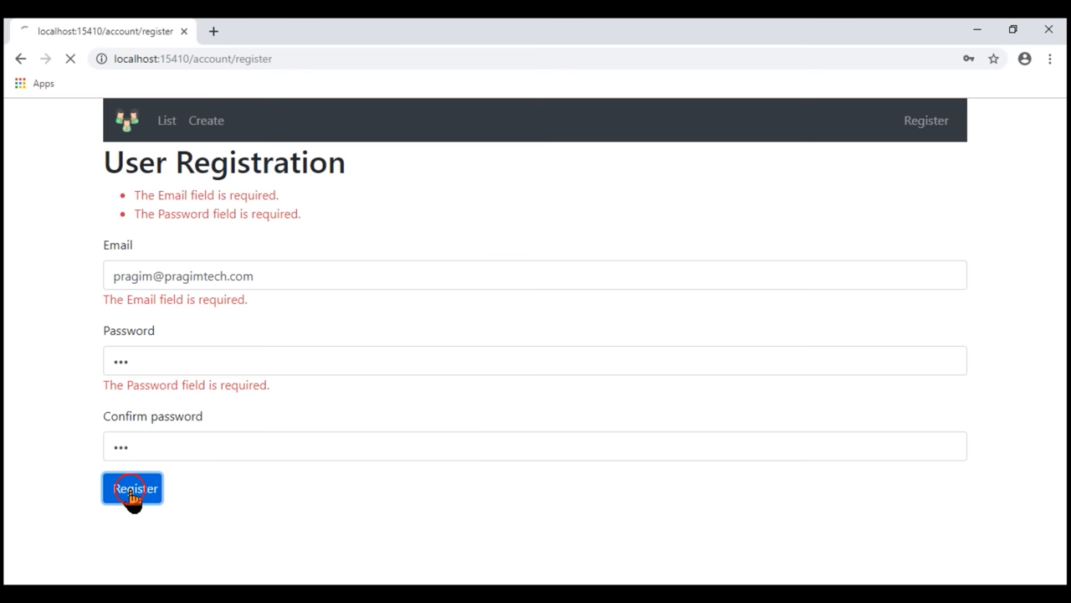
# Review the password rule errors and resubmit with a longer password
pyautogui.click(132, 488)
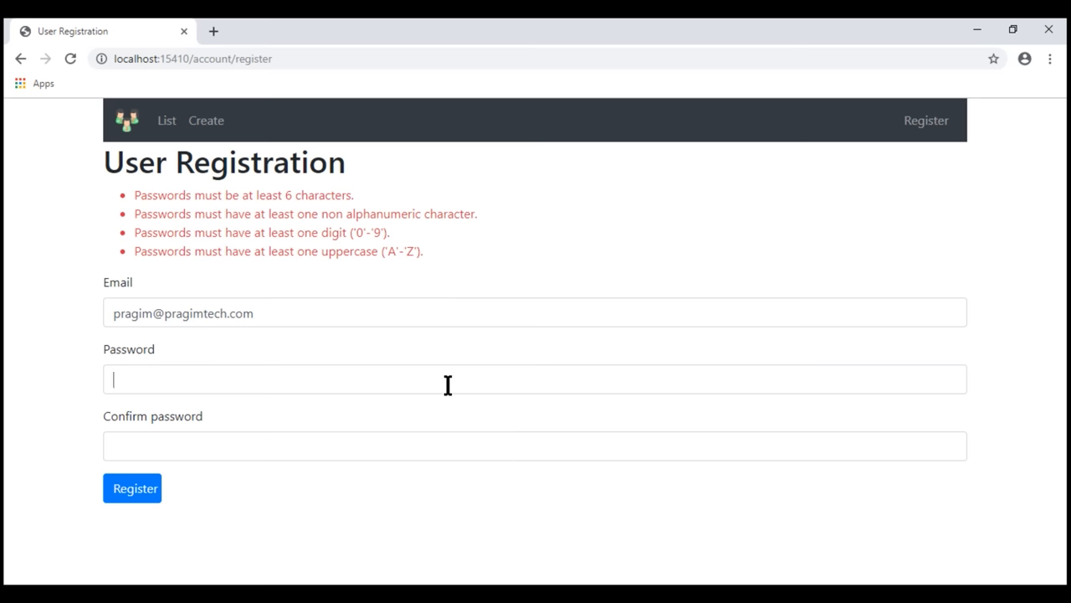
pyautogui.write('abc')
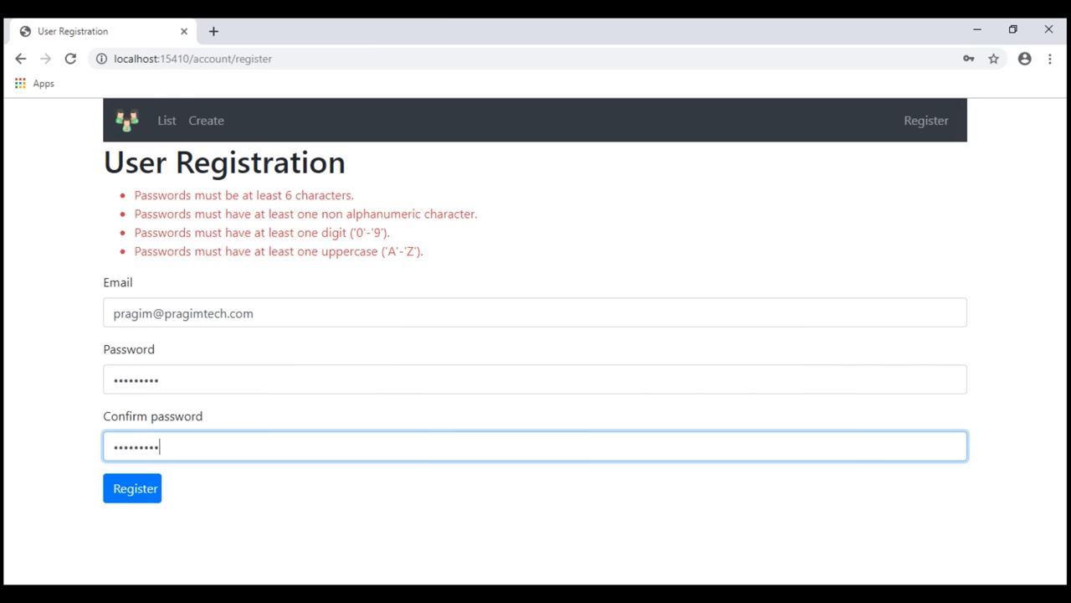
pyautogui.click(133, 487)
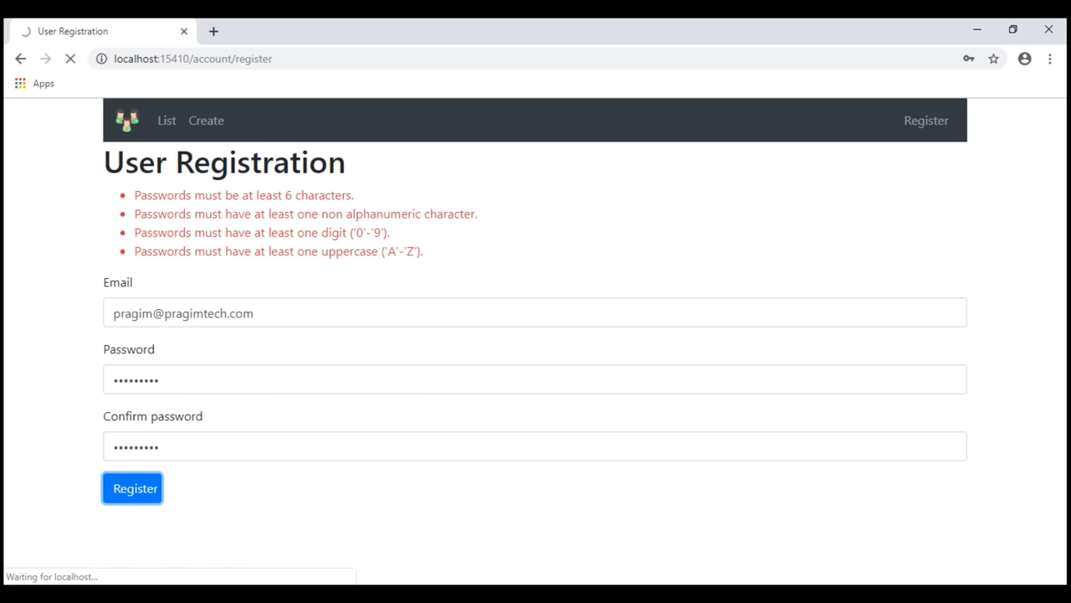
pyautogui.click(132, 488)
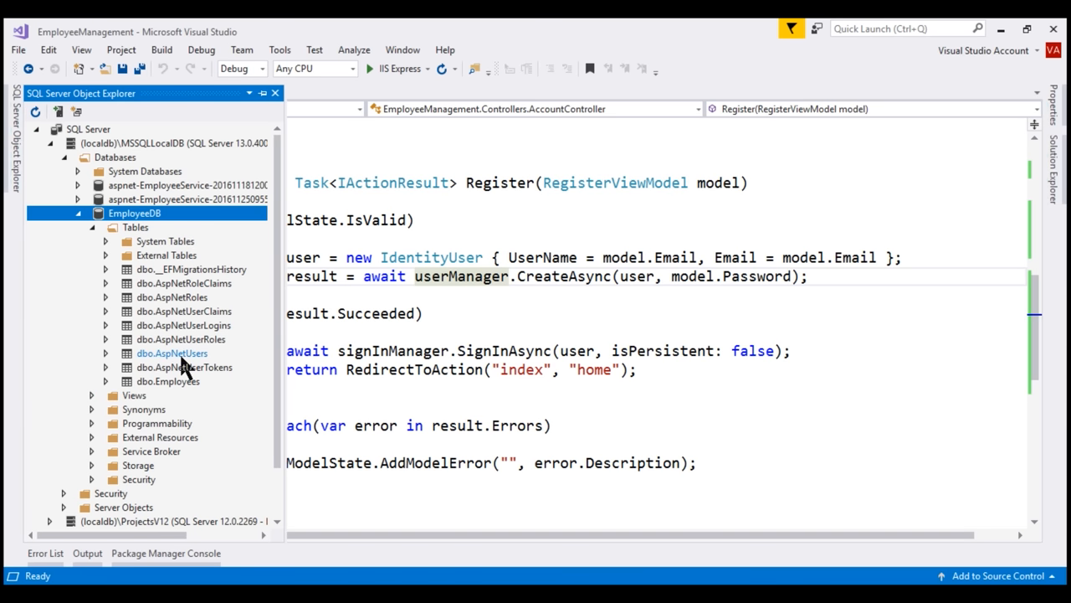
# View data for the dbo.AspNetUsers table to see the registered user row
pyautogui.rightClick(171, 352)
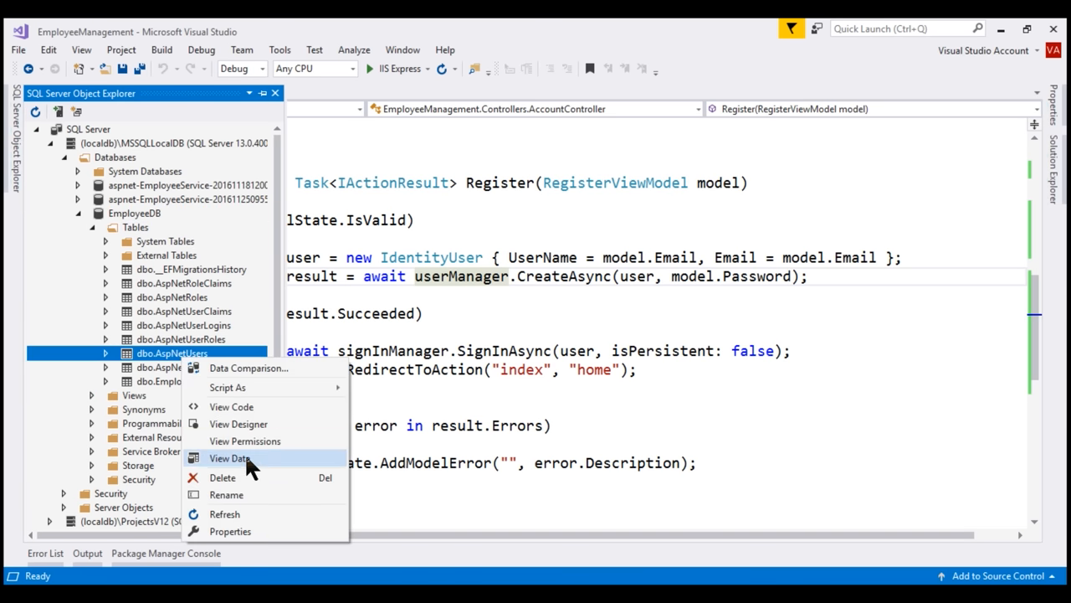
pyautogui.click(230, 457)
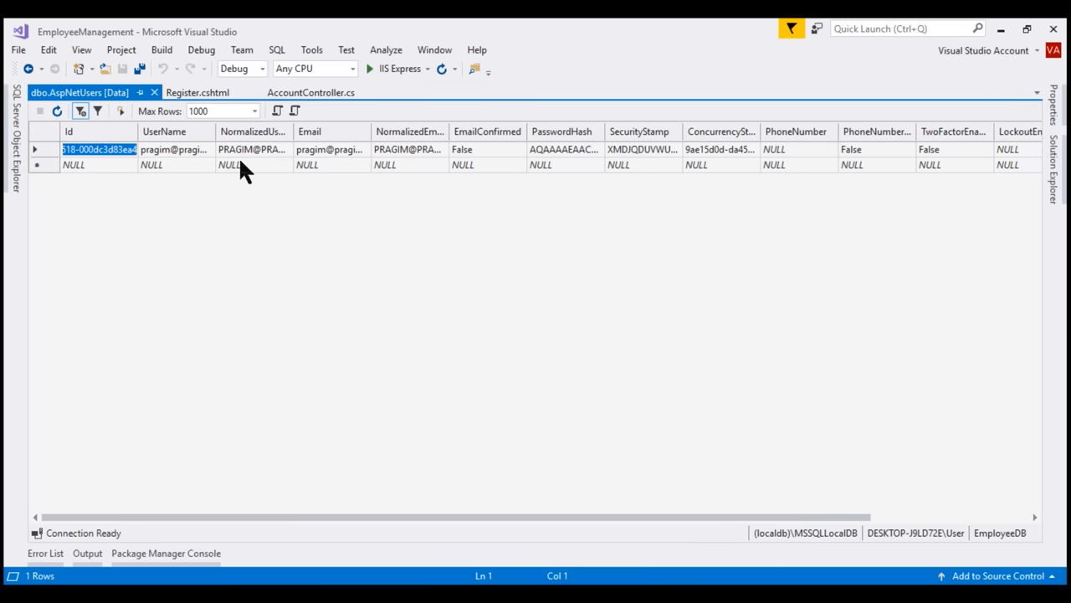
pyautogui.moveTo(184, 164)
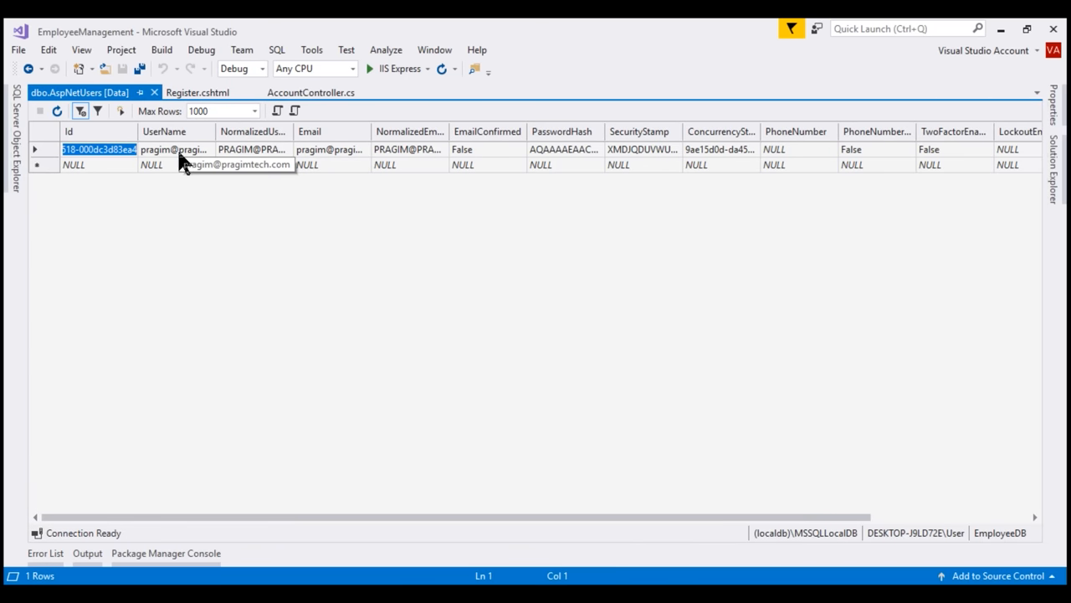
pyautogui.moveTo(329, 149)
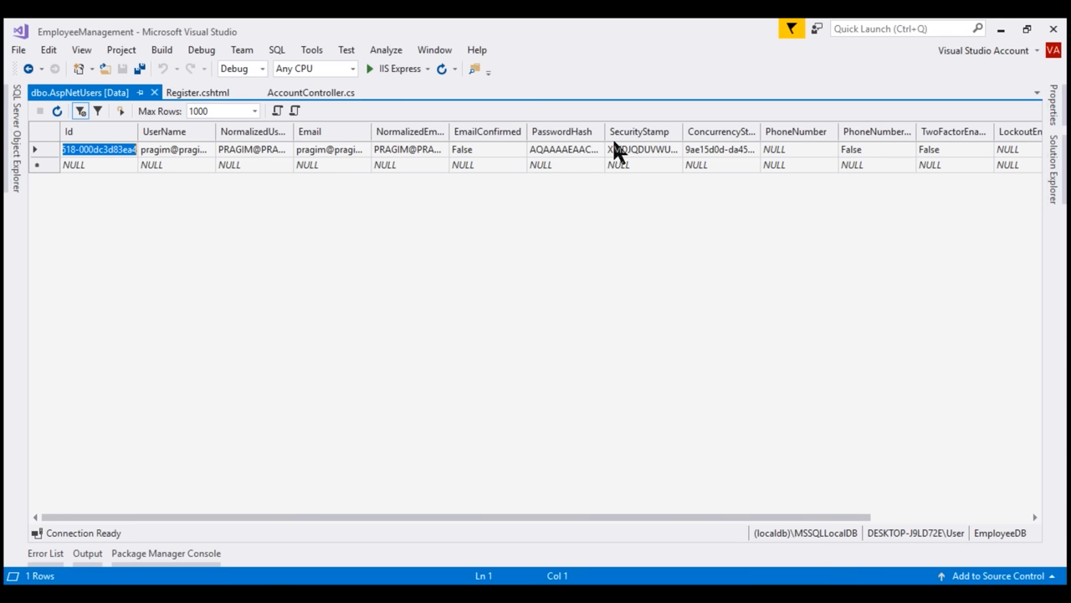
pyautogui.moveTo(604, 140)
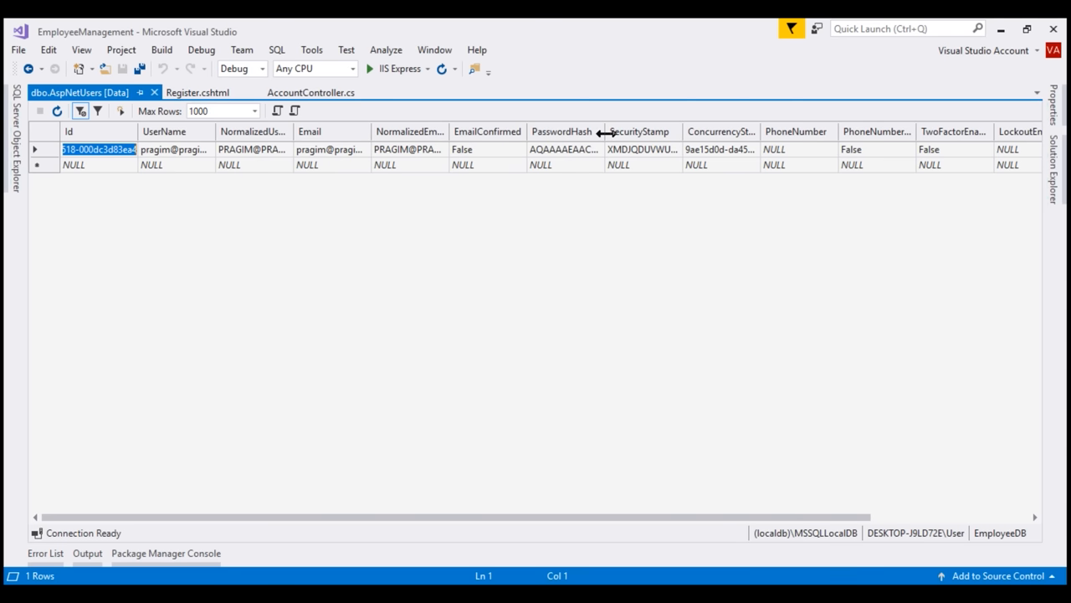
# Widen the PasswordHash column to reveal the full hashed password
pyautogui.moveTo(603, 131); pyautogui.dragTo(749, 132)
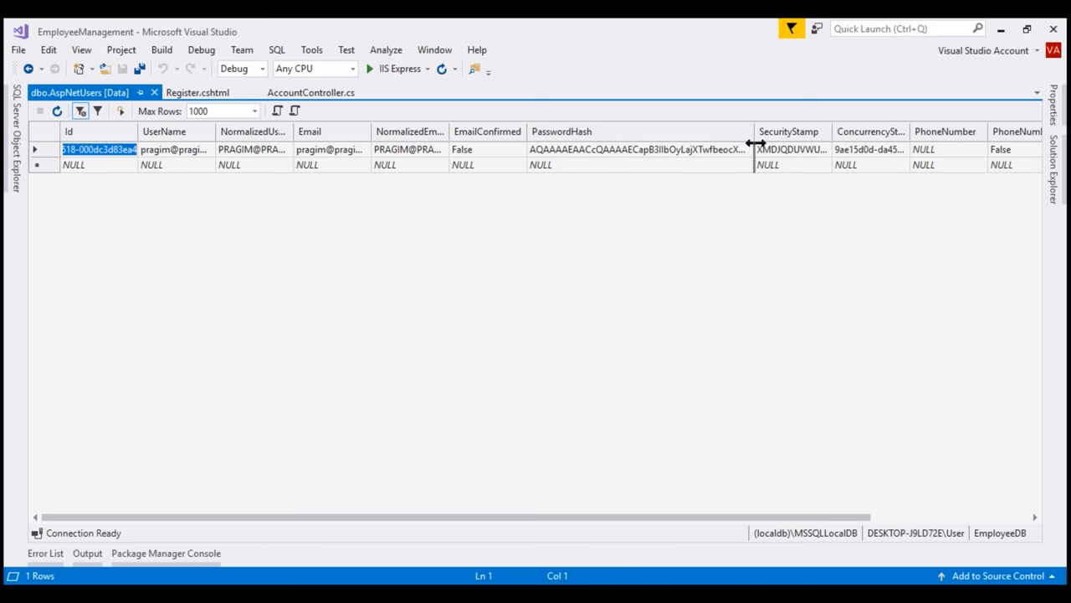
pyautogui.moveTo(619, 255)
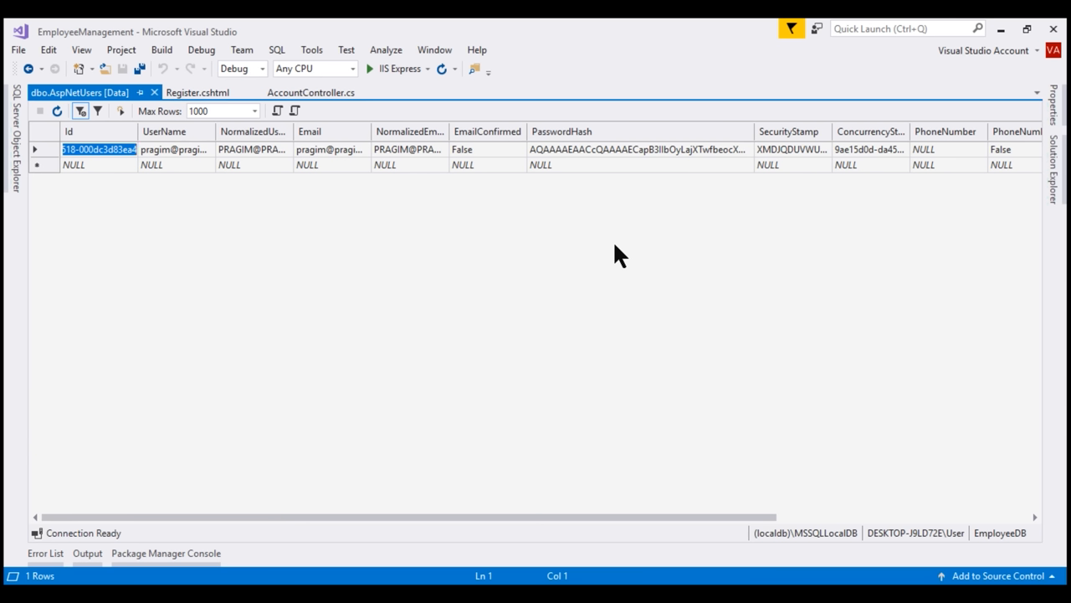
pyautogui.moveTo(632, 206)
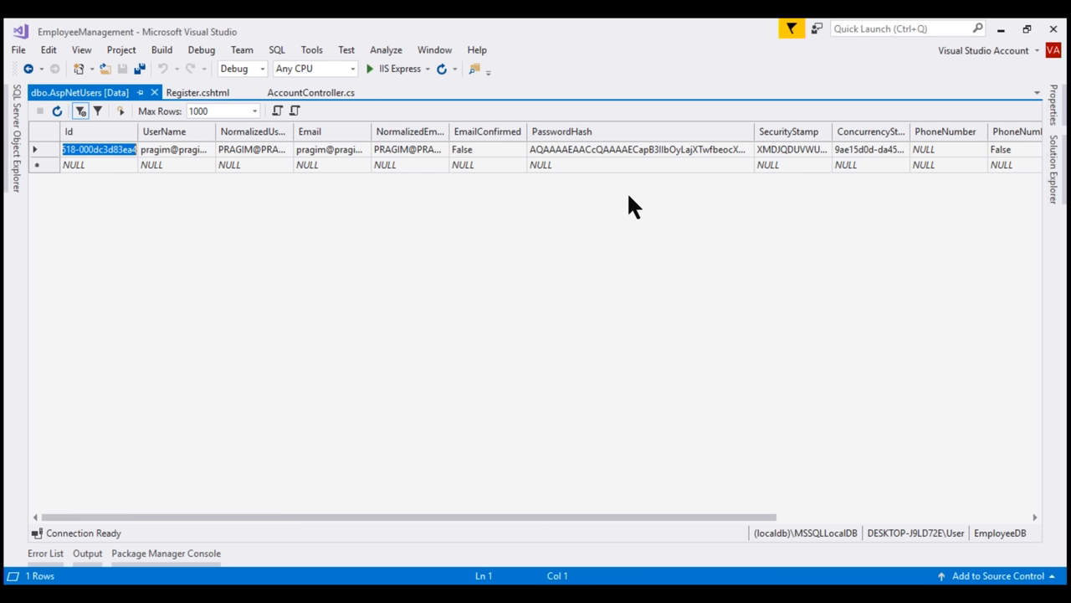
pyautogui.moveTo(609, 159)
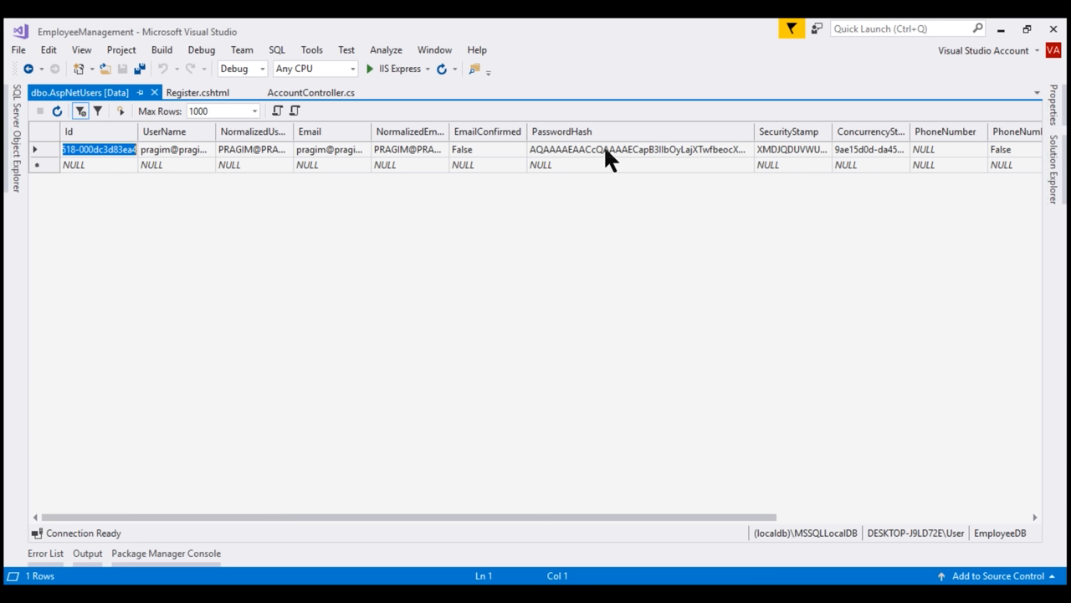